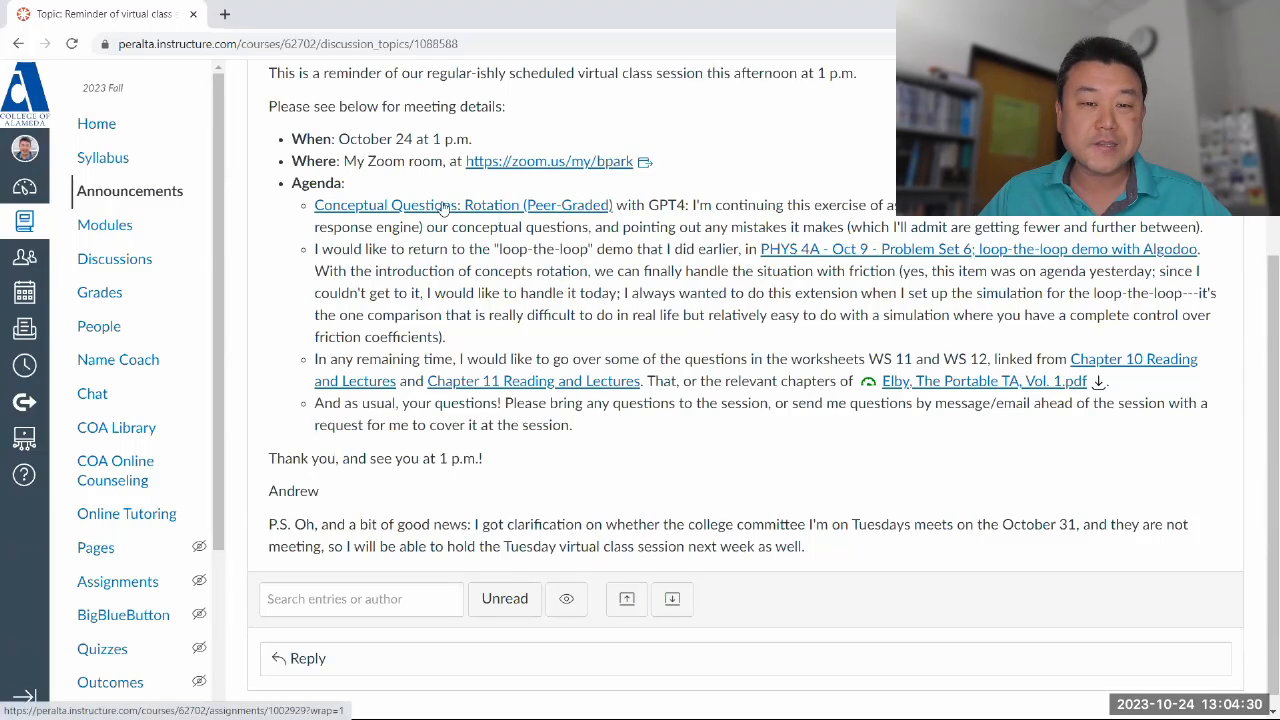
# Open the Conceptual Questions: Rotation (Peer-Graded) assignment from the announcement.
pyautogui.click(442, 204)
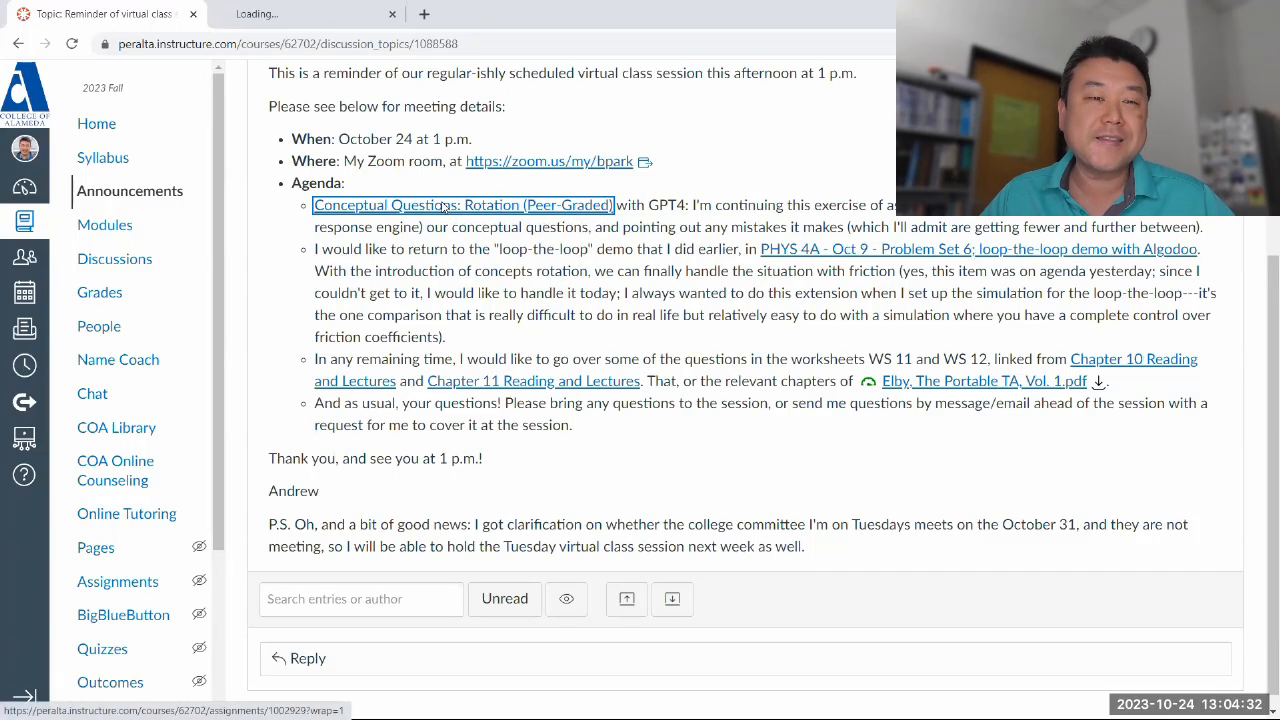
pyautogui.click(464, 204)
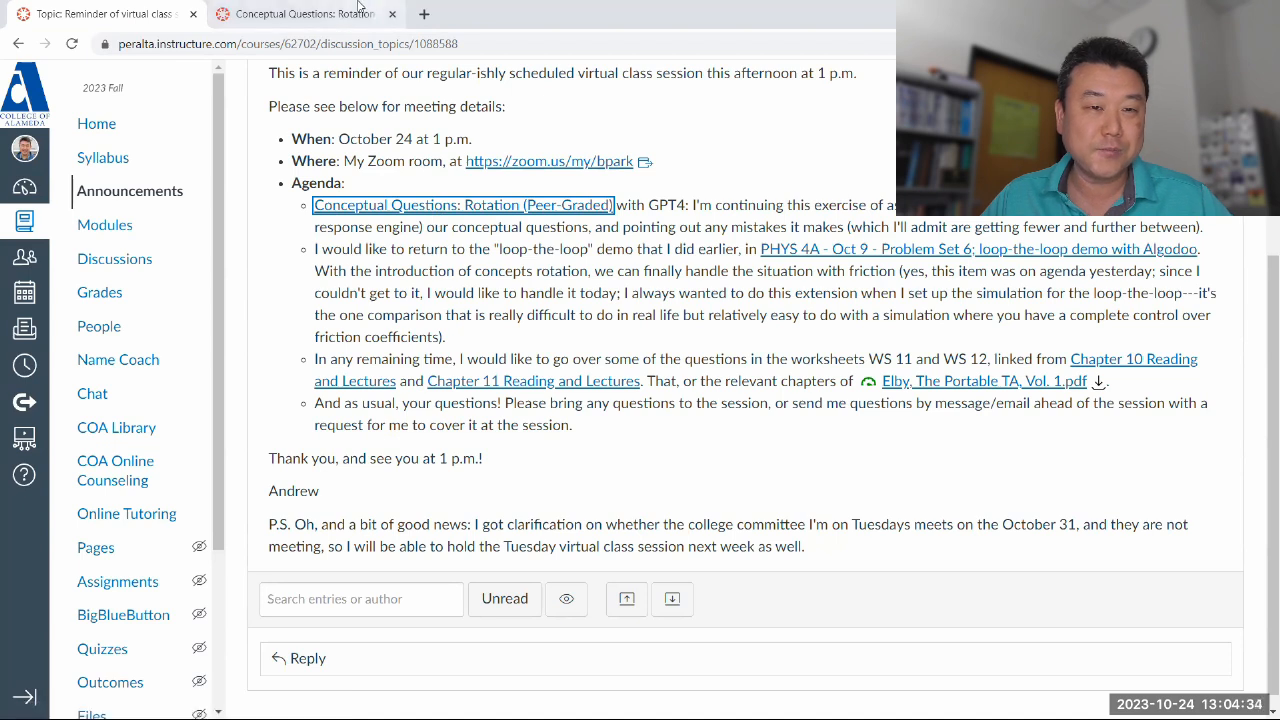
pyautogui.click(462, 204)
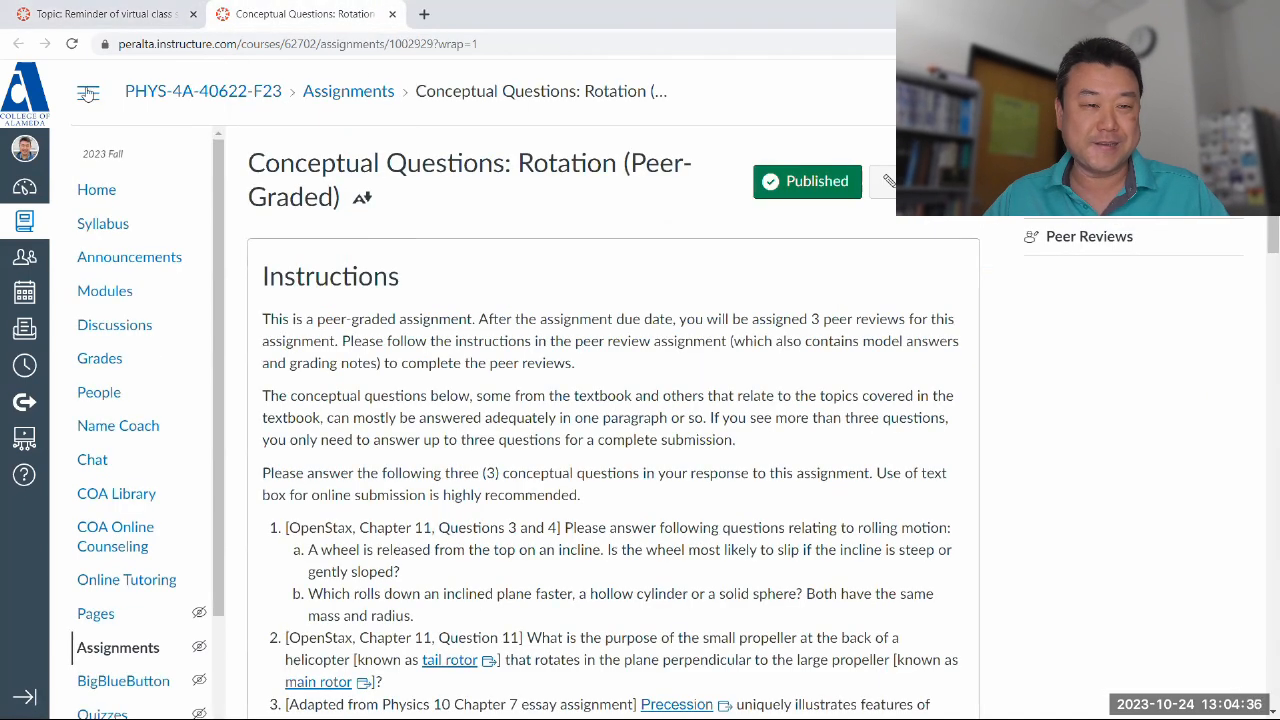
# Snap a new blank tab beside the assignment page and scroll to its questions.
pyautogui.click(624, 14)
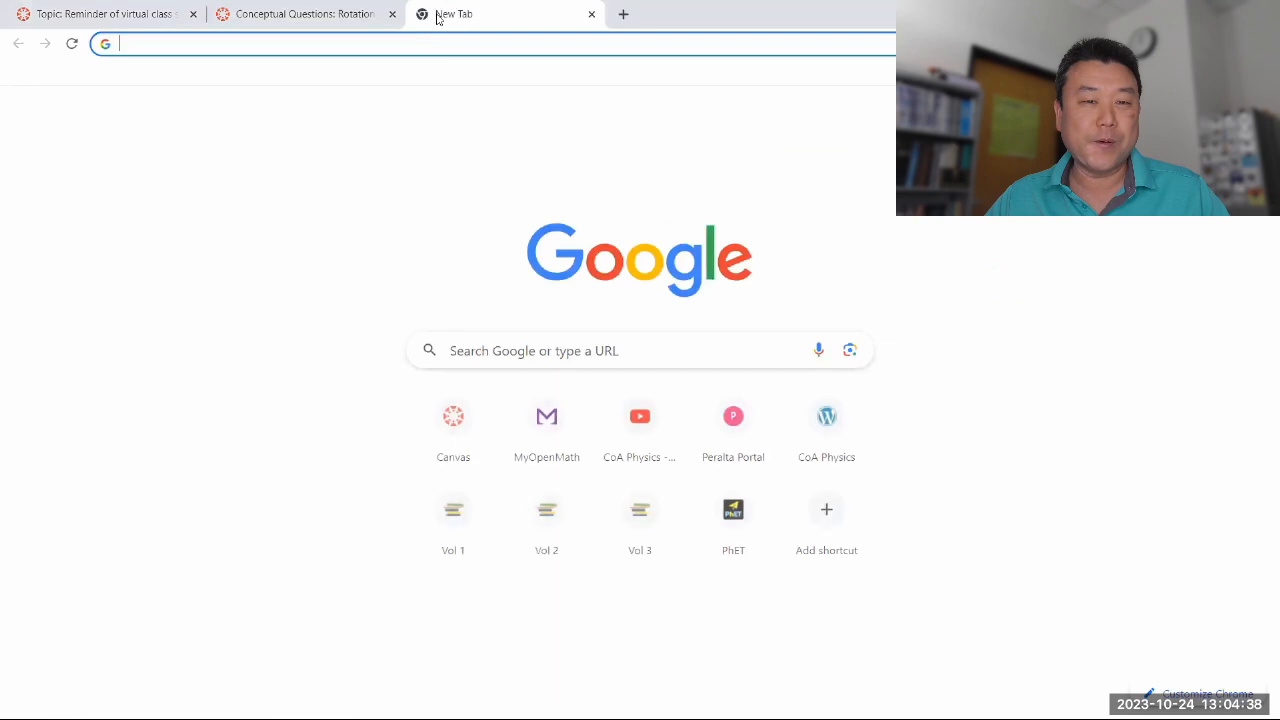
pyautogui.click(300, 14)
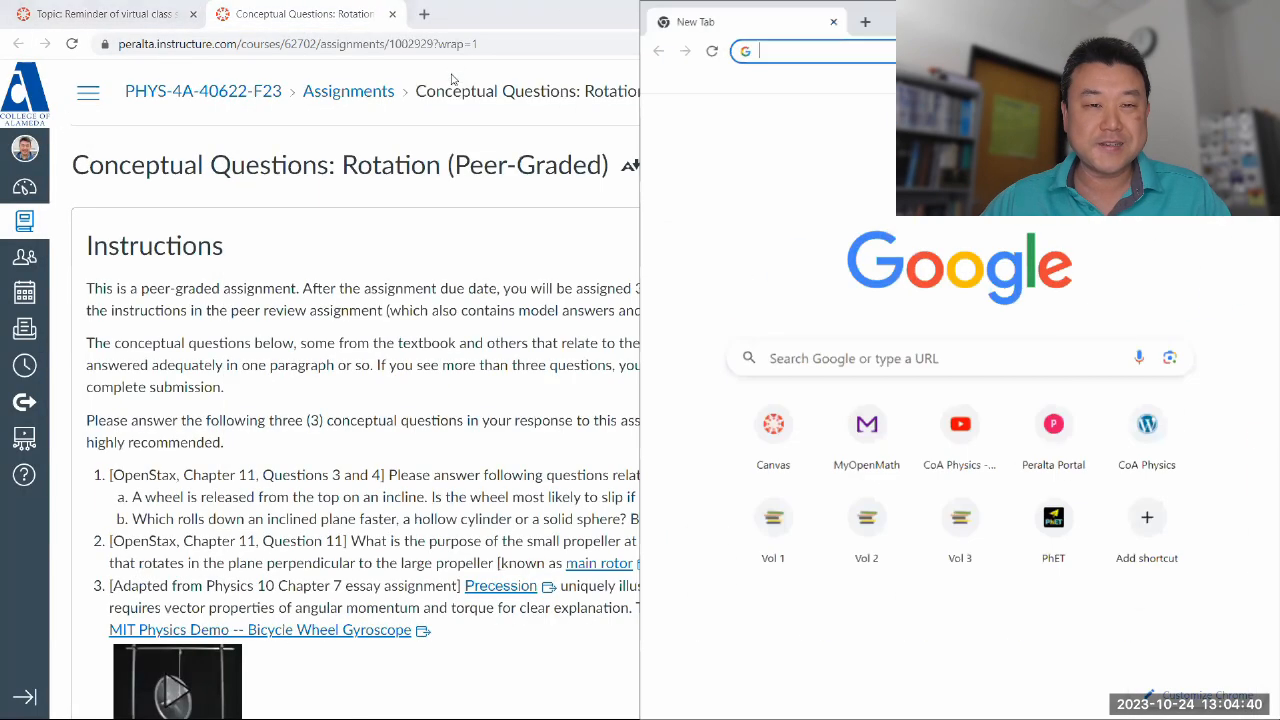
pyautogui.click(310, 14)
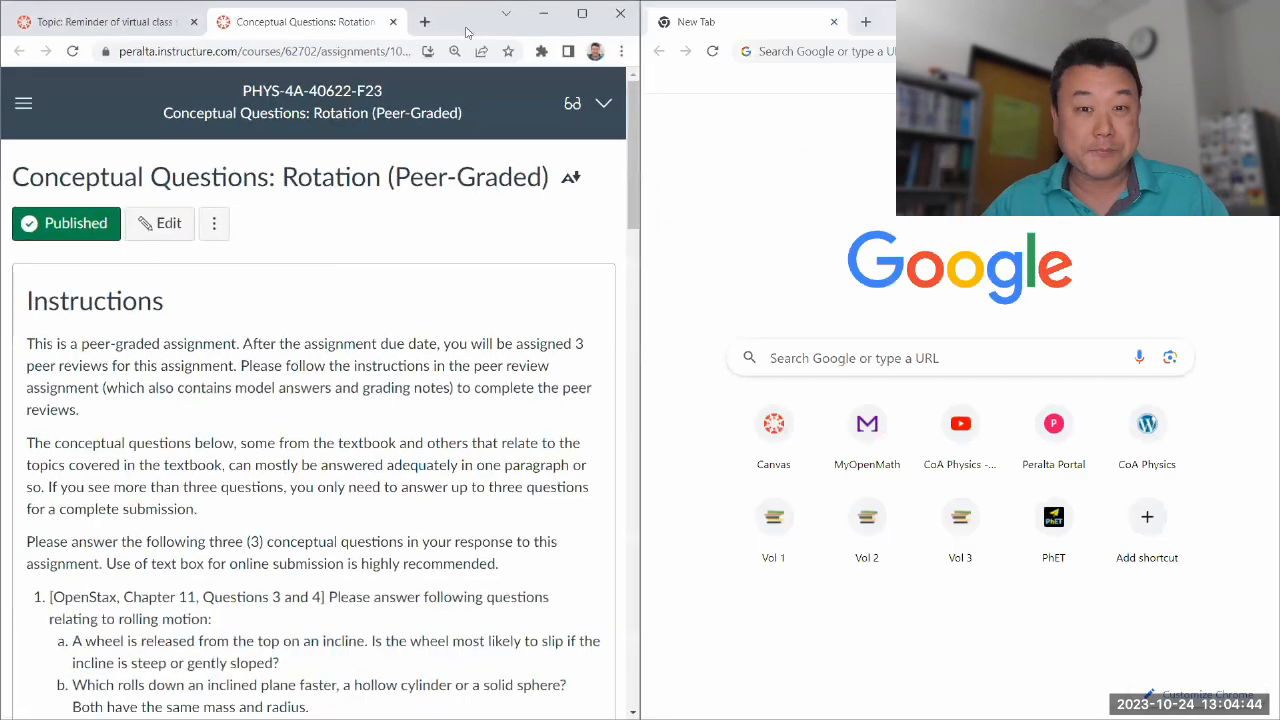
pyautogui.scroll(-3)
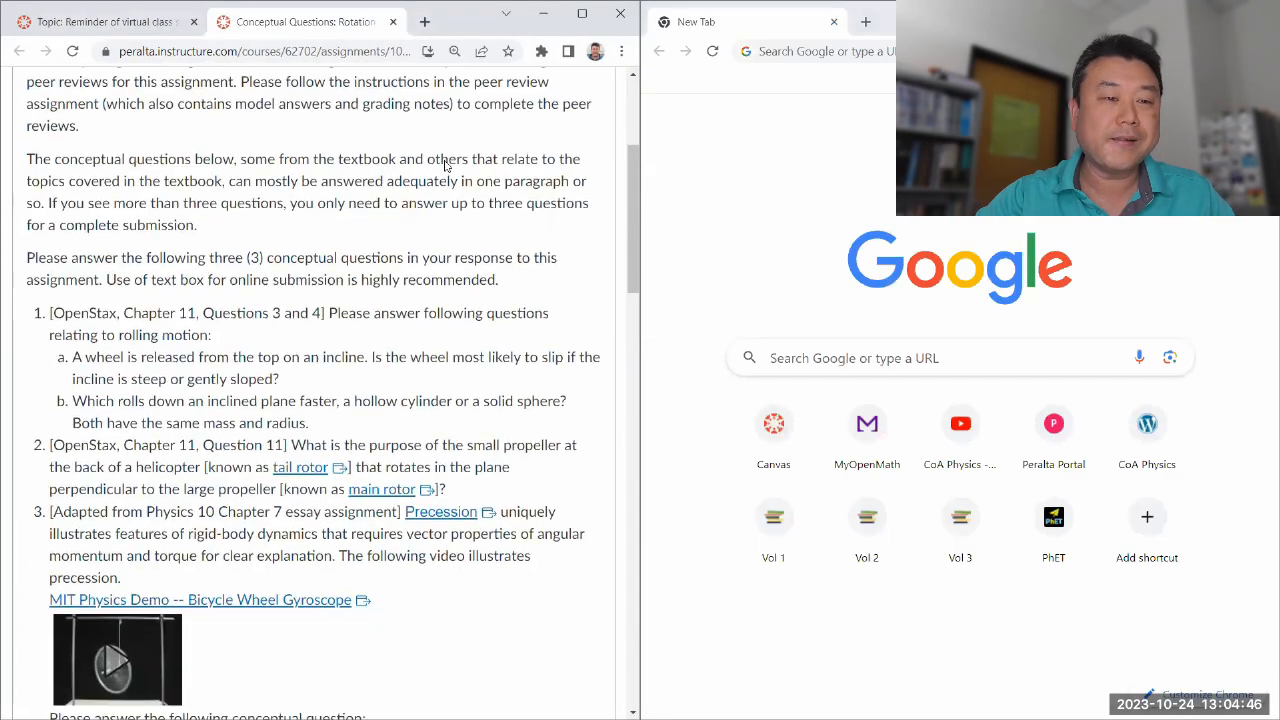
pyautogui.scroll(-3)
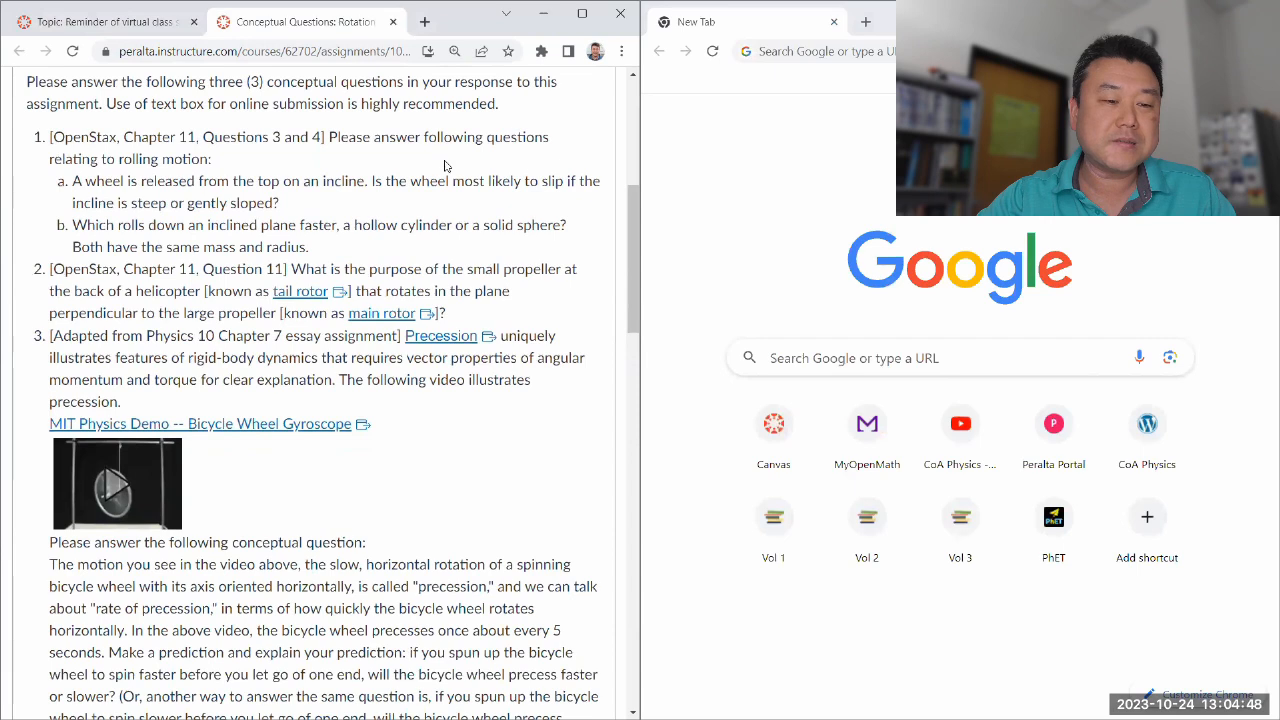
# Go to perplexity.ai and select the rolling-motion questions (a) and (b) in the assignment.
pyautogui.click(820, 52)
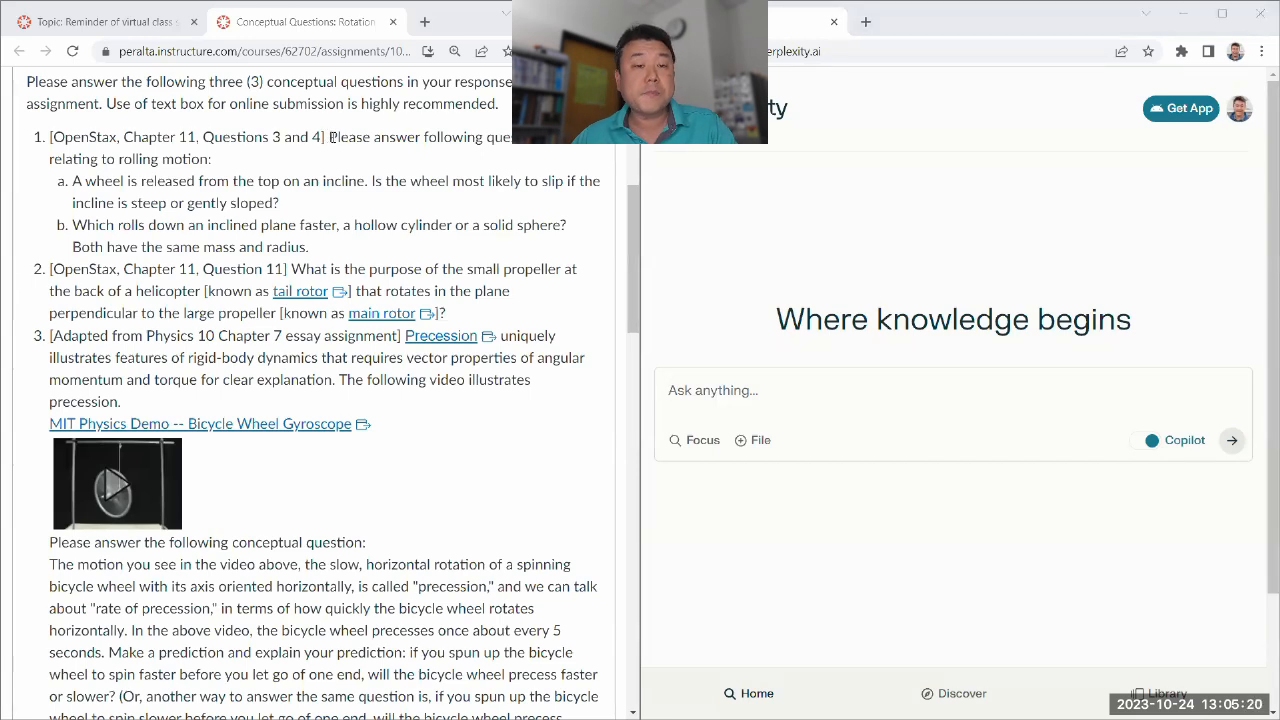
pyautogui.moveTo(328, 136); pyautogui.dragTo(308, 248)
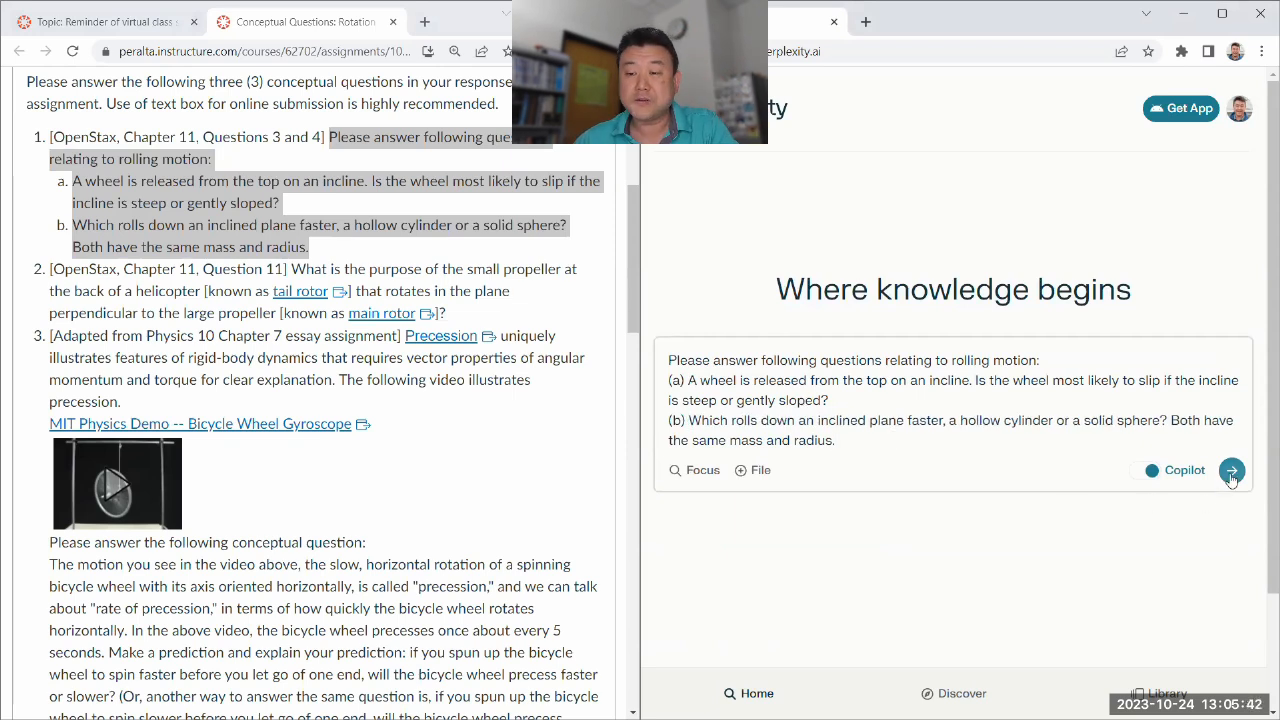
# Submit the rolling-motion questions and read the answer on wheel slipping on steep inclines.
pyautogui.click(1232, 470)
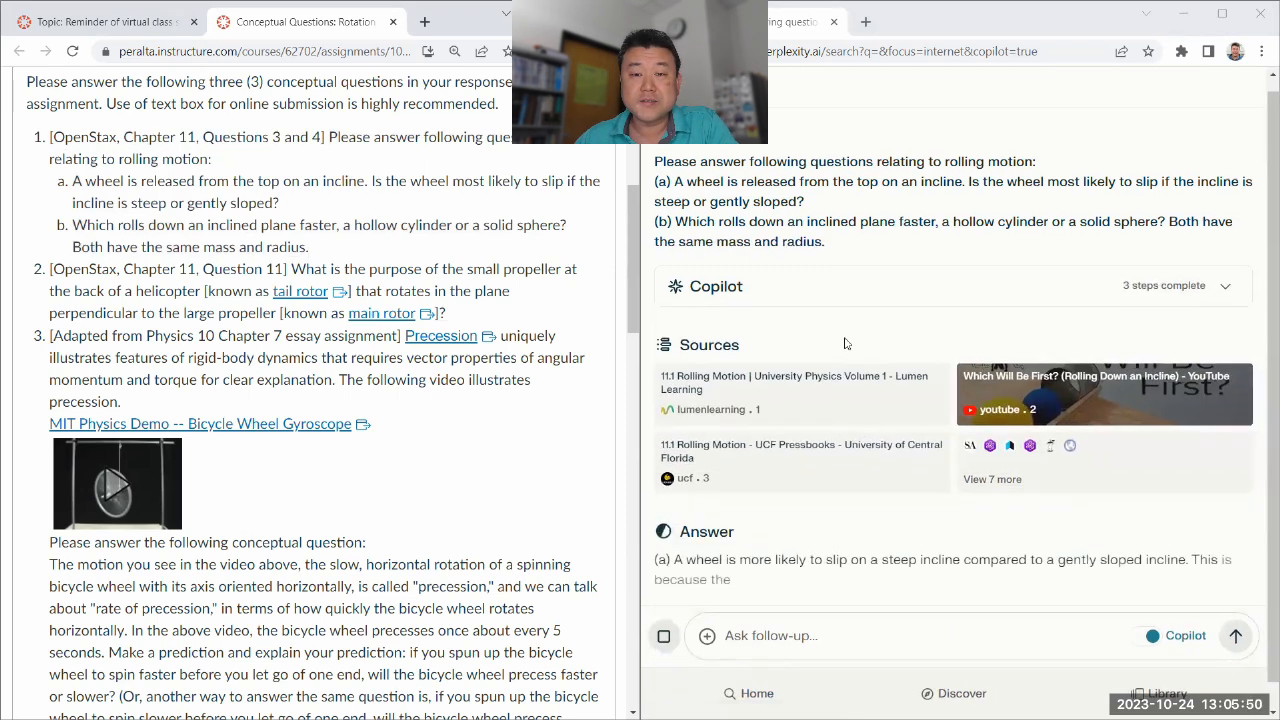
pyautogui.scroll(-3)
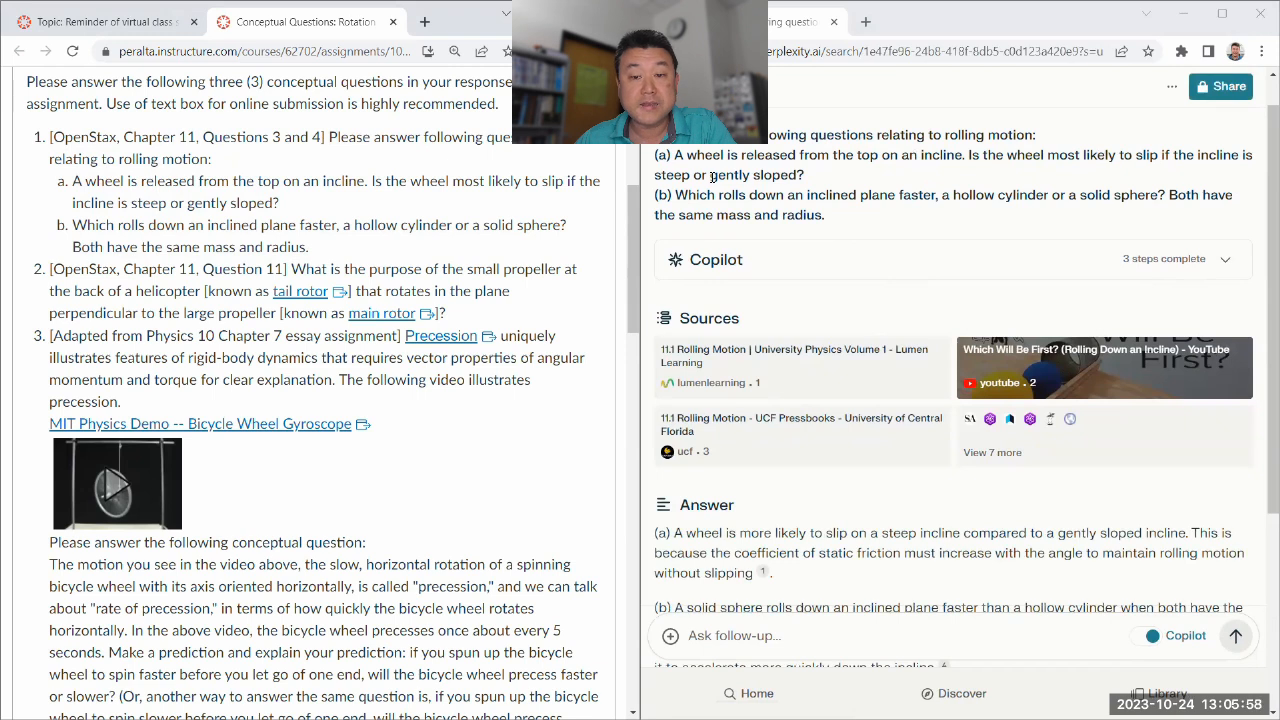
pyautogui.scroll(-3)
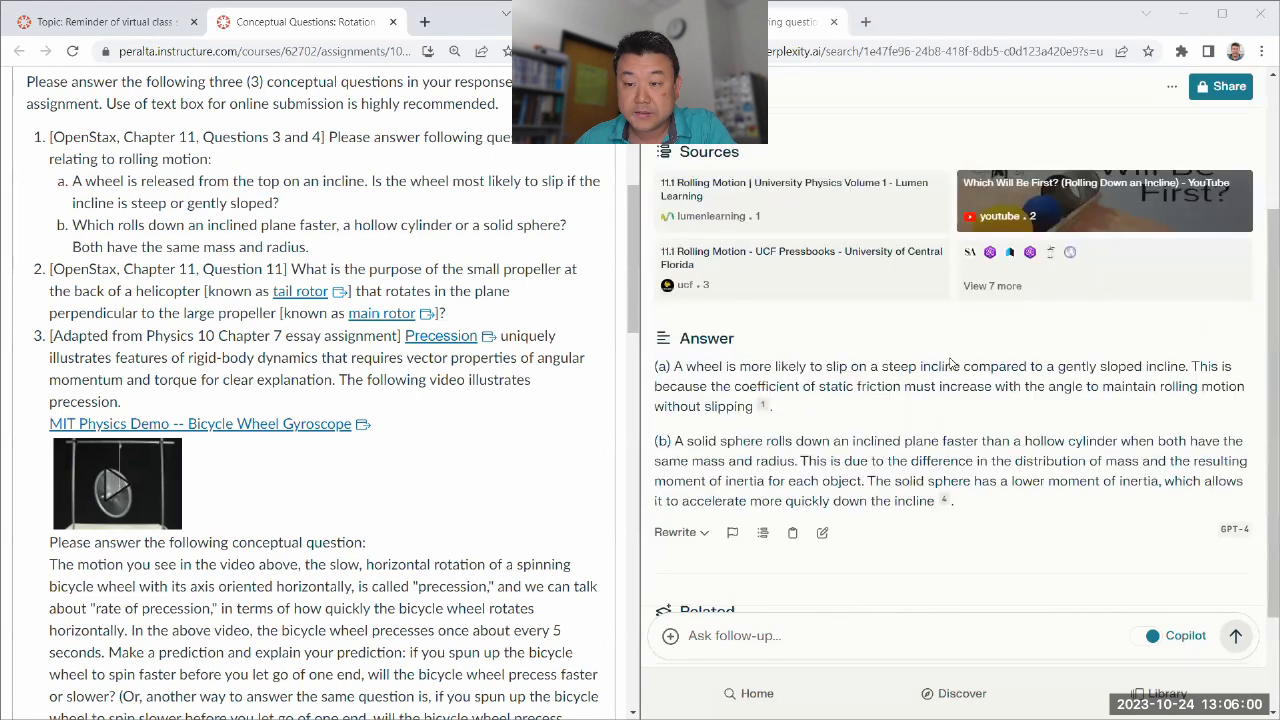
pyautogui.moveTo(1084, 366)
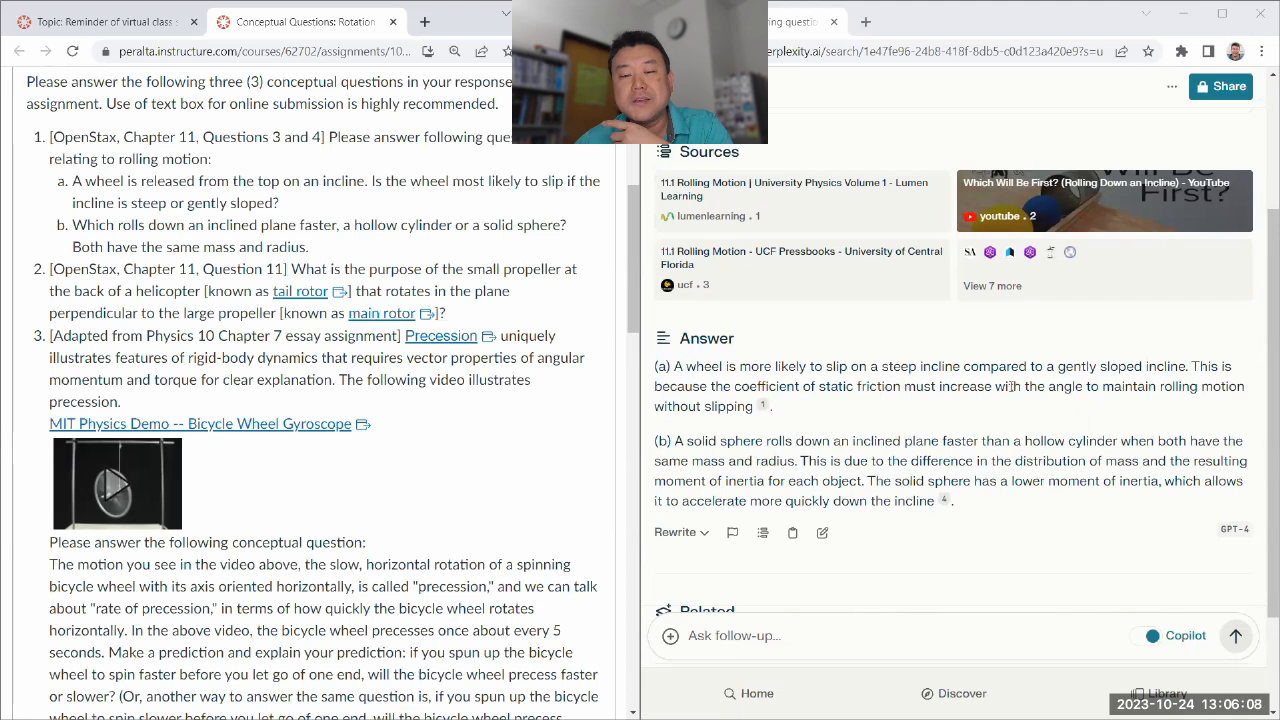
pyautogui.moveTo(1196, 366); pyautogui.dragTo(756, 406)
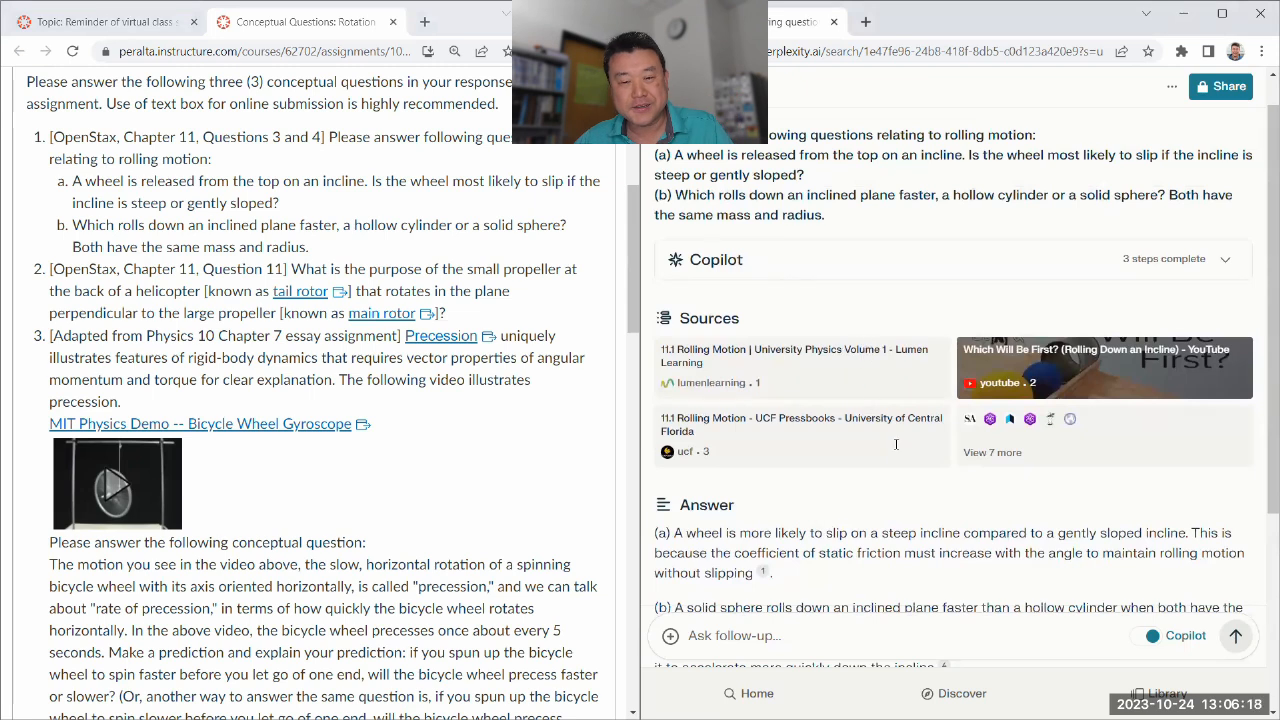
# Read the solid-sphere answer, highlighting the passage around the word 'static'.
pyautogui.scroll(-3)
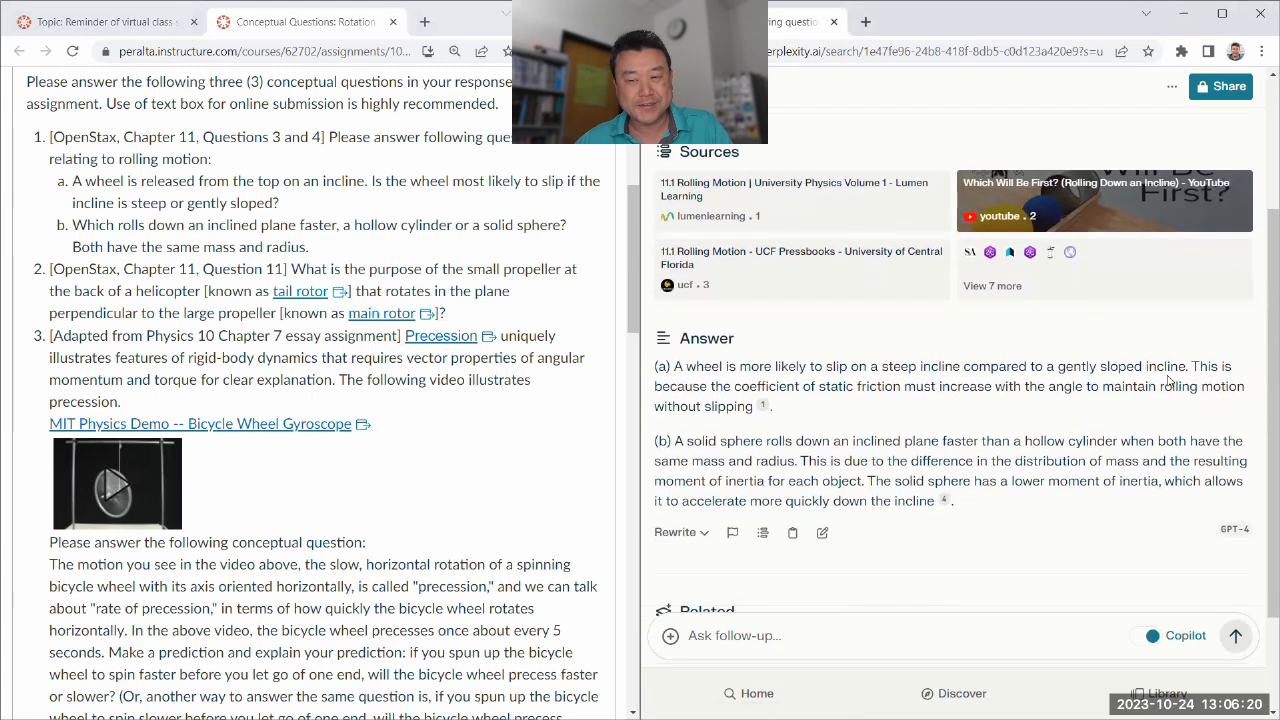
pyautogui.moveTo(1192, 366); pyautogui.dragTo(744, 406)
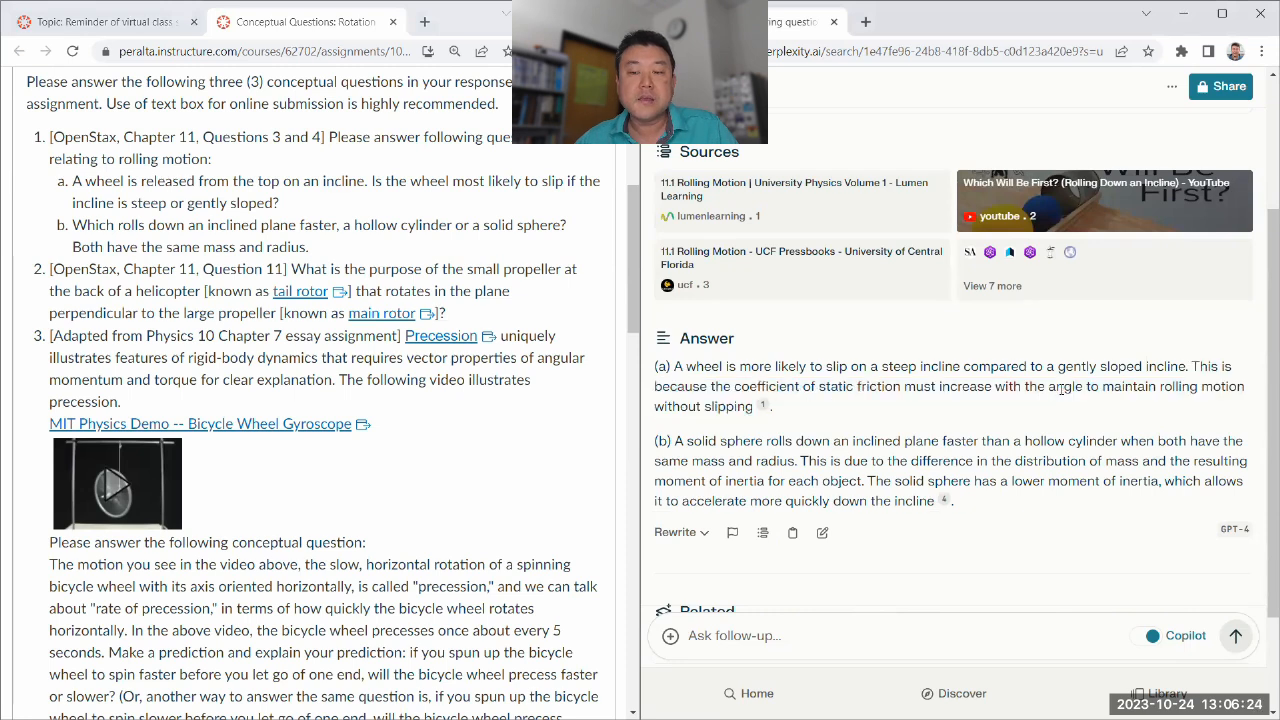
pyautogui.doubleClick(826, 386)
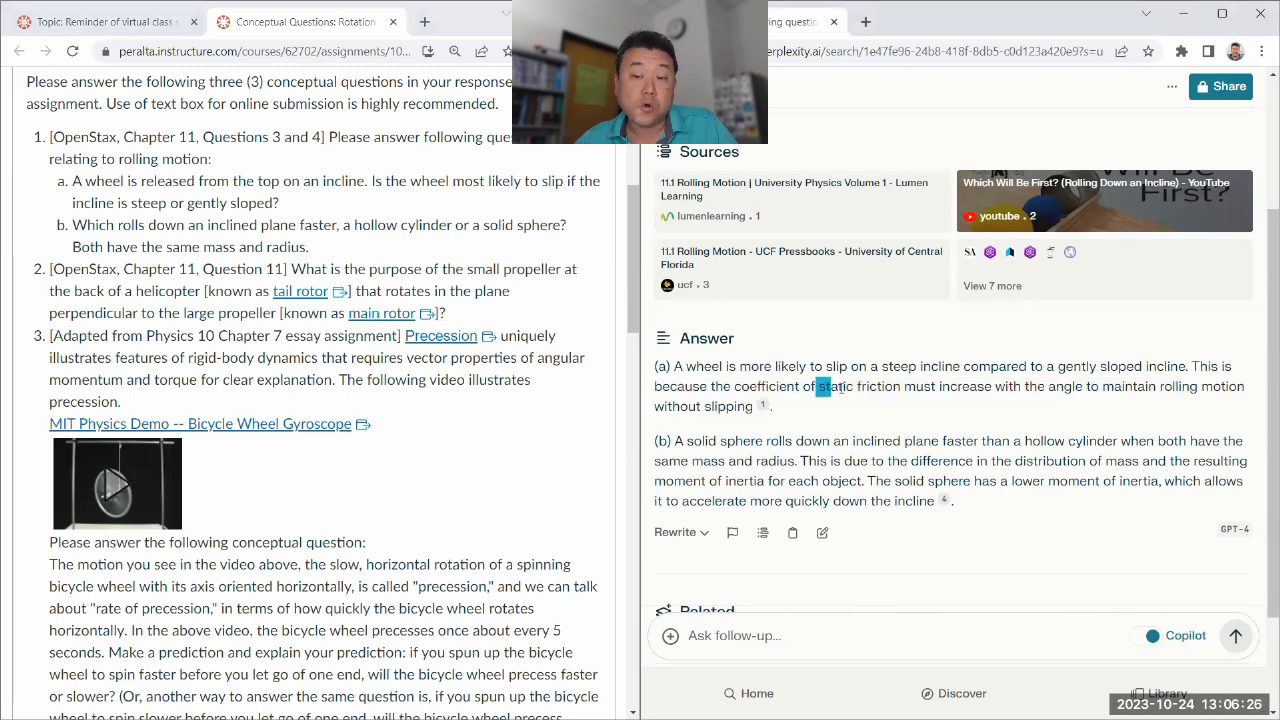
pyautogui.moveTo(816, 388); pyautogui.dragTo(898, 388)
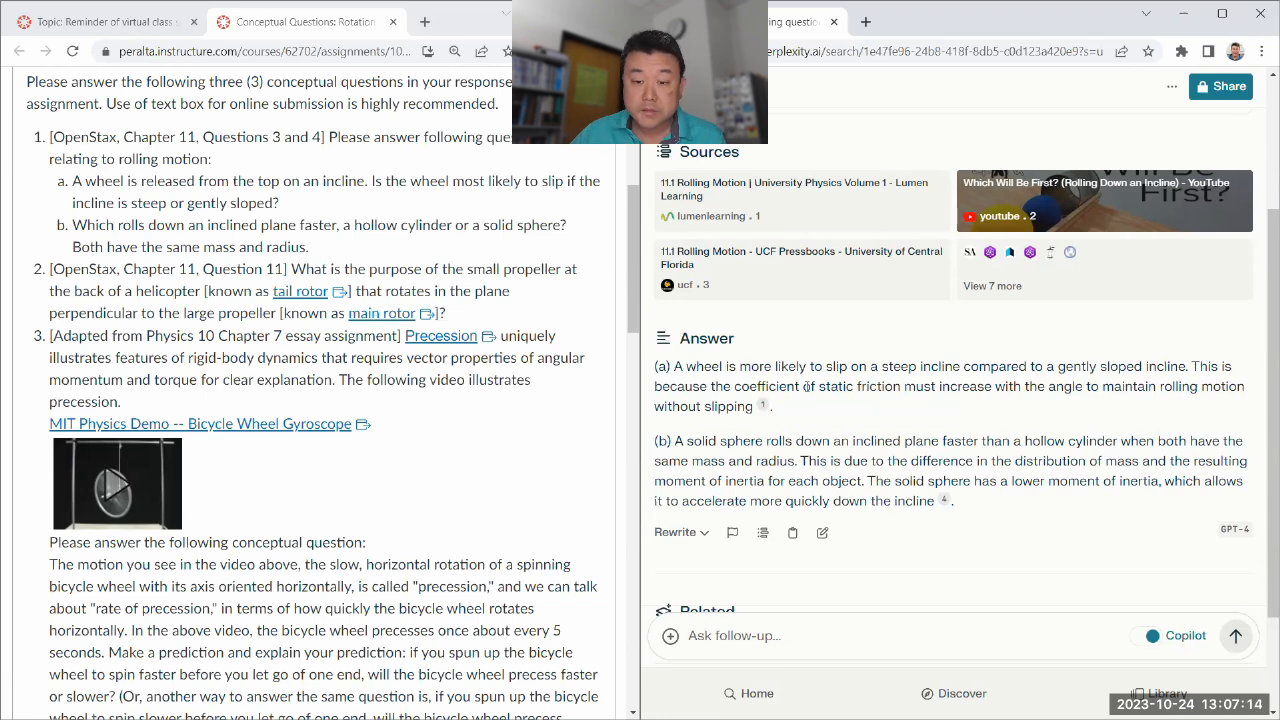
pyautogui.moveTo(1192, 366); pyautogui.dragTo(764, 406)
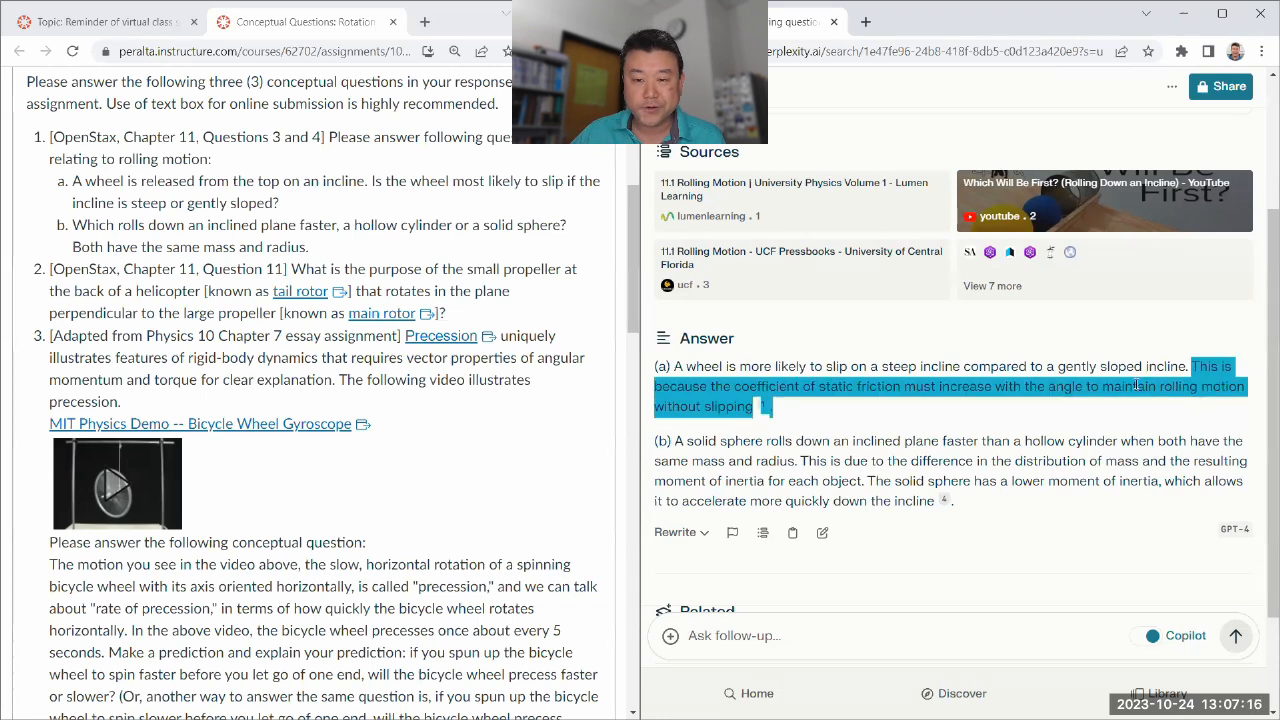
pyautogui.scroll(-3)
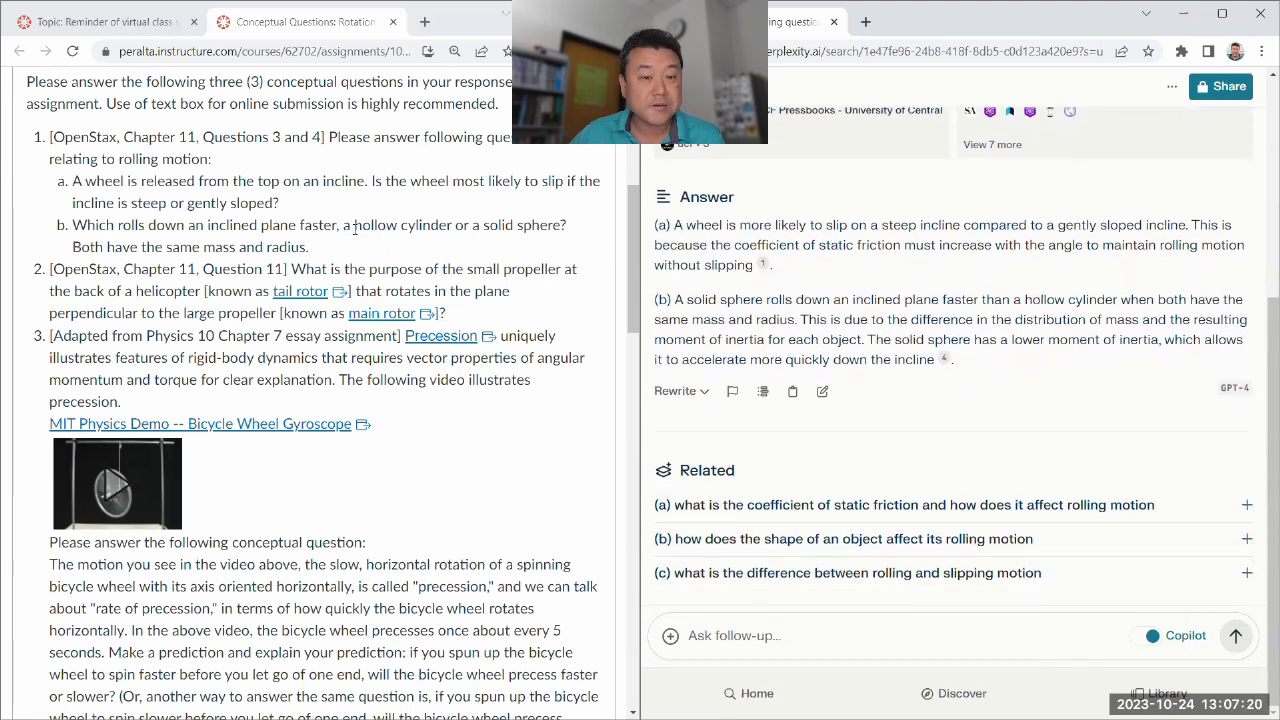
pyautogui.moveTo(598, 240)
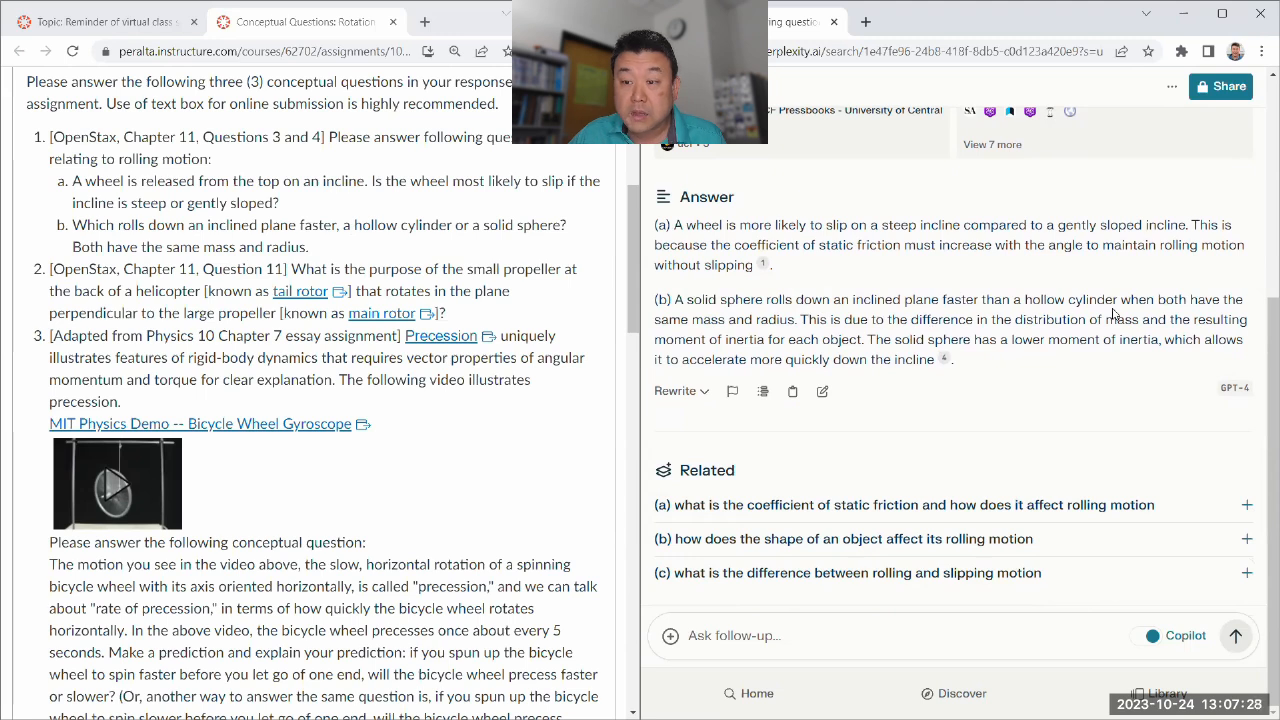
pyautogui.moveTo(1122, 300); pyautogui.dragTo(800, 320)
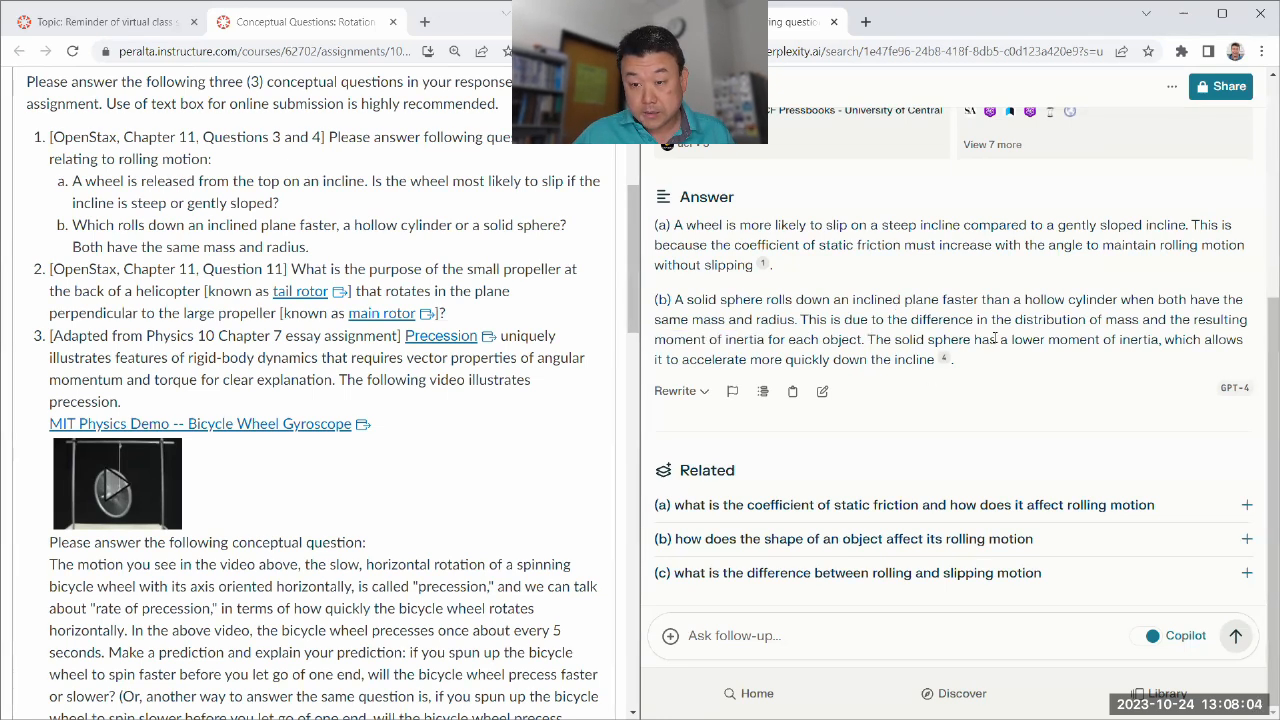
pyautogui.moveTo(862, 340); pyautogui.dragTo(1152, 340)
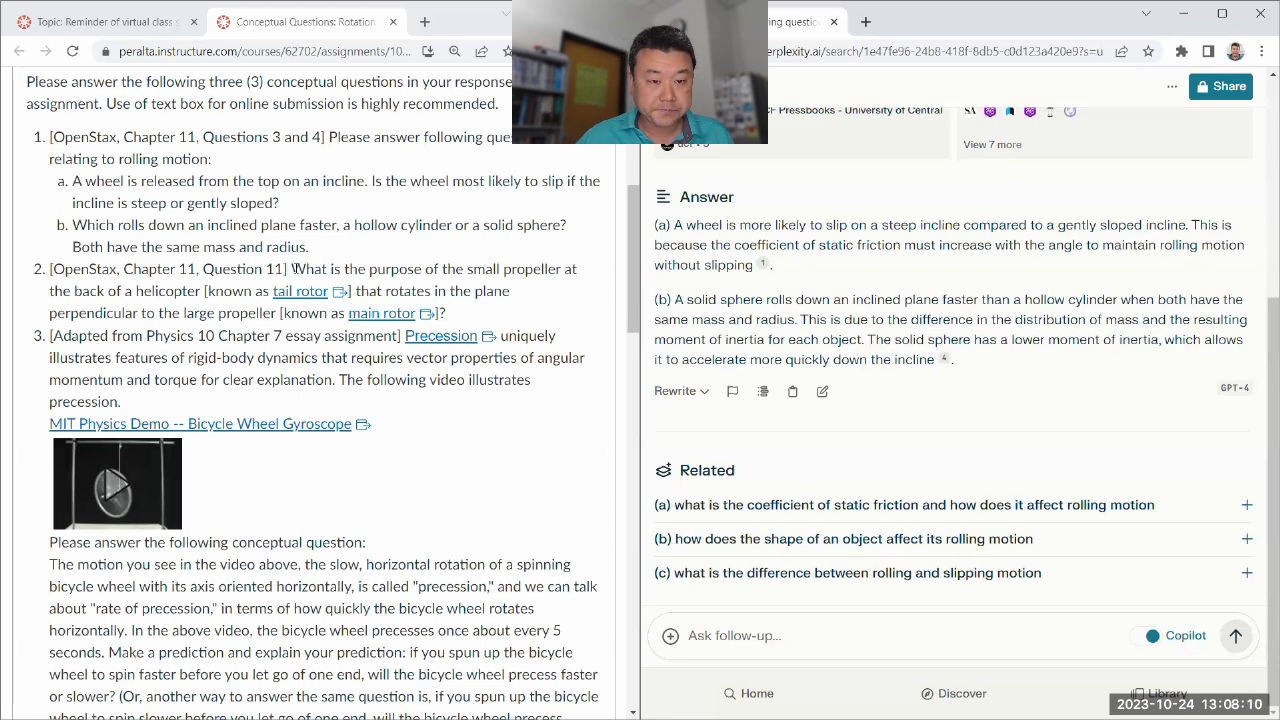
# Ask assignment question 2 on the helicopter tail rotor's purpose as a follow-up.
pyautogui.moveTo(292, 268); pyautogui.dragTo(444, 312)
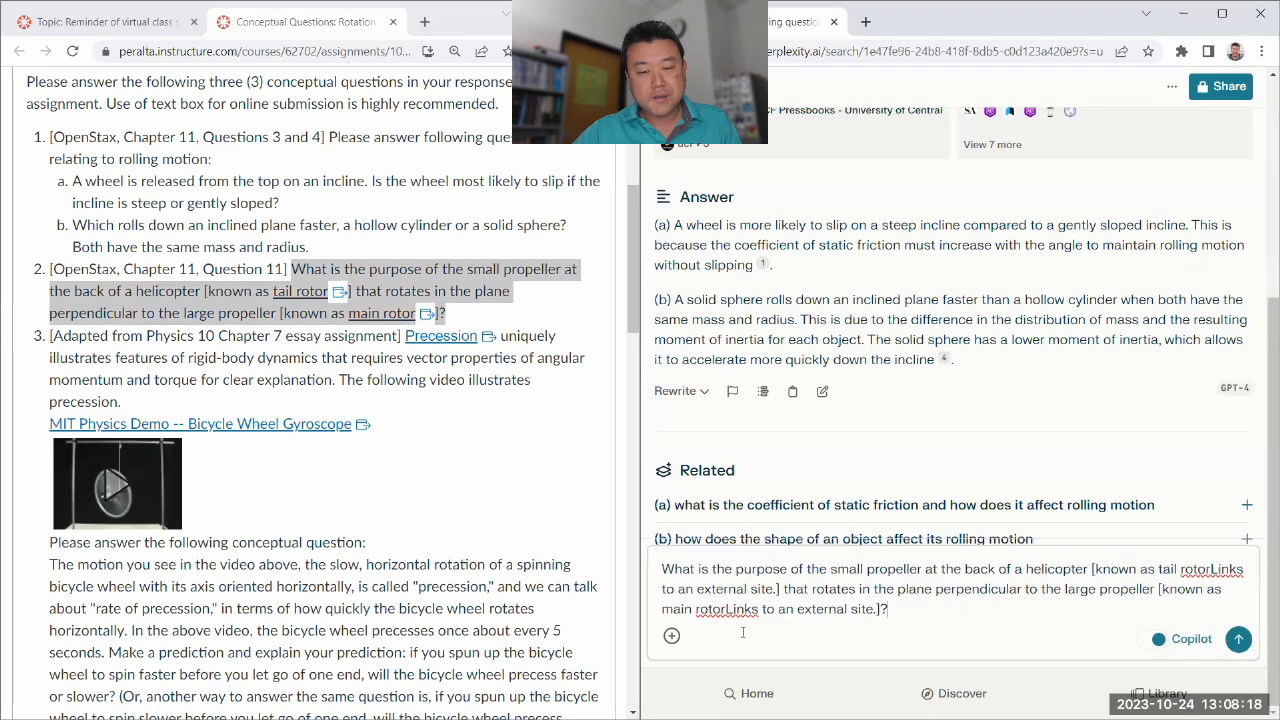
pyautogui.moveTo(370, 322)
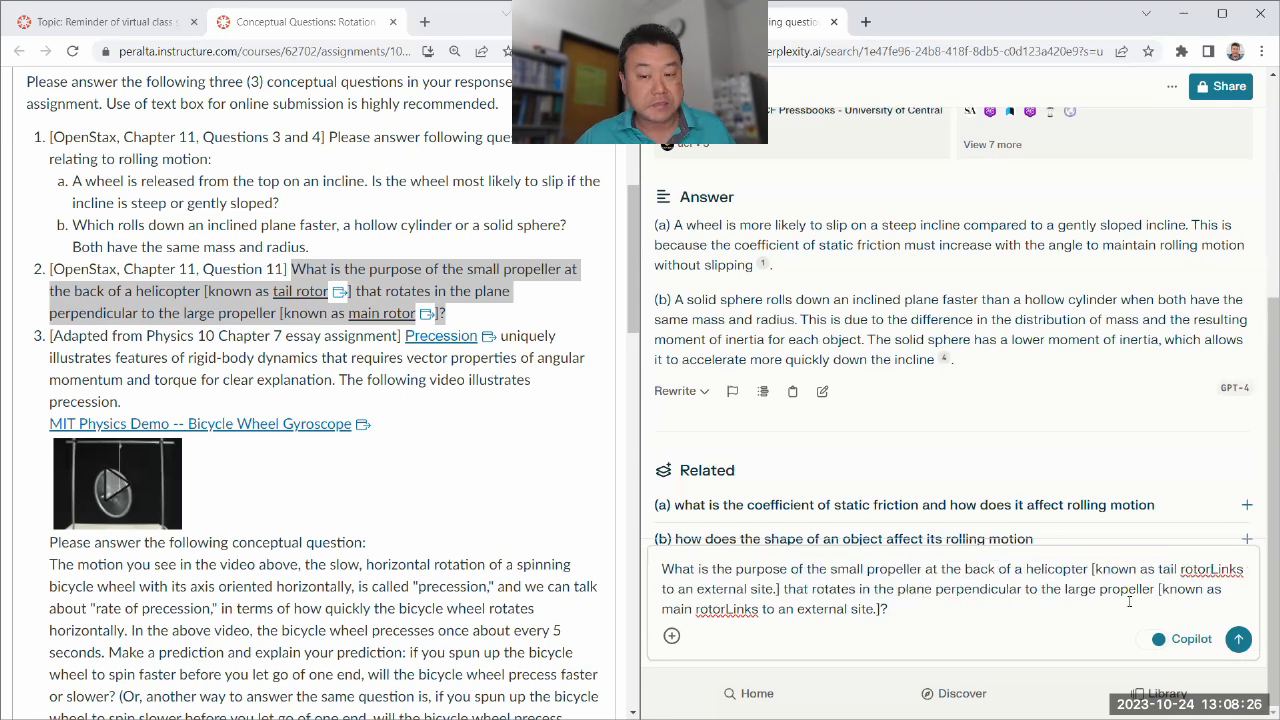
pyautogui.click(1238, 638)
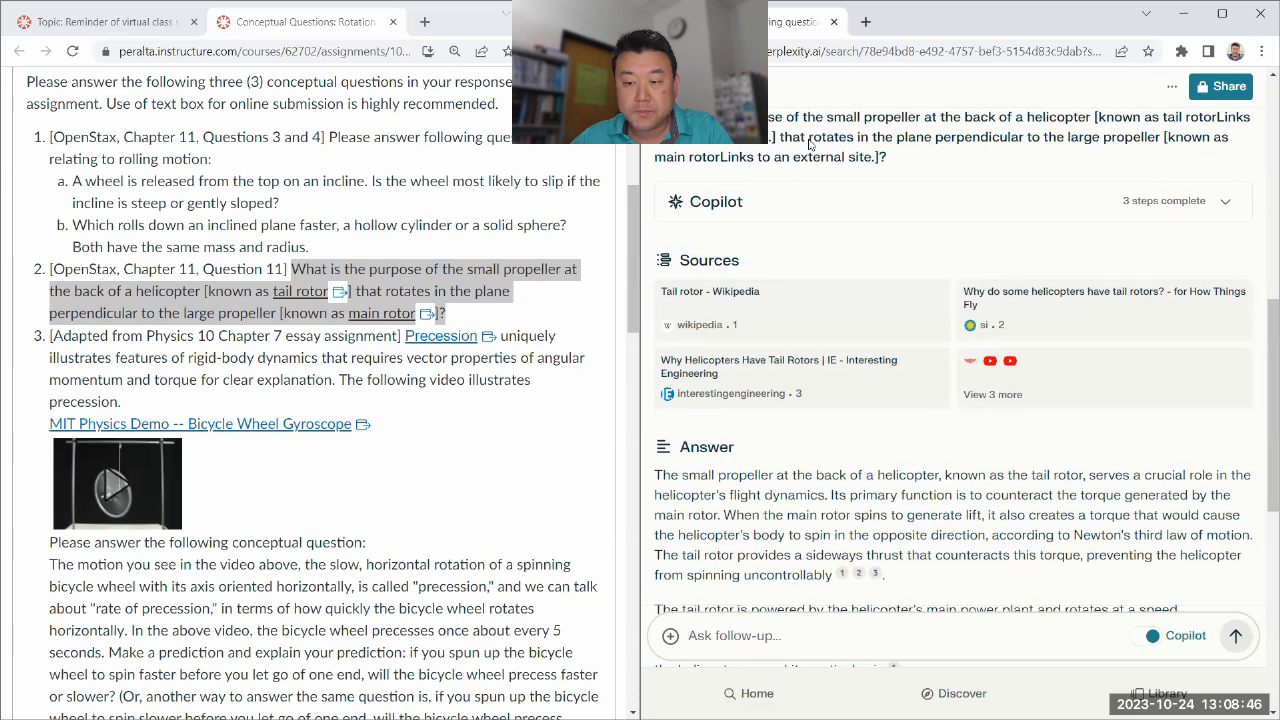
pyautogui.scroll(-3)
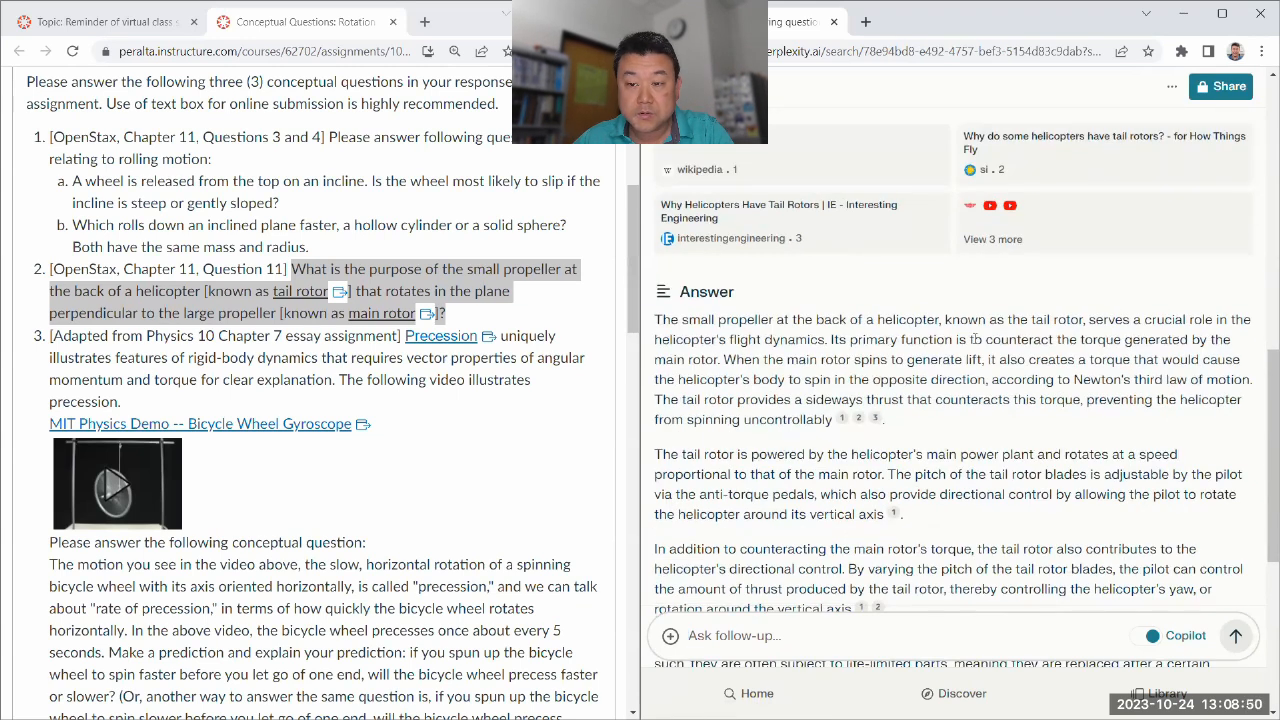
pyautogui.moveTo(984, 340); pyautogui.dragTo(1150, 340)
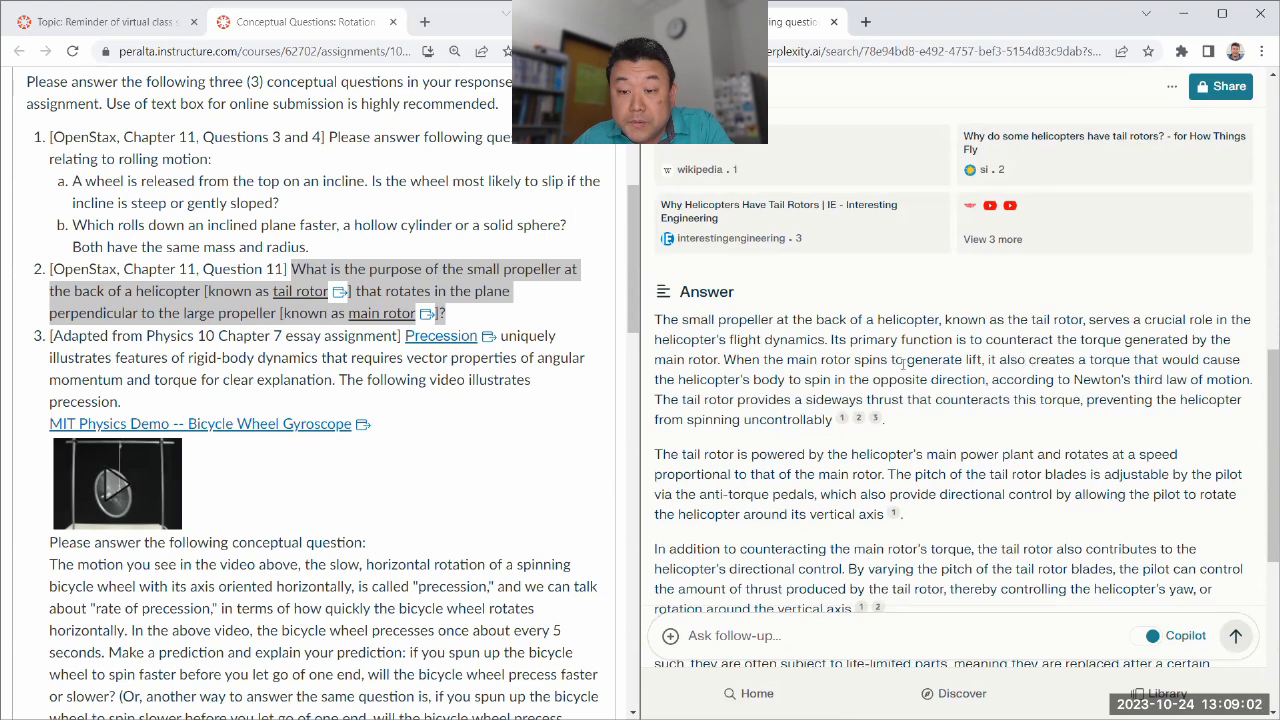
pyautogui.moveTo(724, 360); pyautogui.dragTo(988, 380)
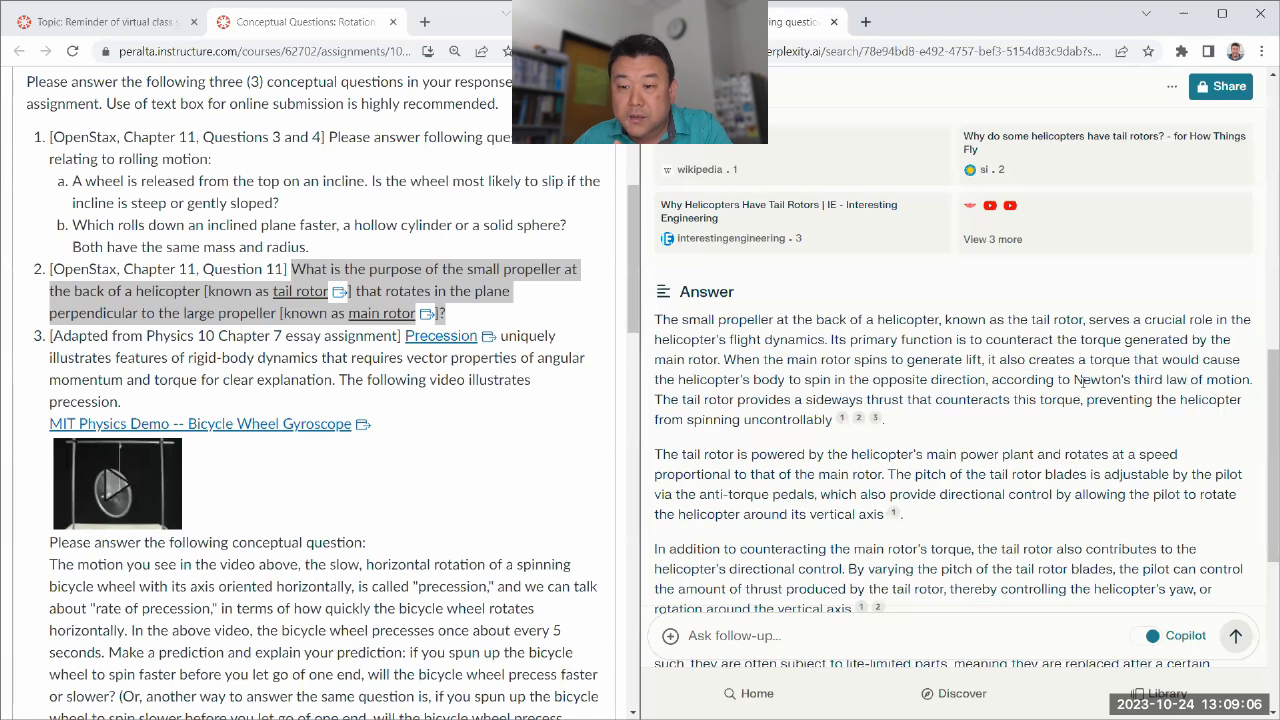
pyautogui.moveTo(1082, 380); pyautogui.dragTo(1220, 380)
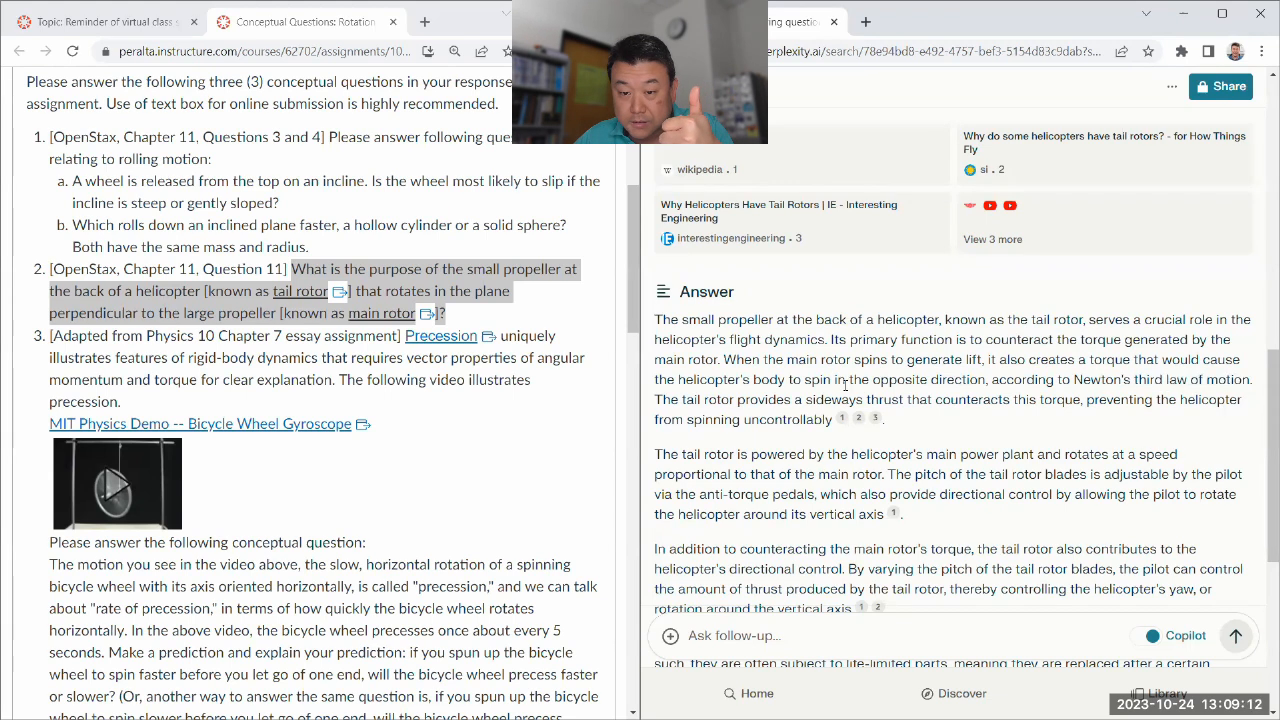
pyautogui.moveTo(1200, 408)
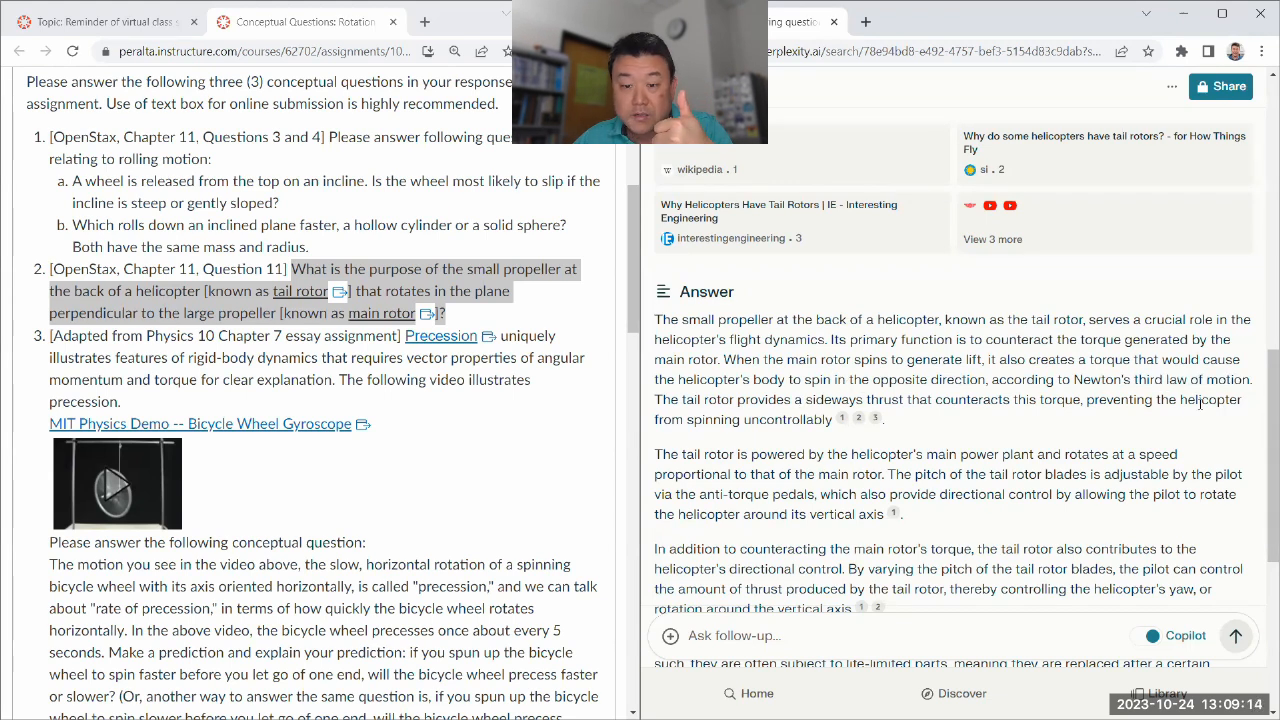
pyautogui.scroll(-3)
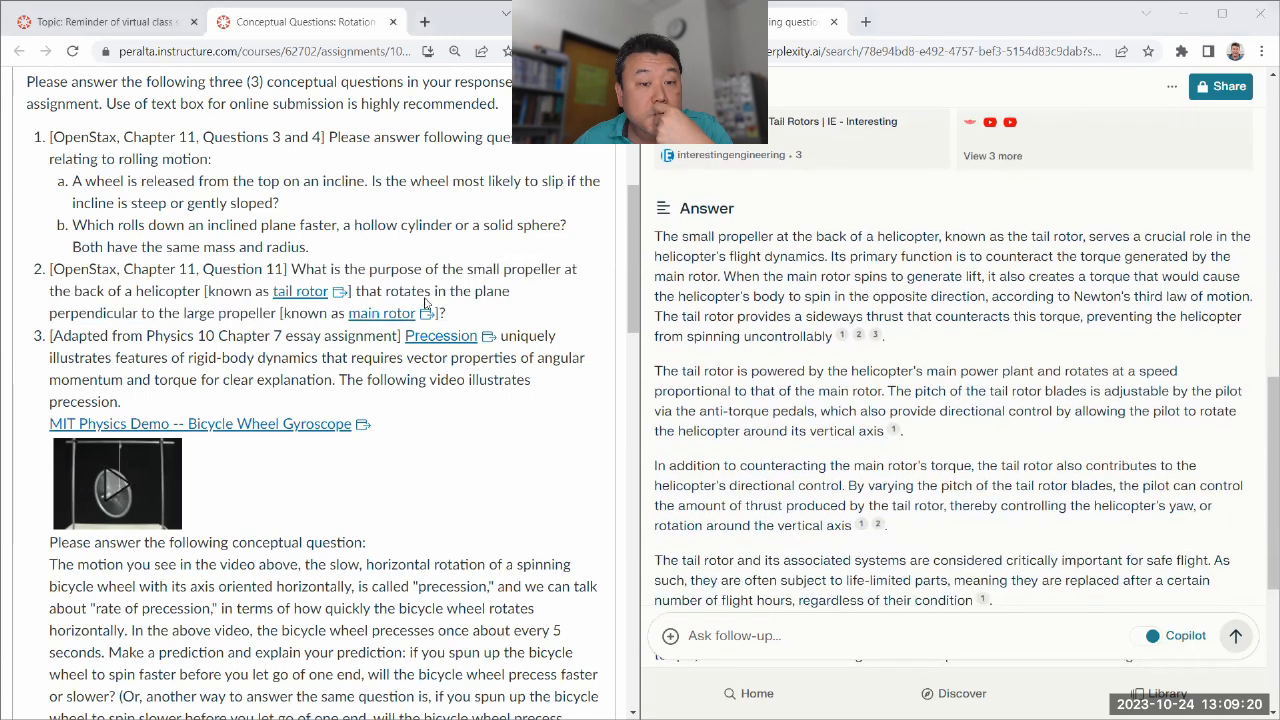
pyautogui.scroll(-3)
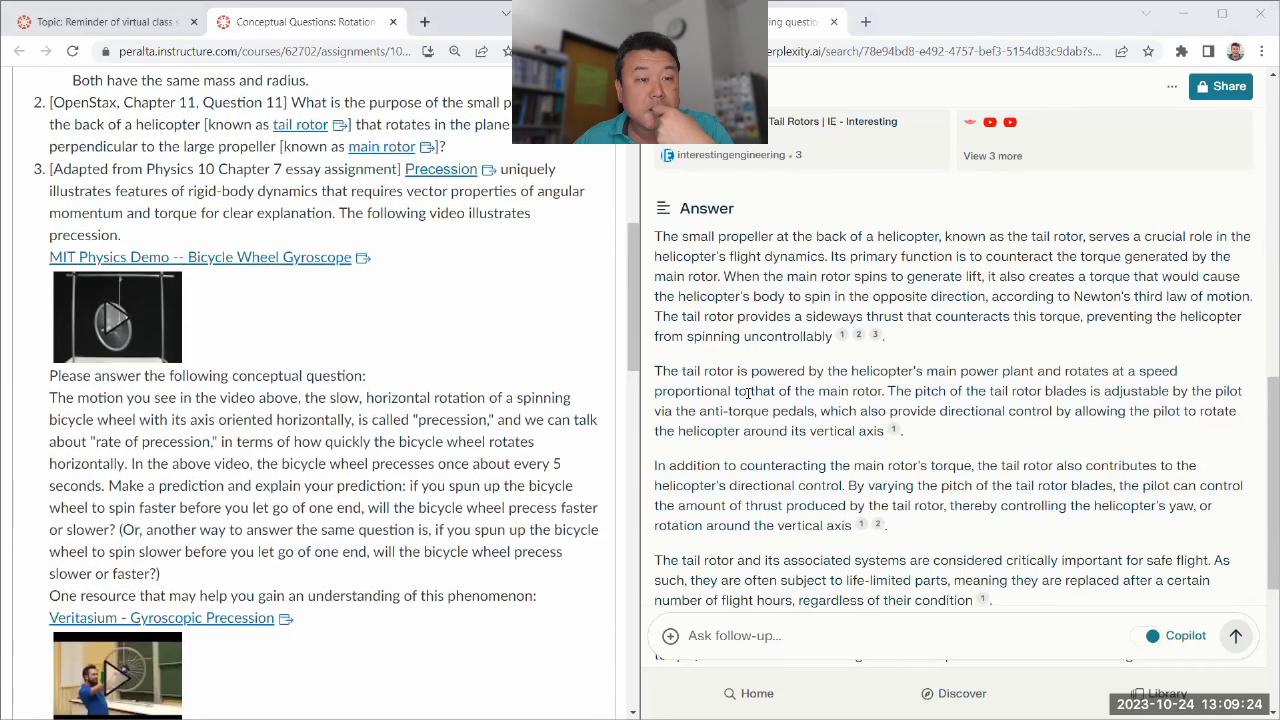
pyautogui.moveTo(810, 452)
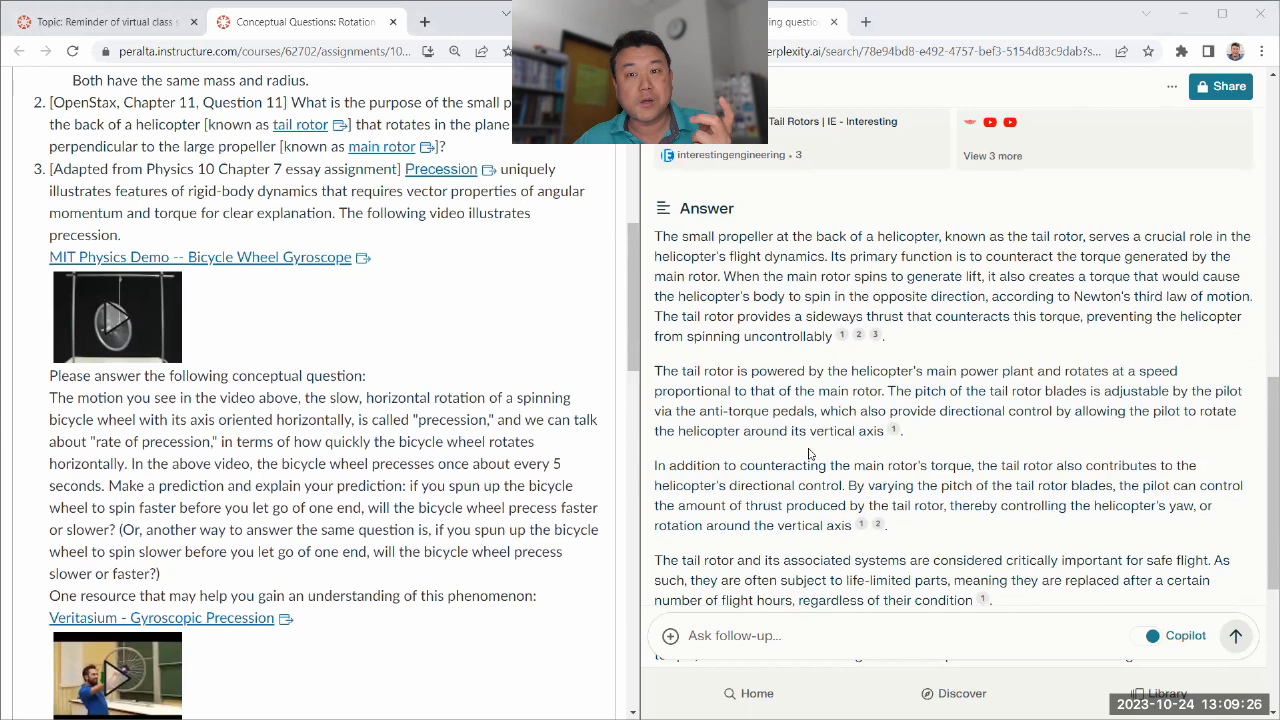
pyautogui.scroll(-3)
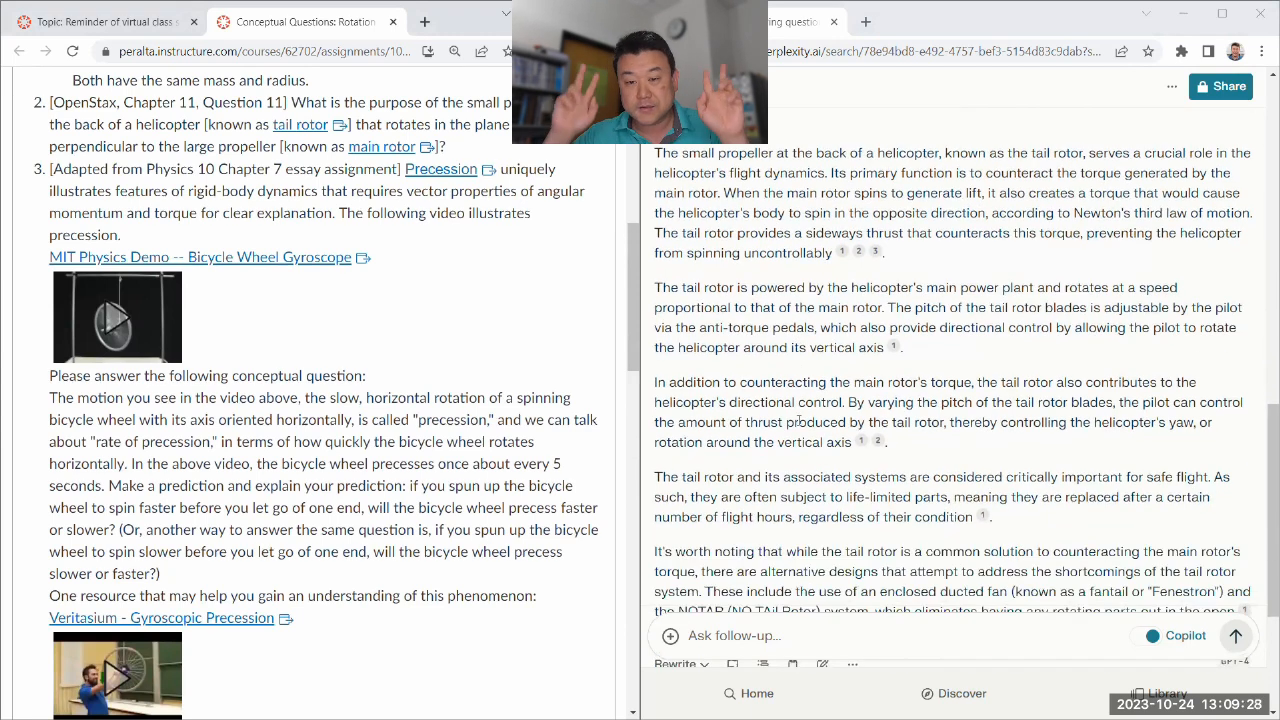
pyautogui.scroll(-3)
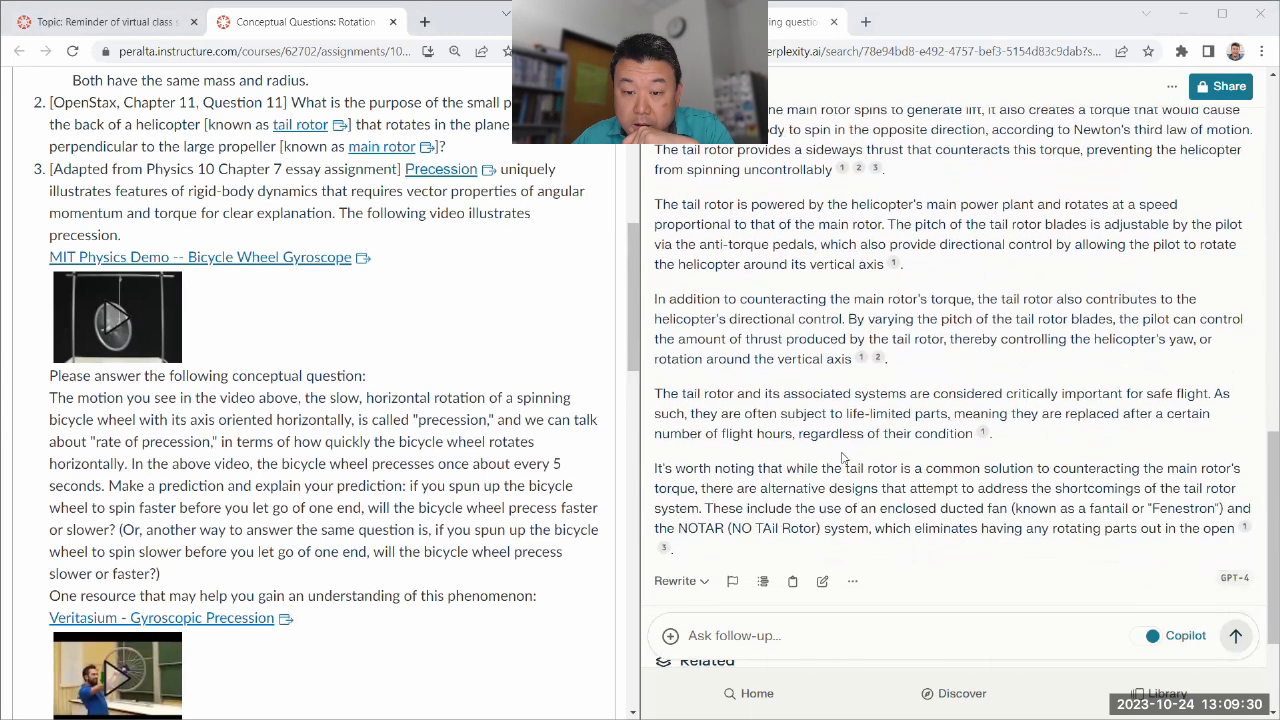
pyautogui.scroll(-3)
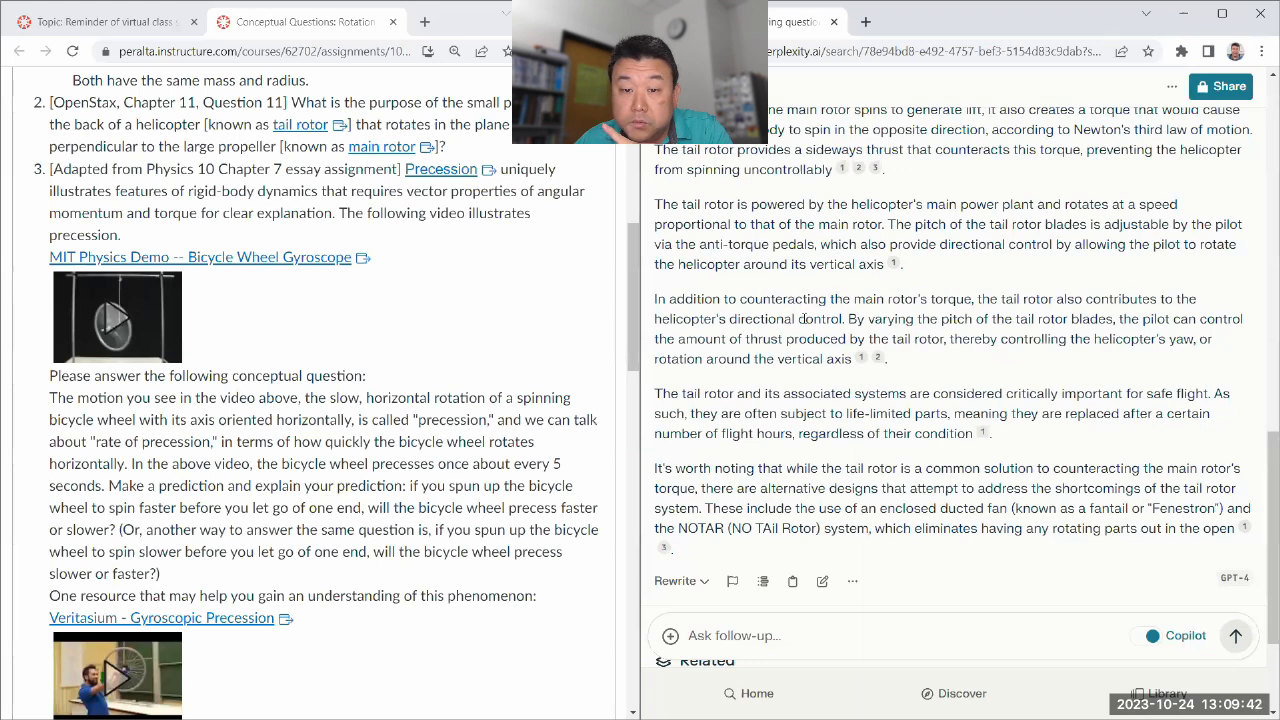
pyautogui.moveTo(780, 384)
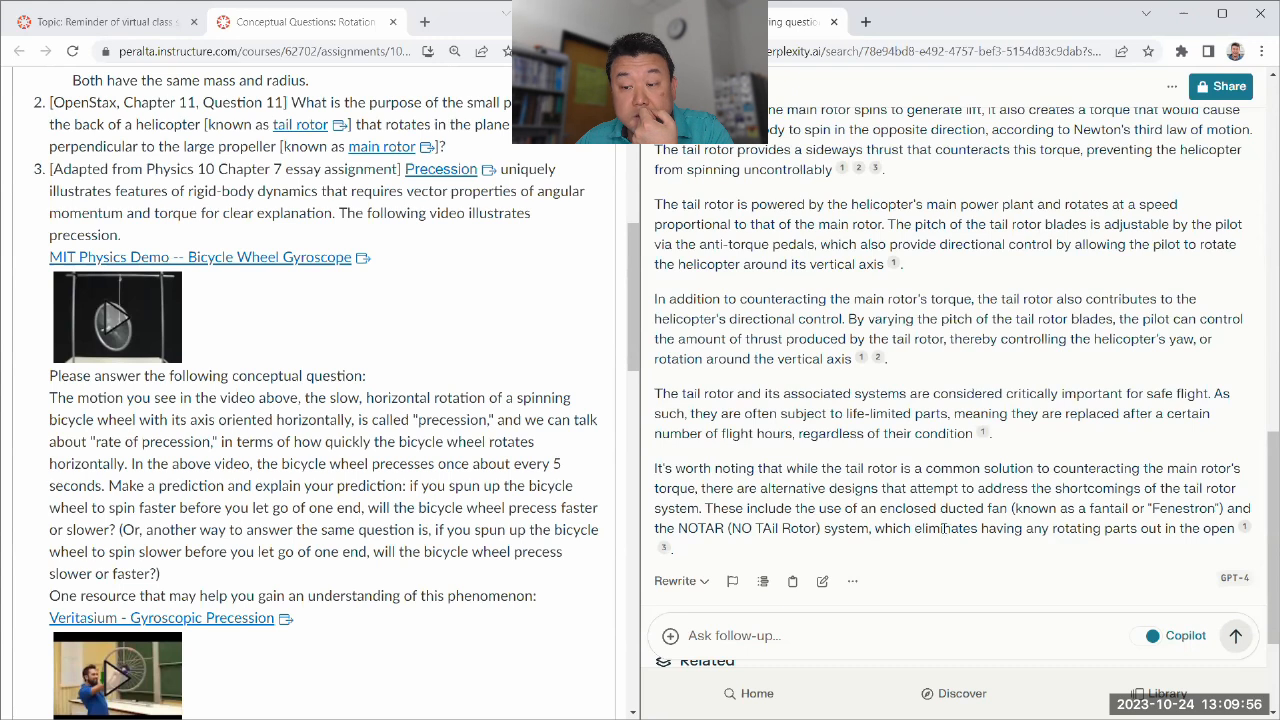
# Ask the follow-up 'Can you describe NOTAR system in some detail?'.
pyautogui.scroll(-3)
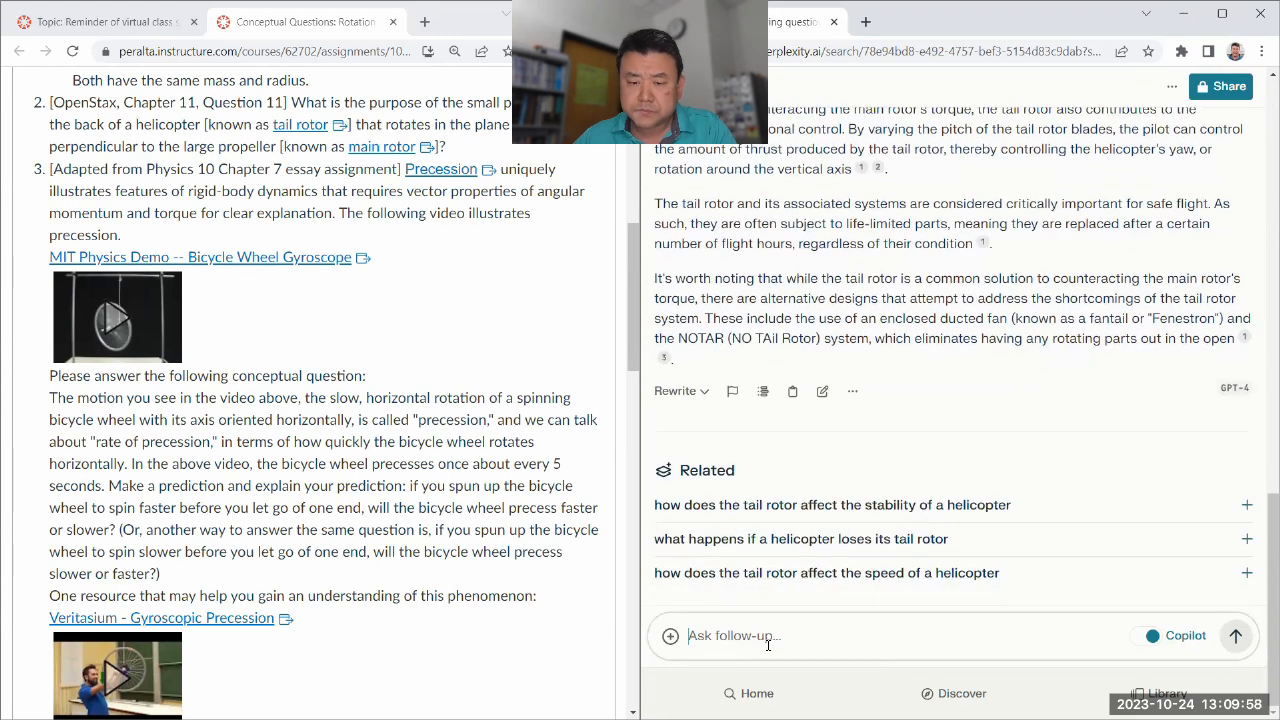
pyautogui.write('Can you describe')
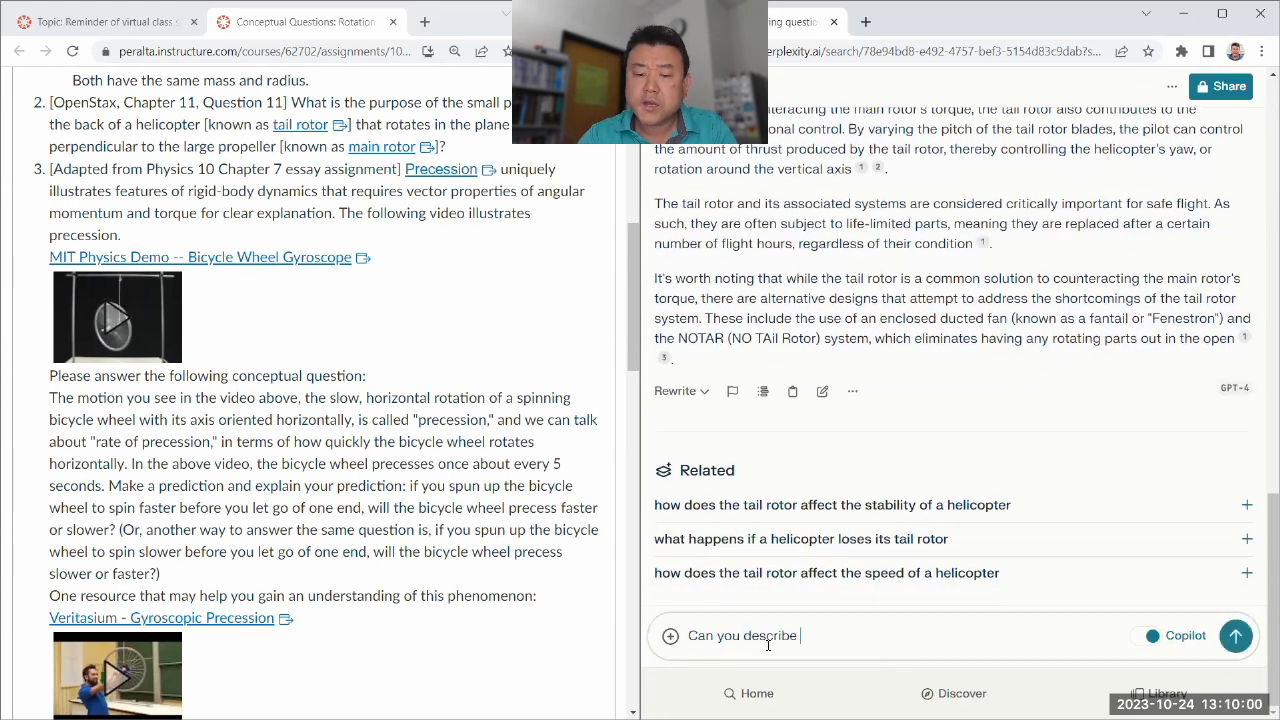
pyautogui.write('NOTAR system')
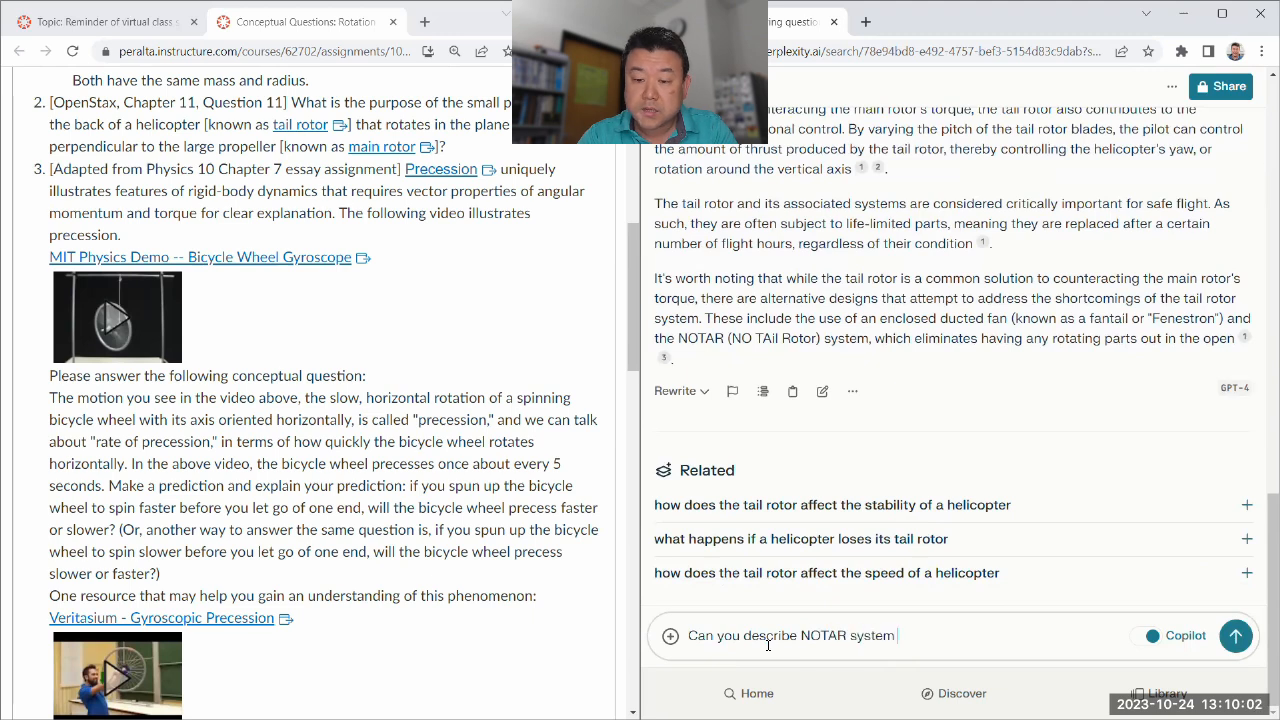
pyautogui.write('in some')
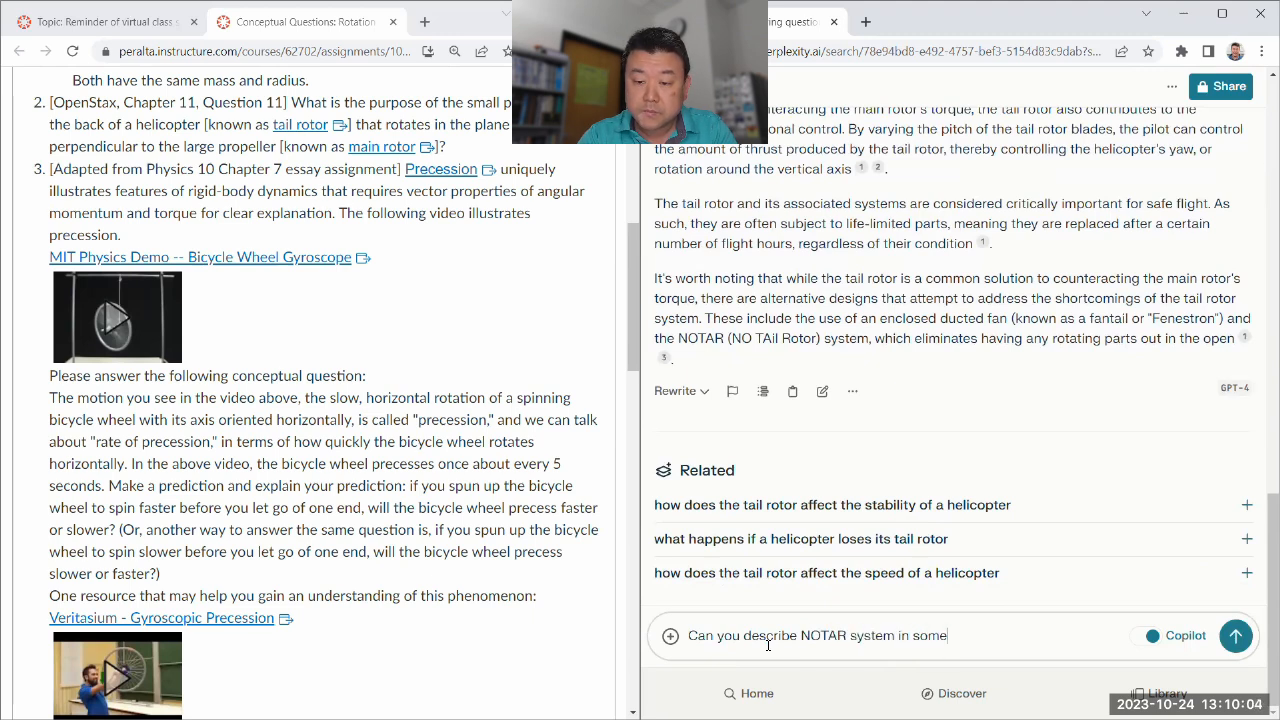
pyautogui.write('detail?')
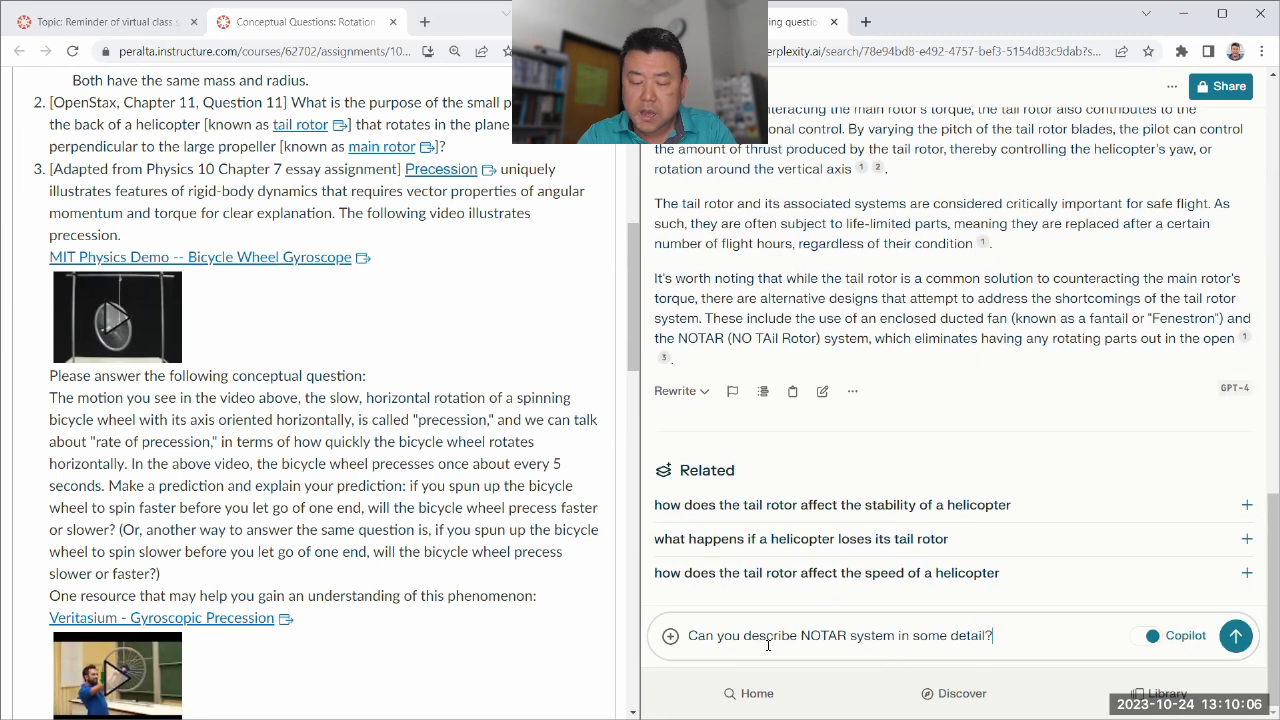
pyautogui.click(1236, 636)
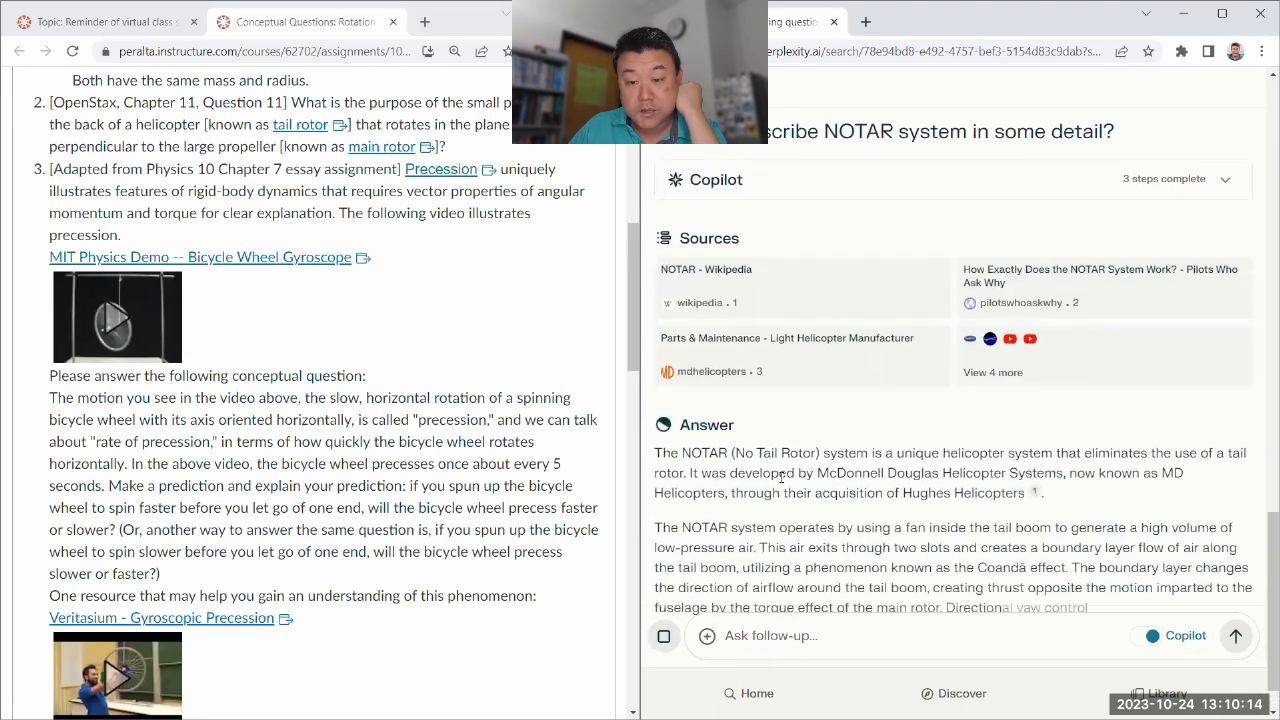
# Read through the NOTAR answer covering the Coandă effect, benefits and components.
pyautogui.scroll(-3)
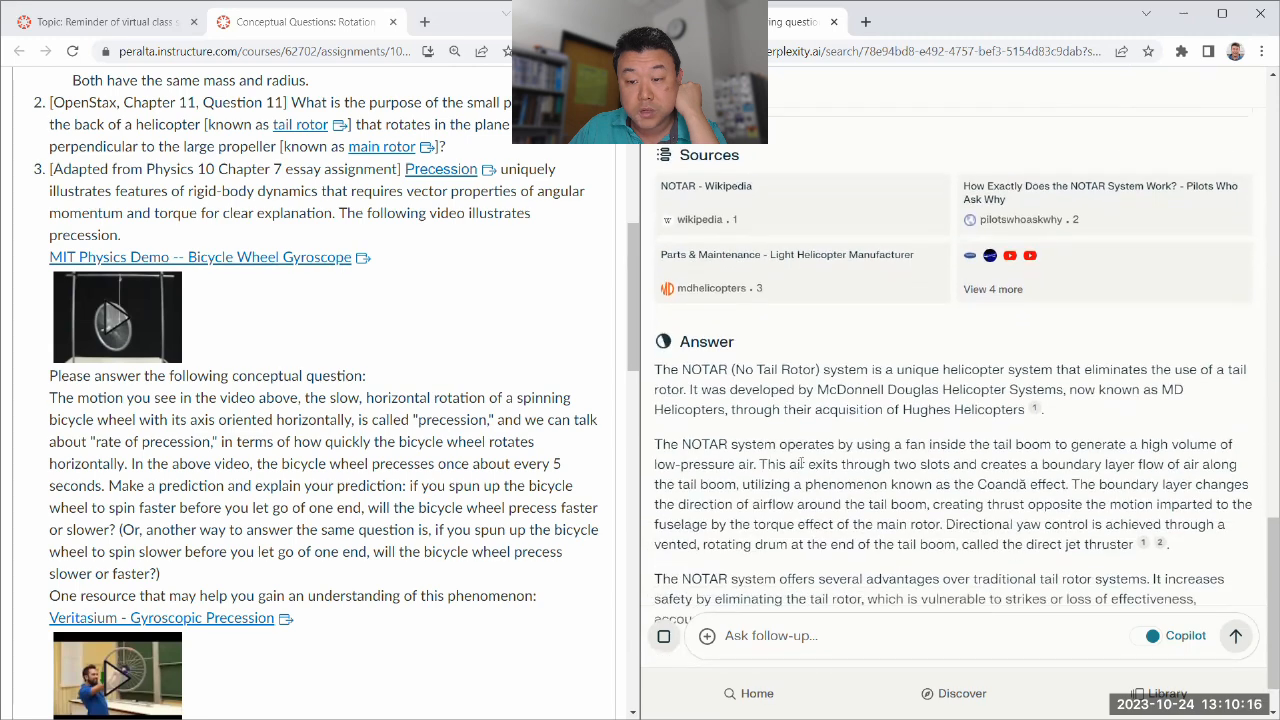
pyautogui.scroll(-3)
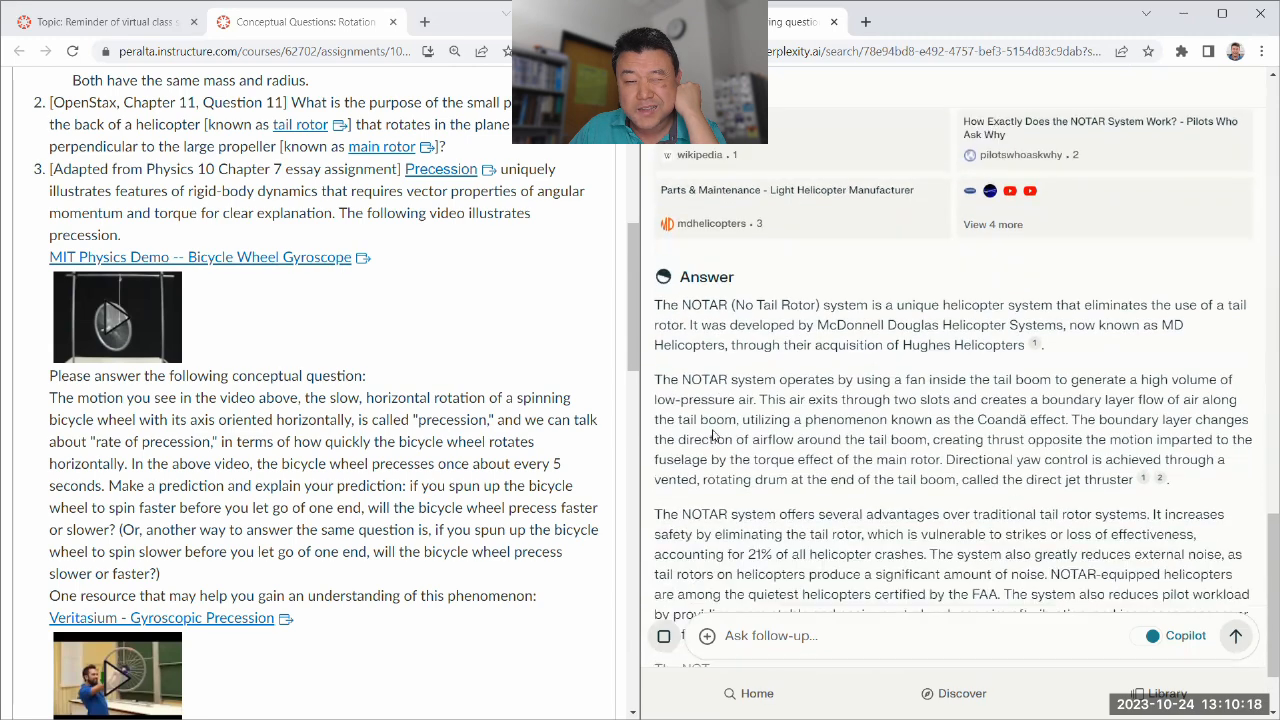
pyautogui.scroll(-3)
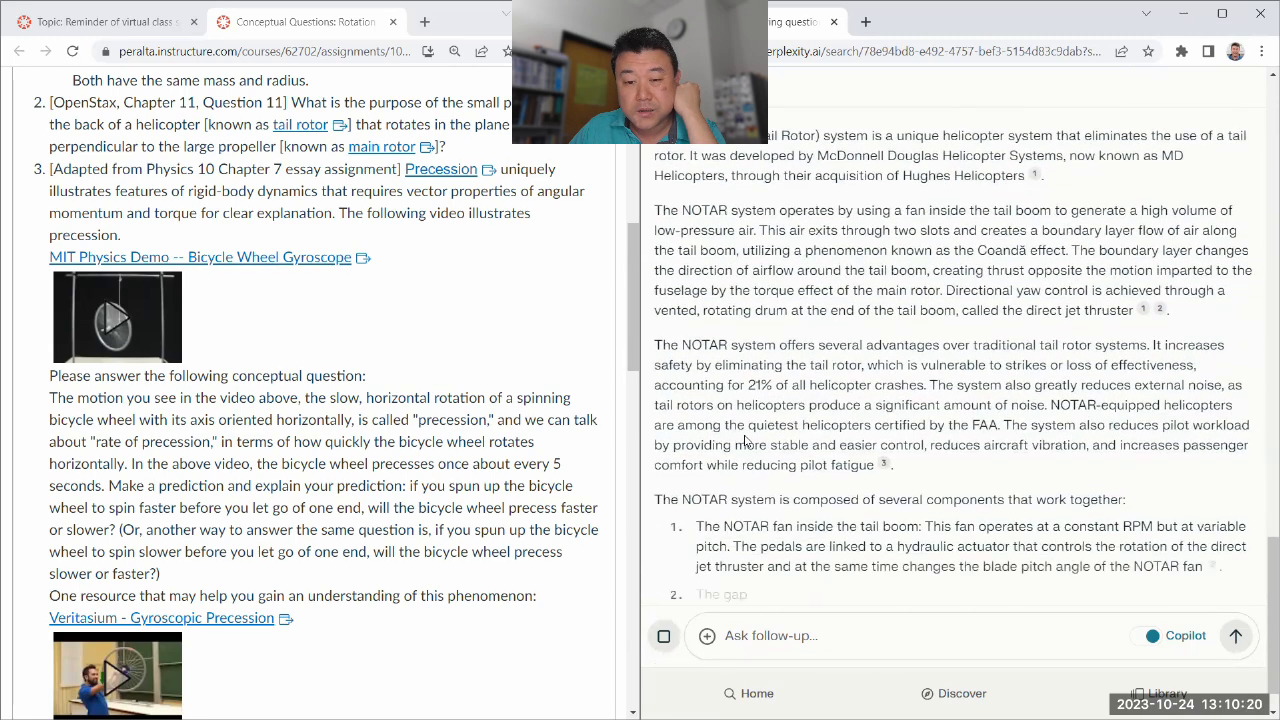
pyautogui.scroll(-3)
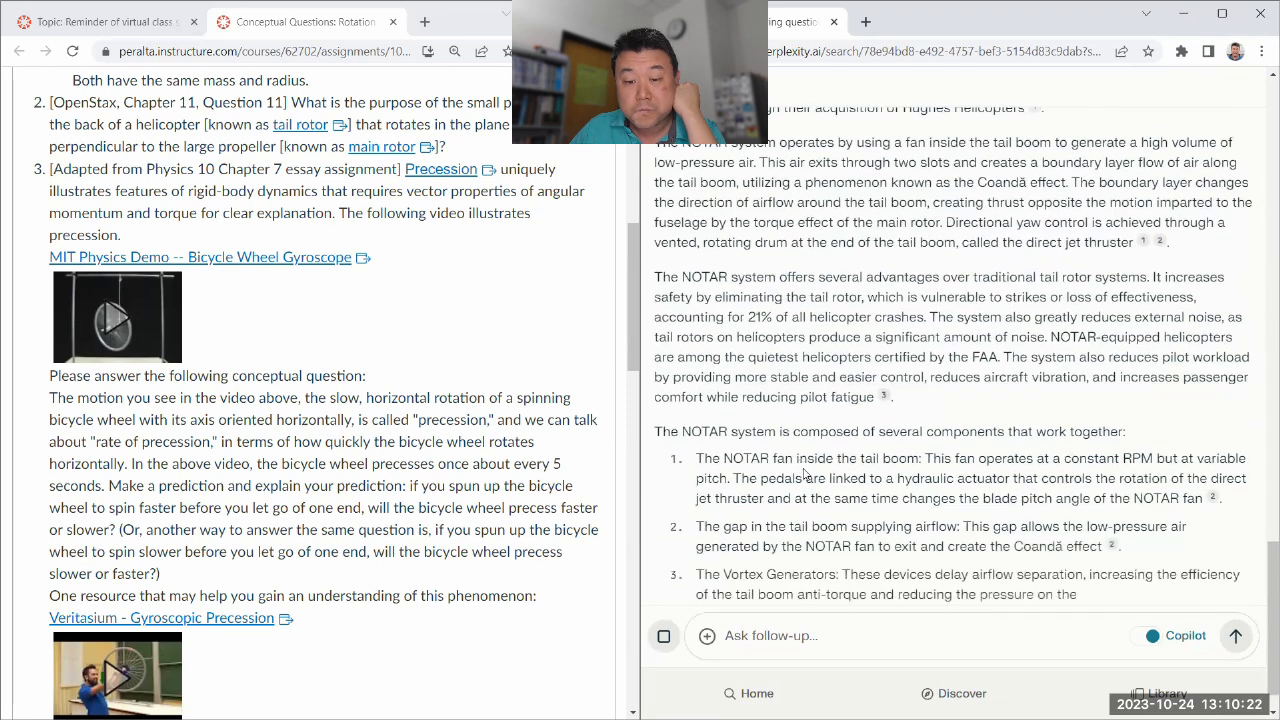
pyautogui.scroll(-3)
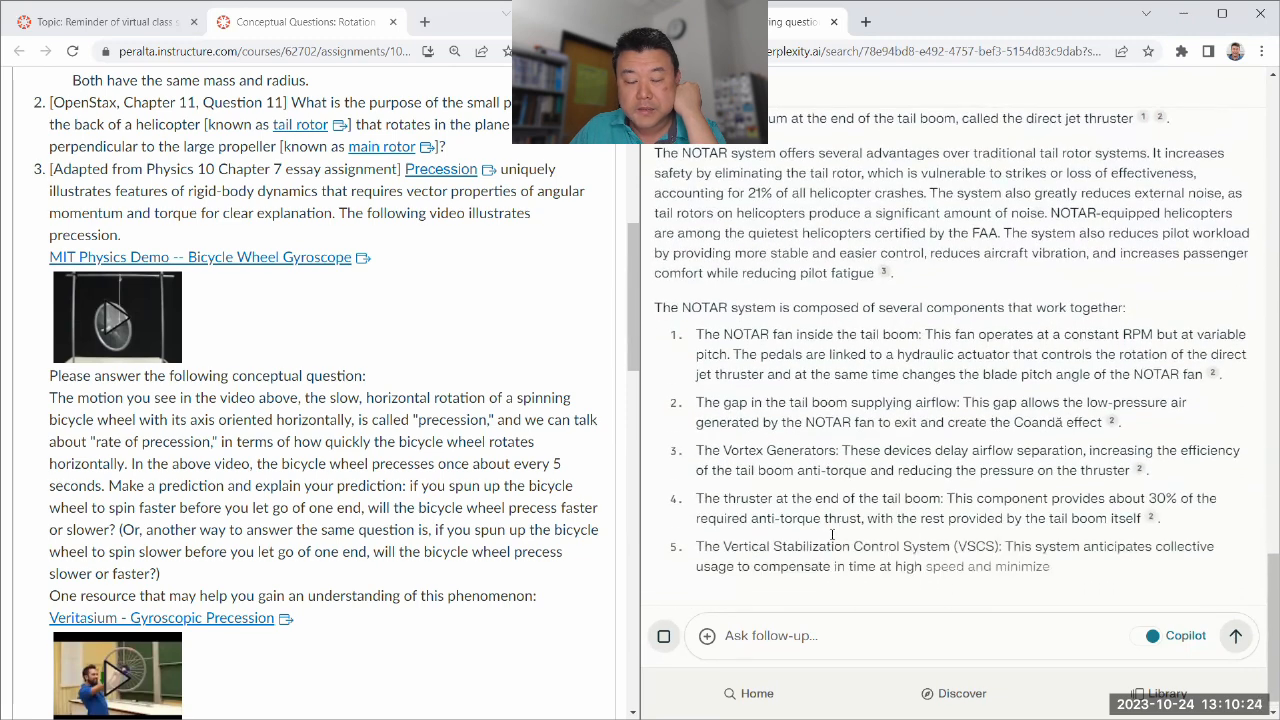
pyautogui.scroll(-3)
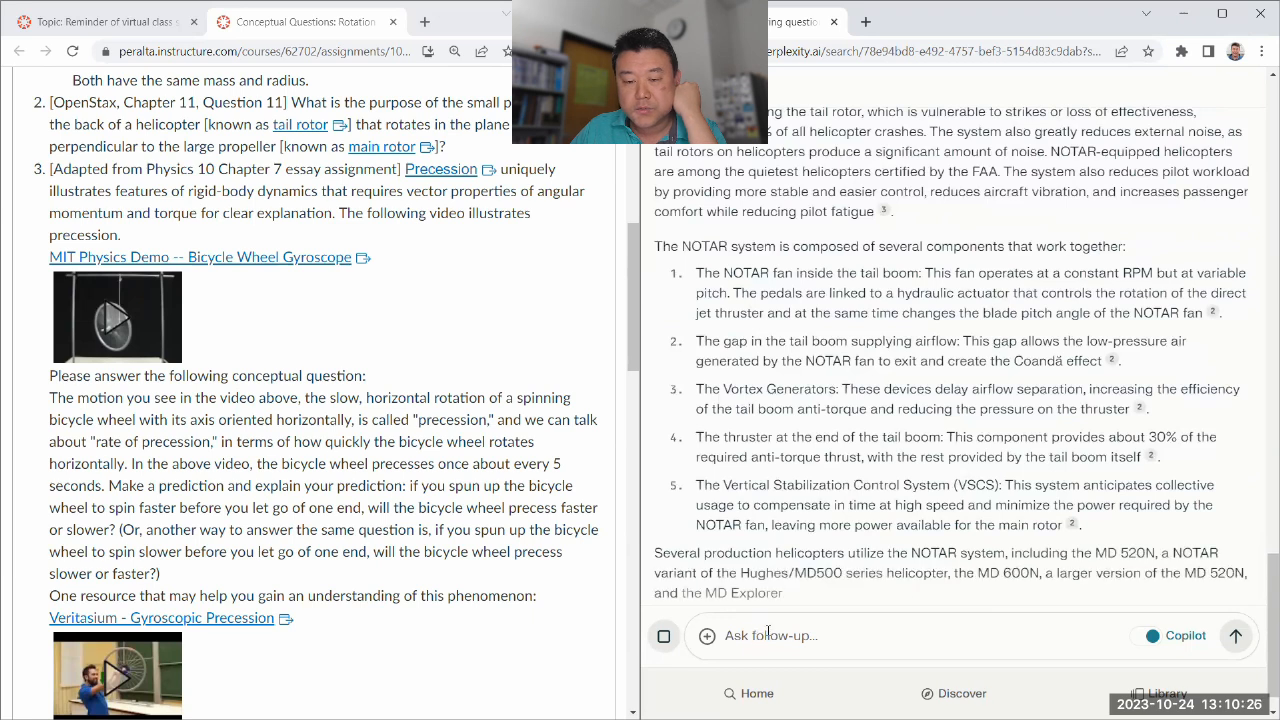
# Ask how helicopters with two main rotors or quadcopters work without a tail rotor.
pyautogui.write("I've seen helicopters (an")
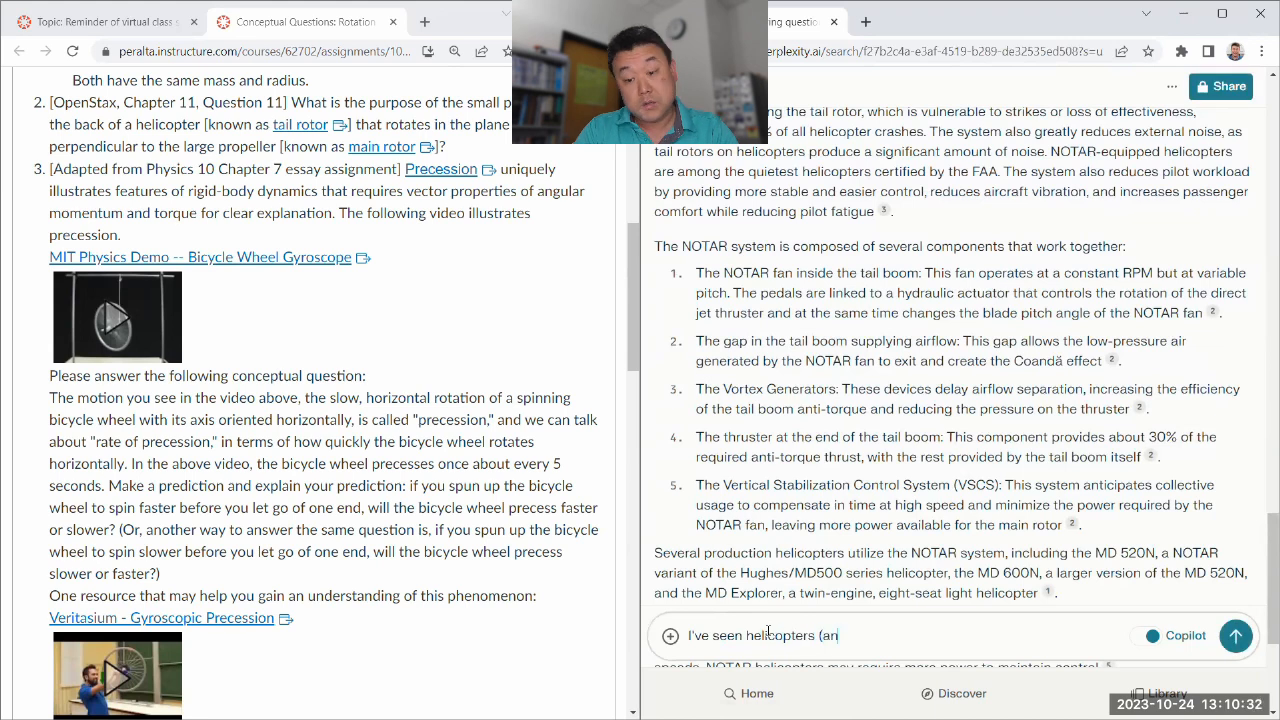
pyautogui.write('with t')
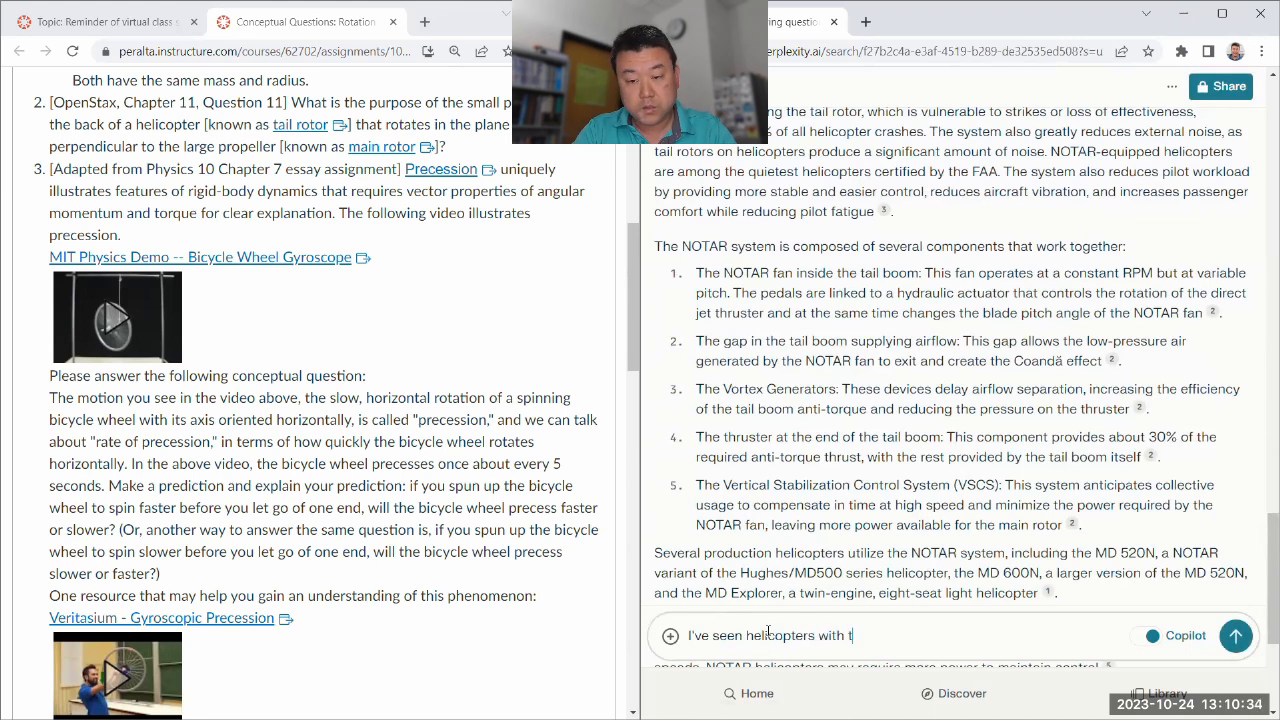
pyautogui.write('wo main rotors')
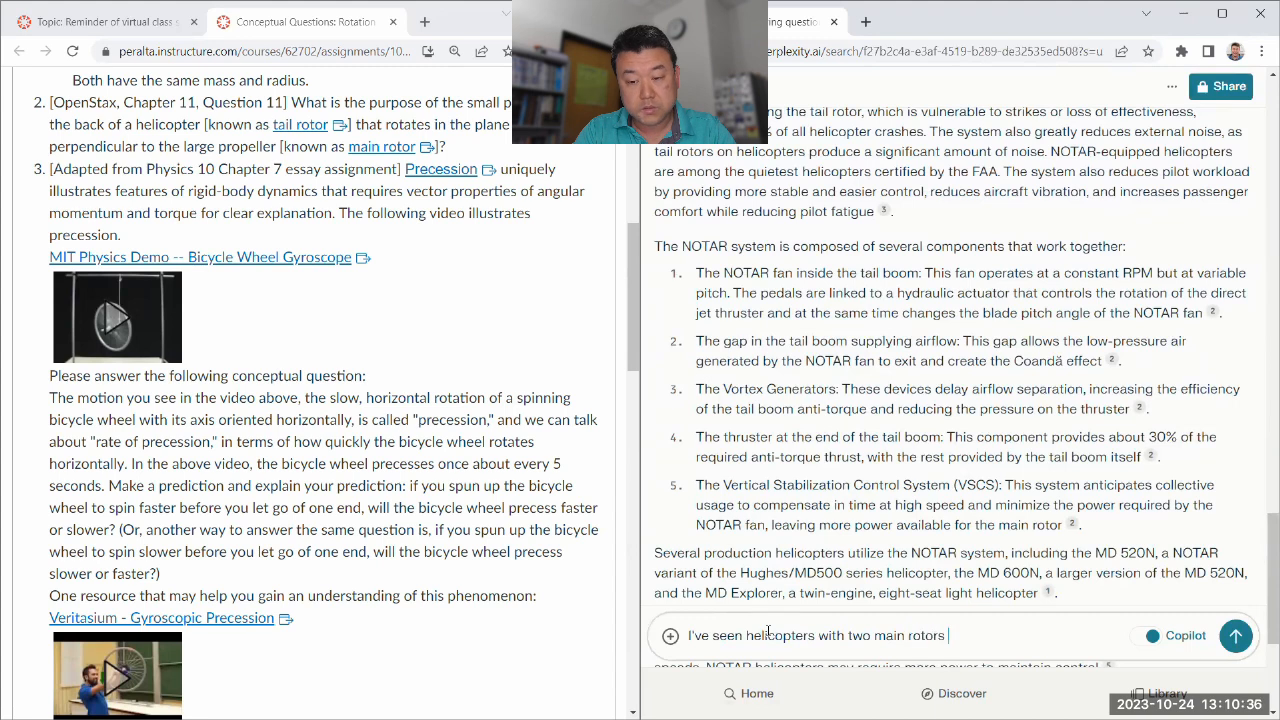
pyautogui.write('(and in fact, also quadcopters) with no "tail rotor')
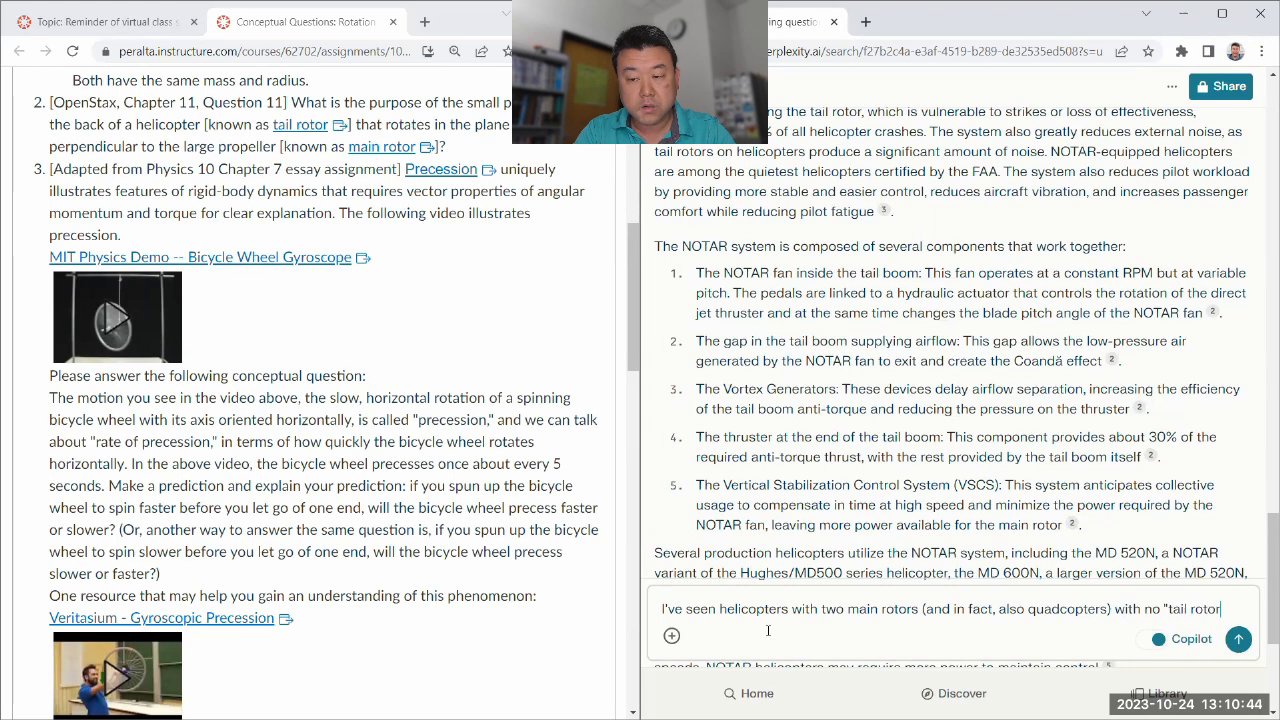
pyautogui.write('How do these')
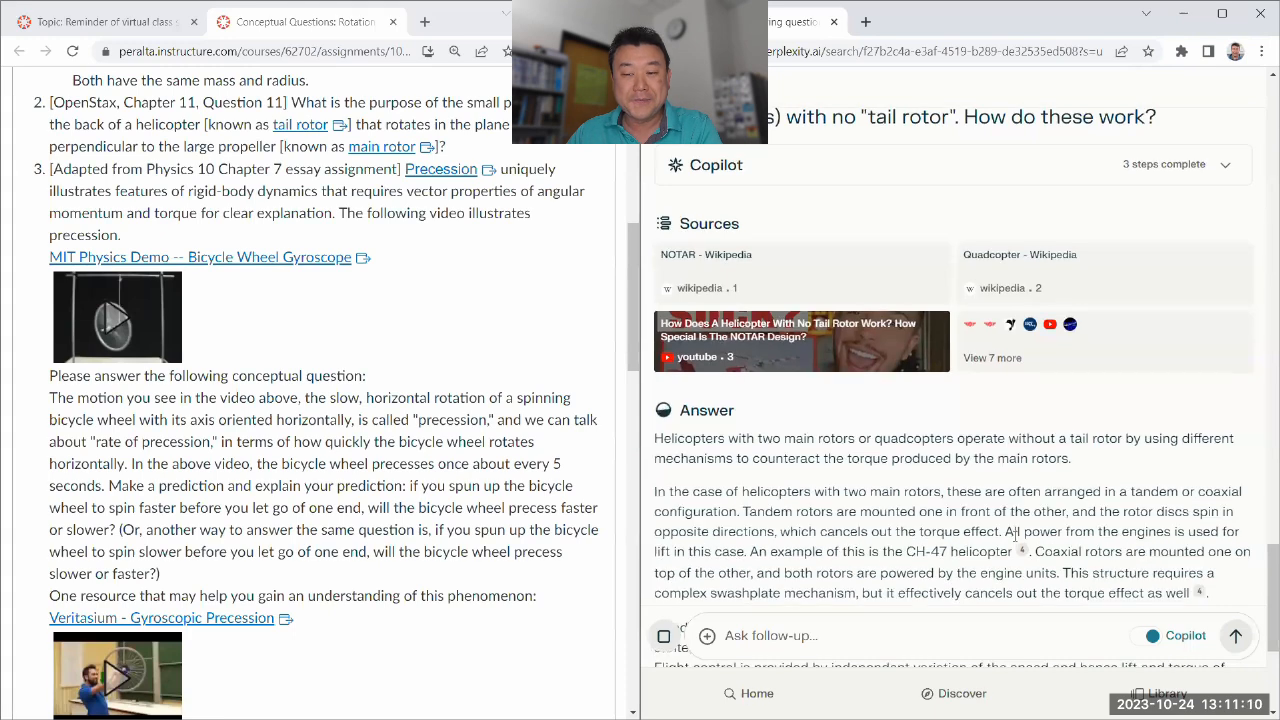
# Read through the answer on tandem and coaxial rotor designs without a tail rotor.
pyautogui.scroll(-3)
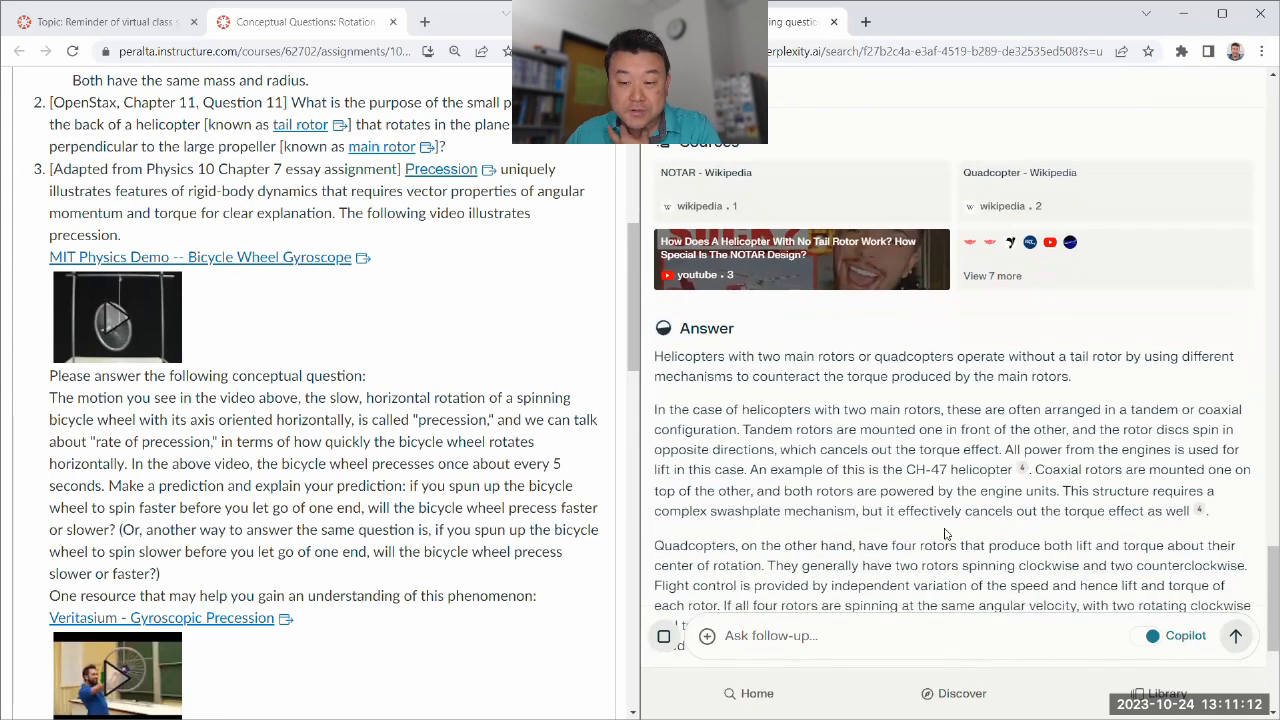
pyautogui.scroll(-3)
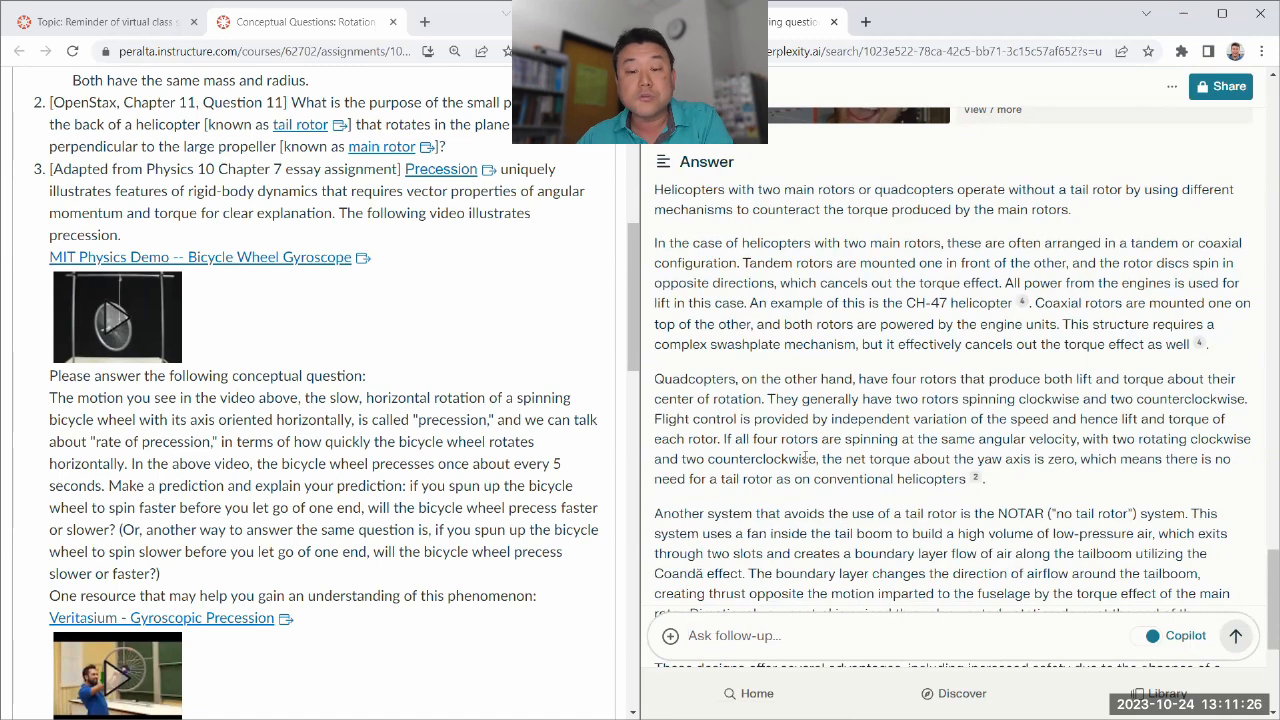
pyautogui.scroll(-3)
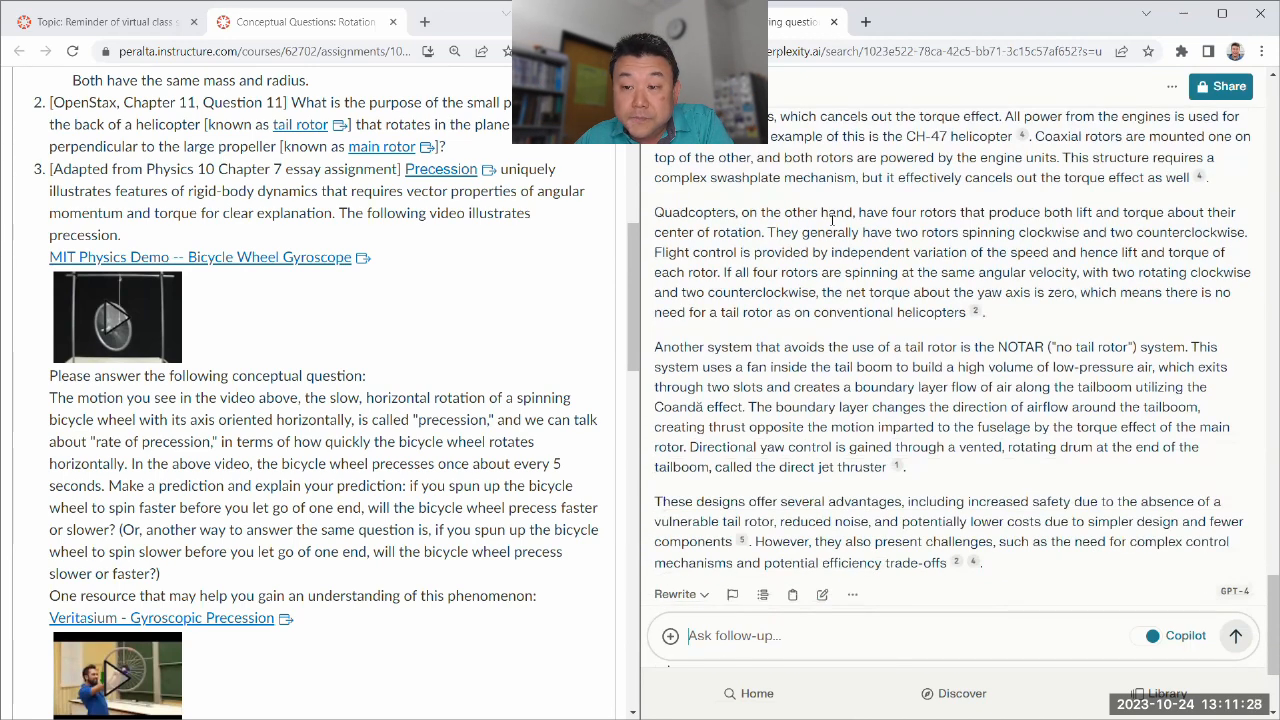
pyautogui.moveTo(716, 292)
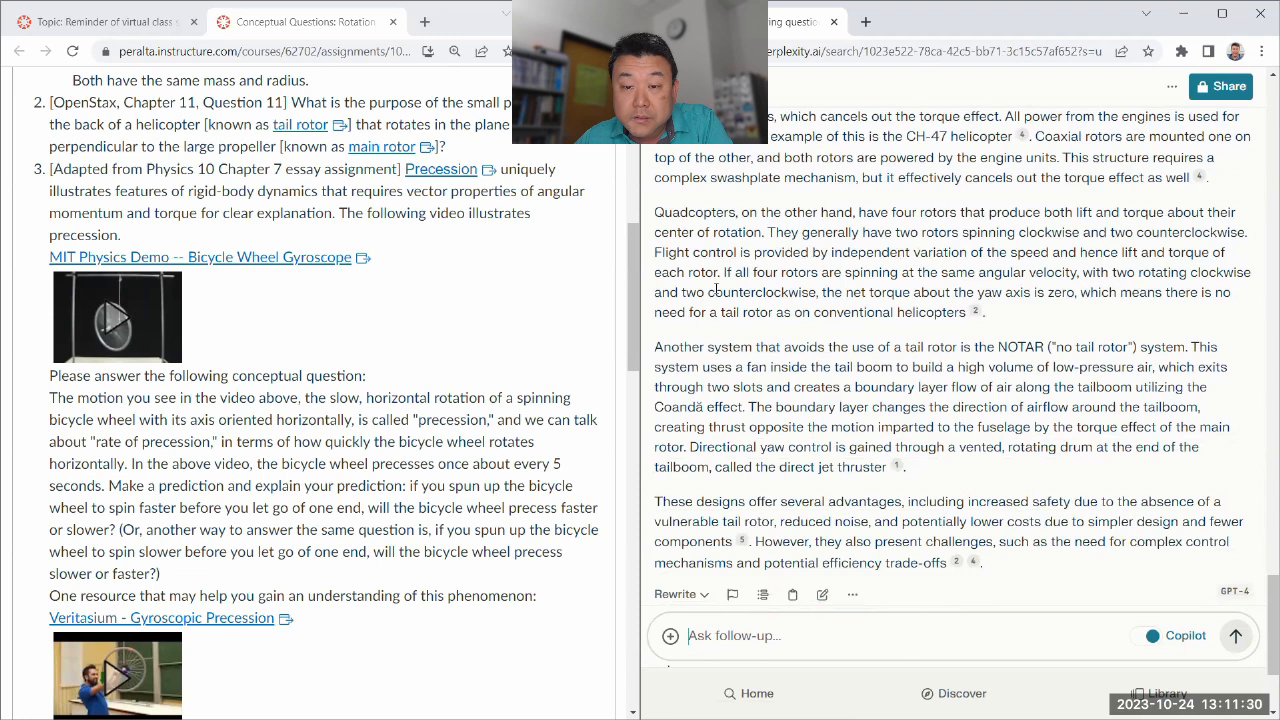
pyautogui.moveTo(752, 348)
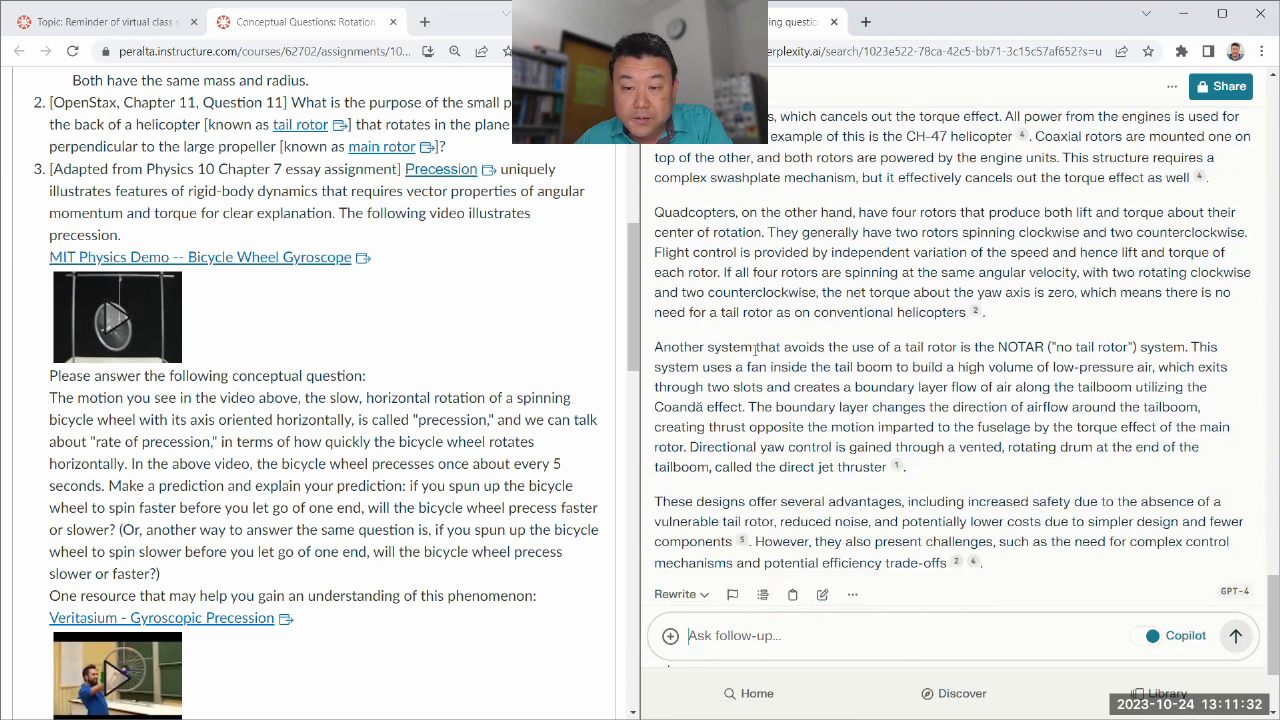
pyautogui.moveTo(656, 346); pyautogui.dragTo(984, 450)
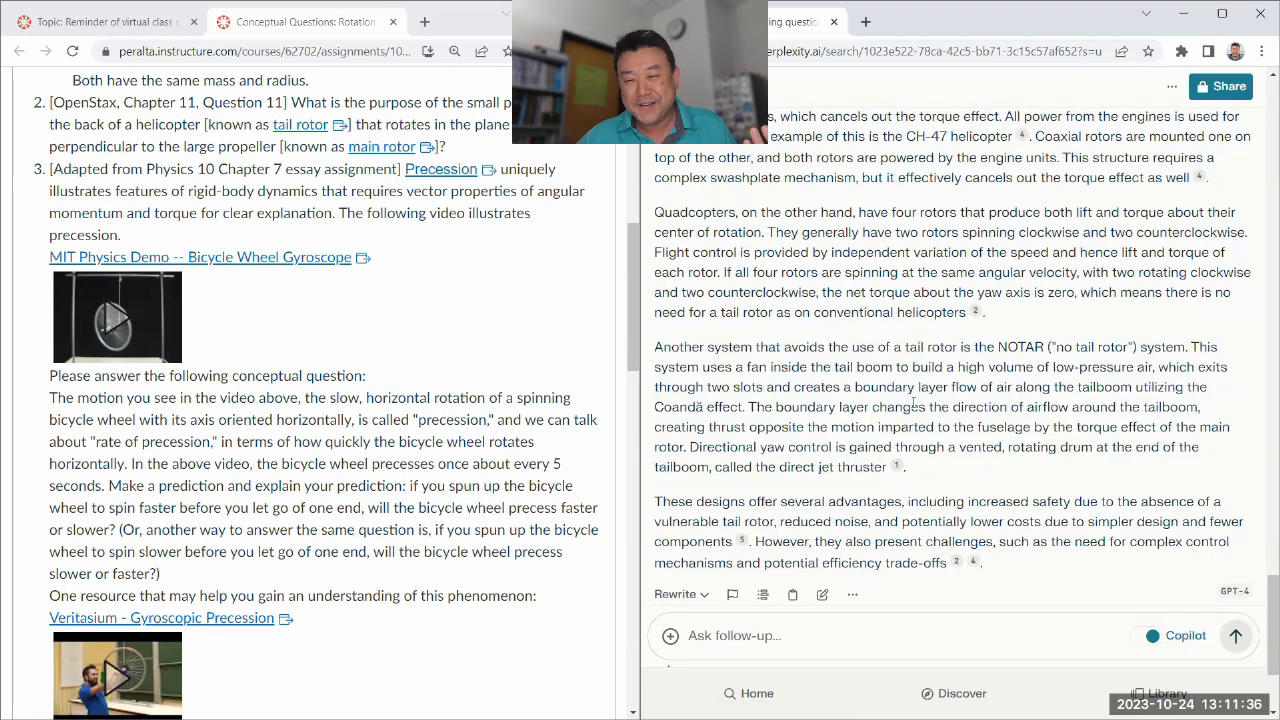
# Highlight the NOTAR ("no tail rotor") system phrase and reach the end of the answer.
pyautogui.scroll(-3)
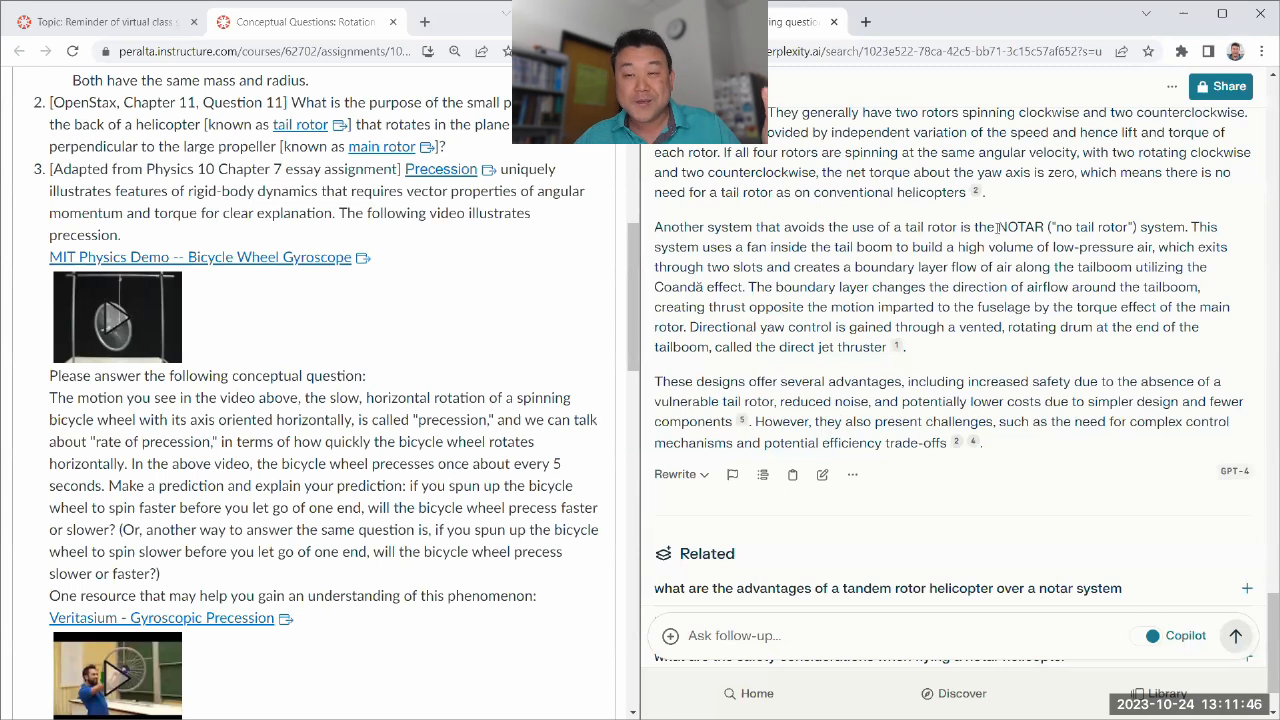
pyautogui.moveTo(996, 228); pyautogui.dragTo(1180, 228)
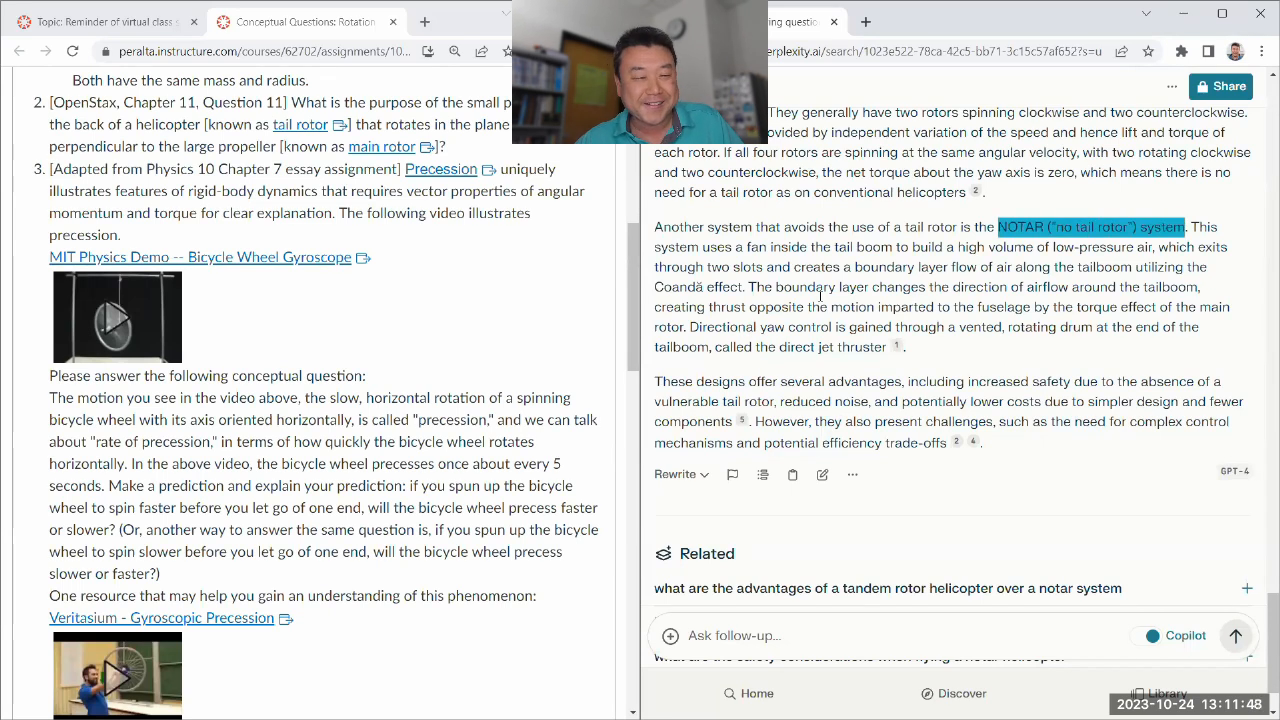
pyautogui.scroll(-3)
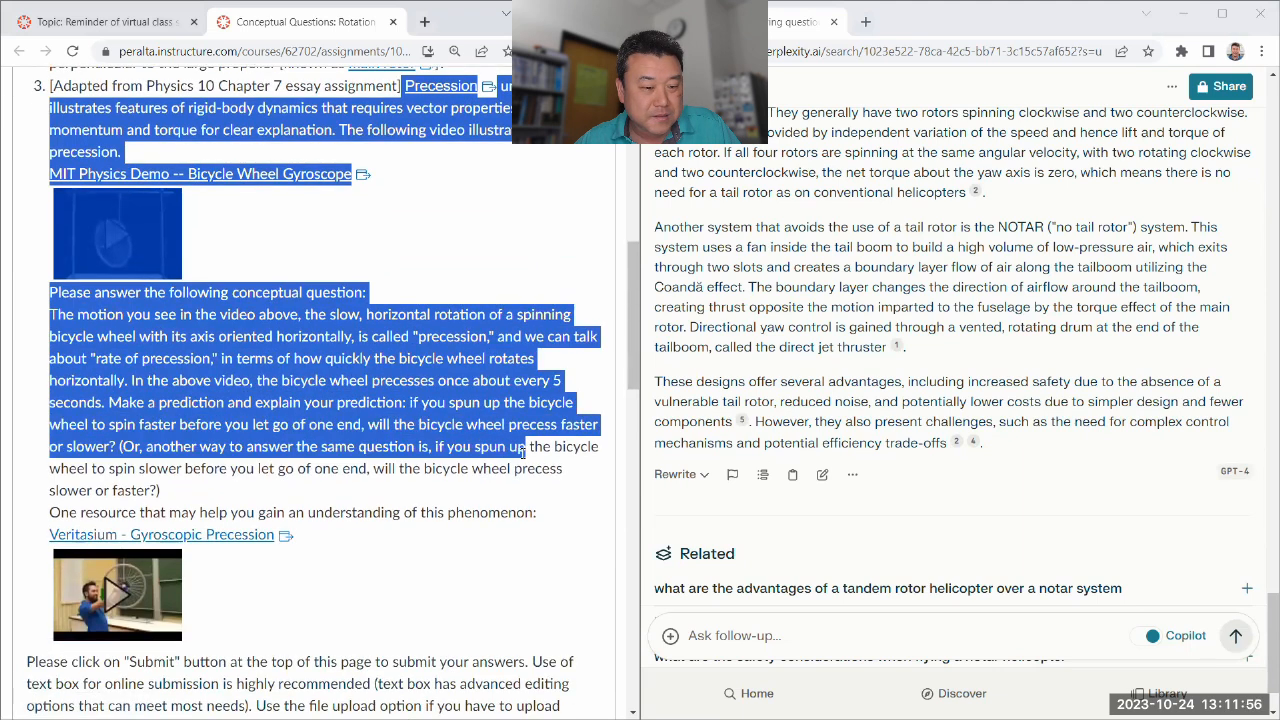
# Copy the bicycle-wheel precession question 3 with its resources into Perplexity's follow-up box.
pyautogui.scroll(-3)
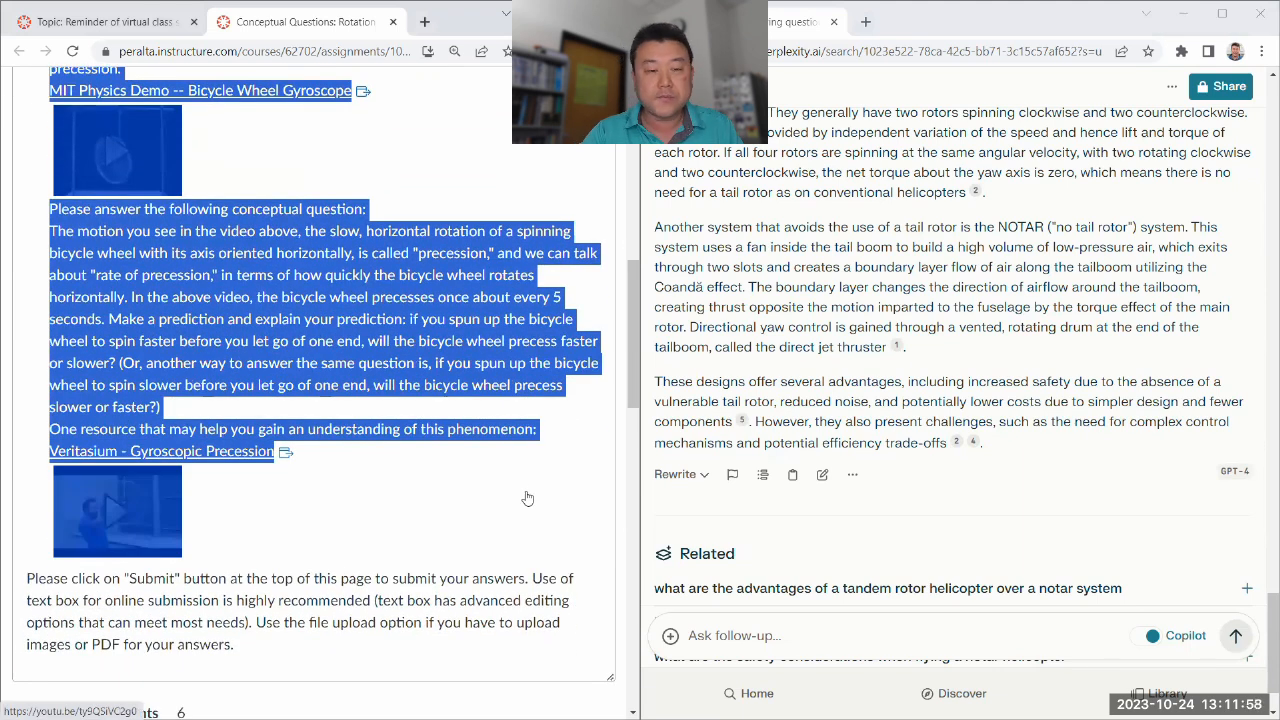
pyautogui.scroll(-3)
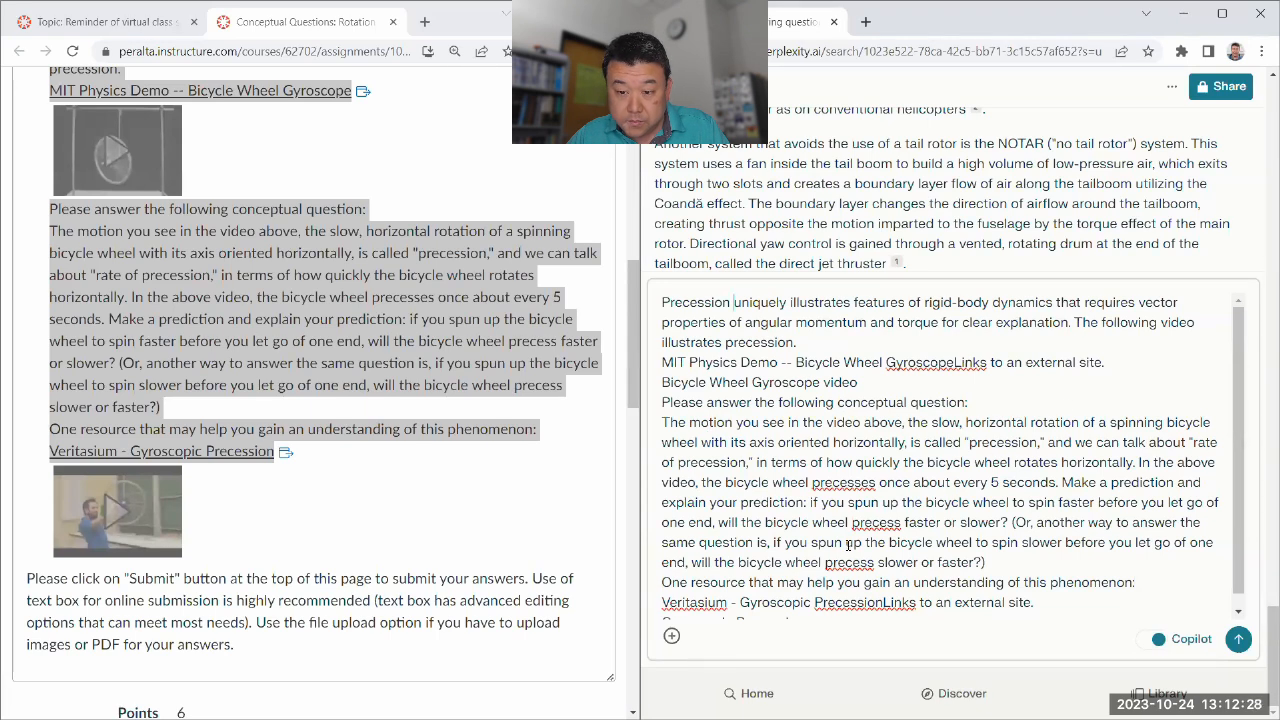
pyautogui.scroll(-3)
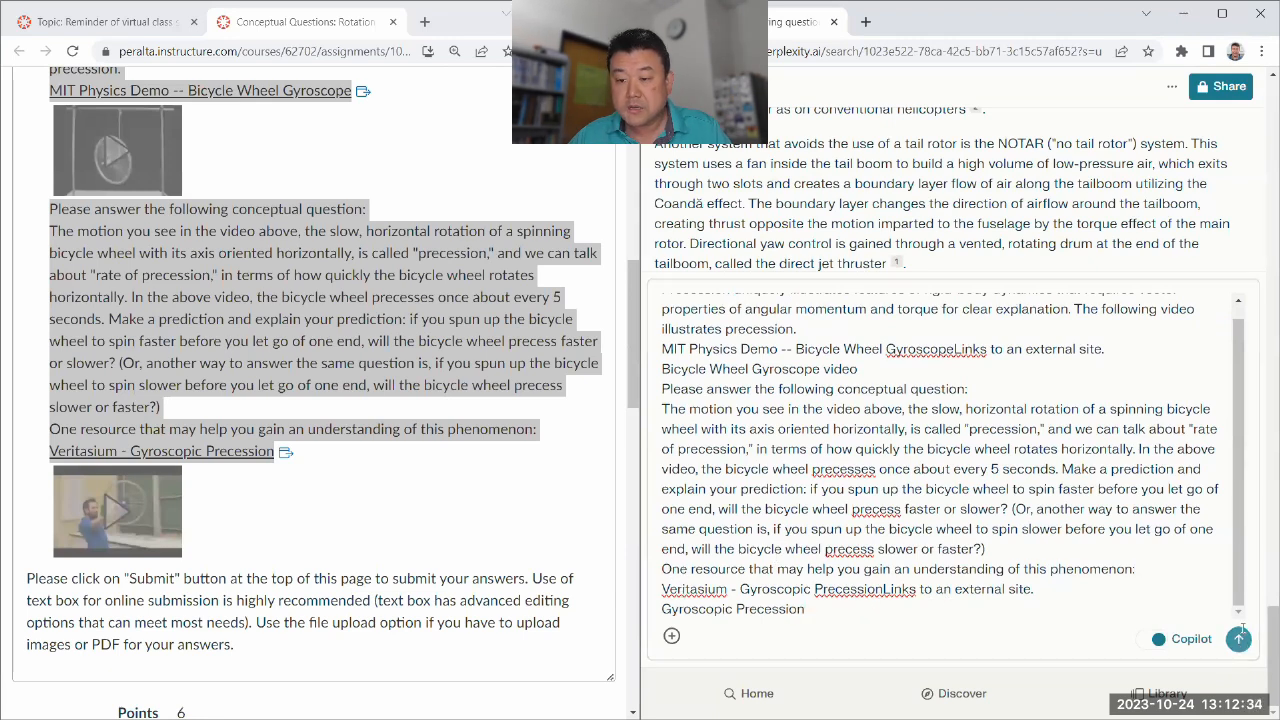
# Submit the precession question with the Lumen Learning, Exploratorium and YouTube sources all chosen.
pyautogui.click(1240, 640)
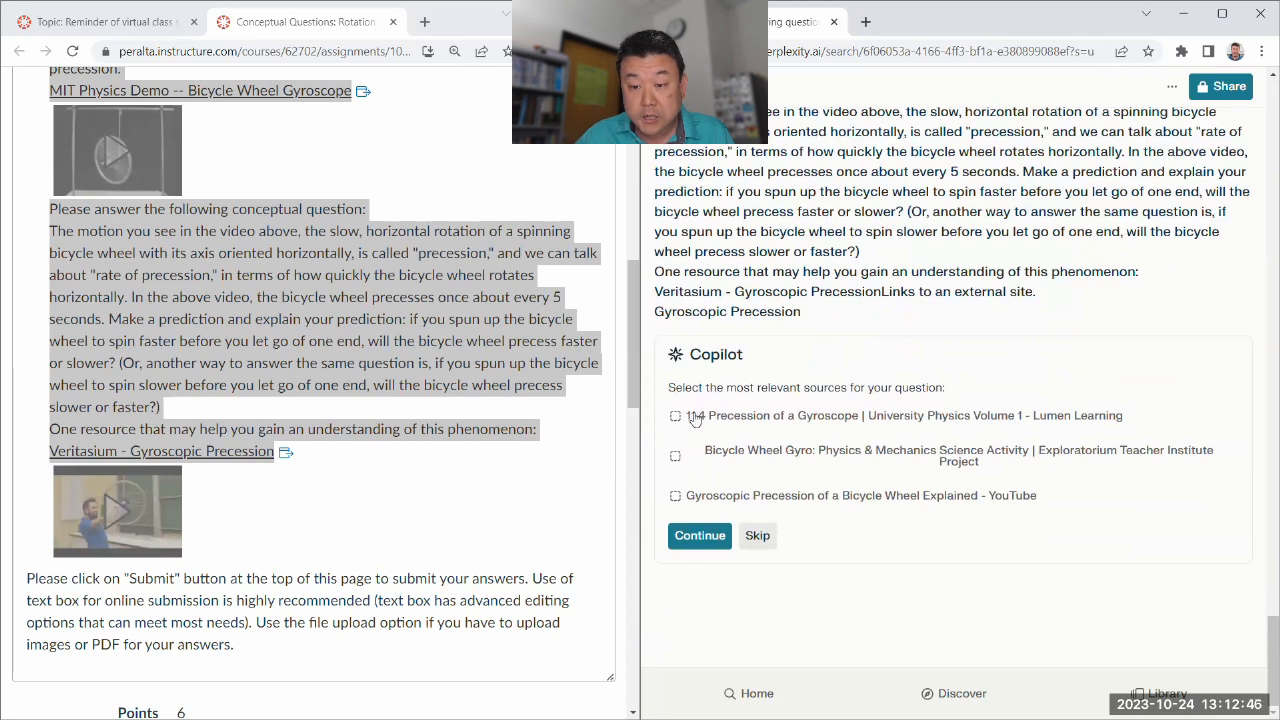
pyautogui.click(672, 414)
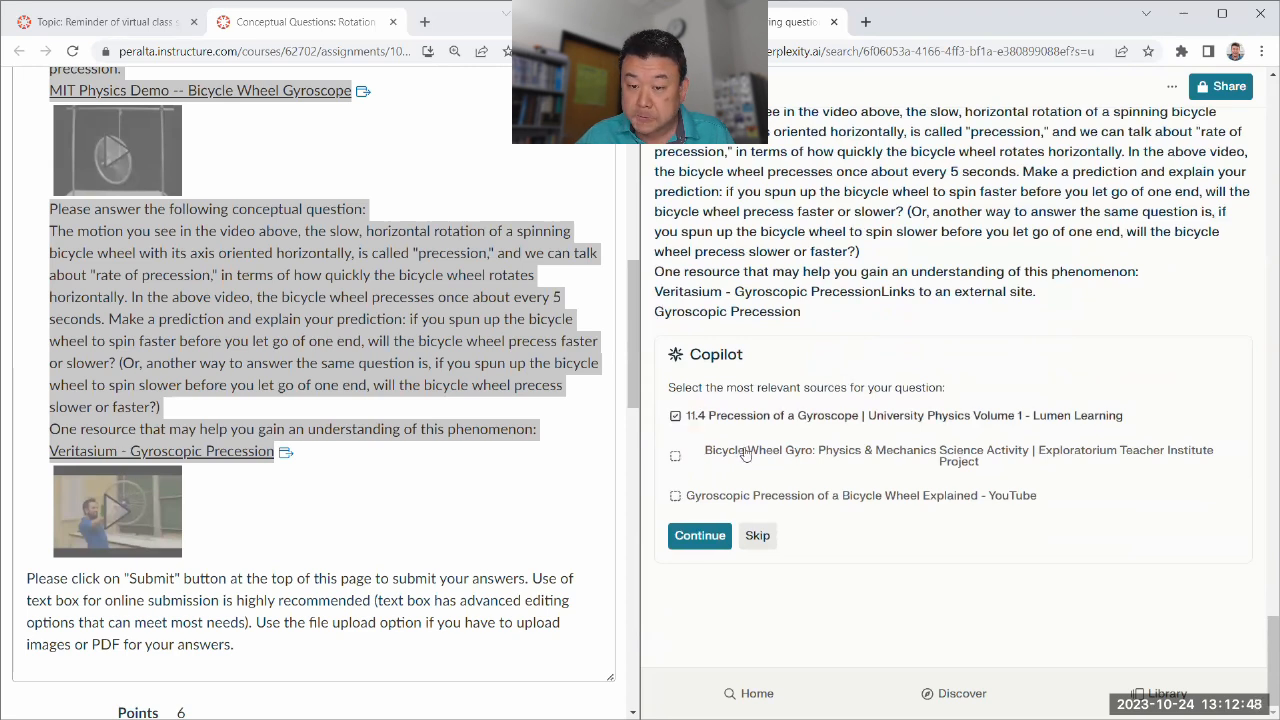
pyautogui.moveTo(788, 458)
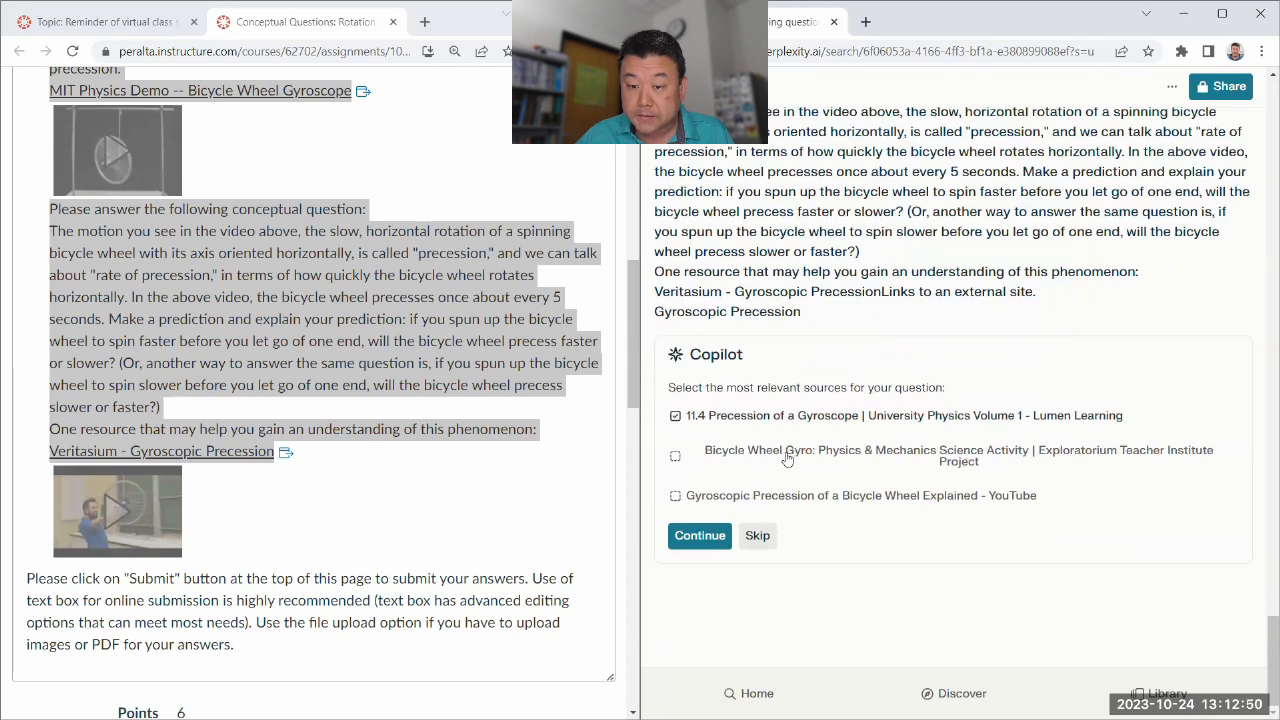
pyautogui.click(672, 456)
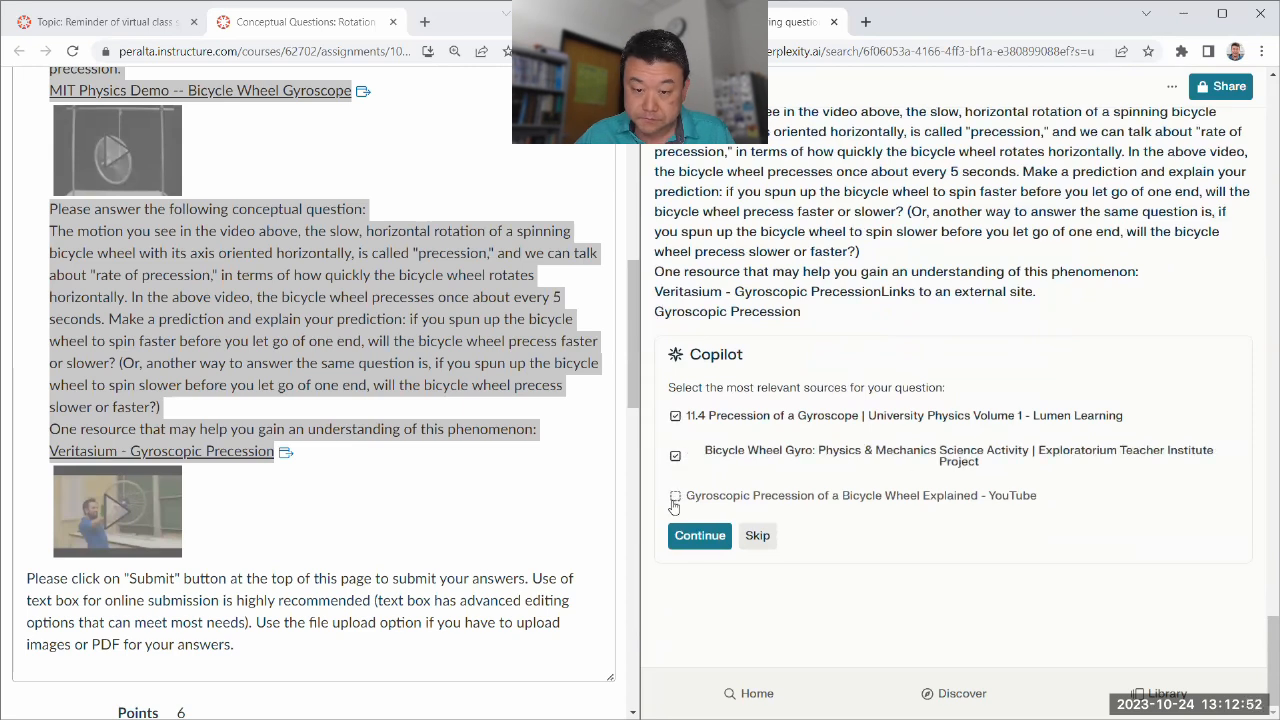
pyautogui.click(672, 496)
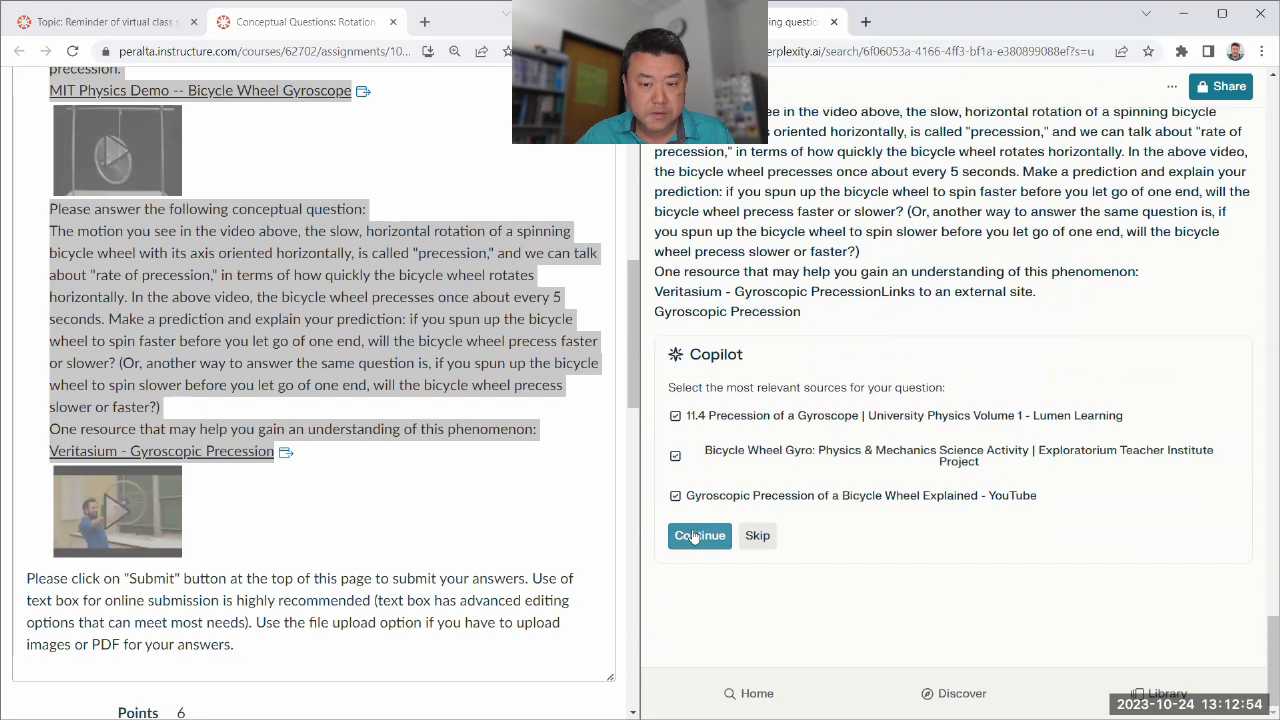
pyautogui.click(700, 536)
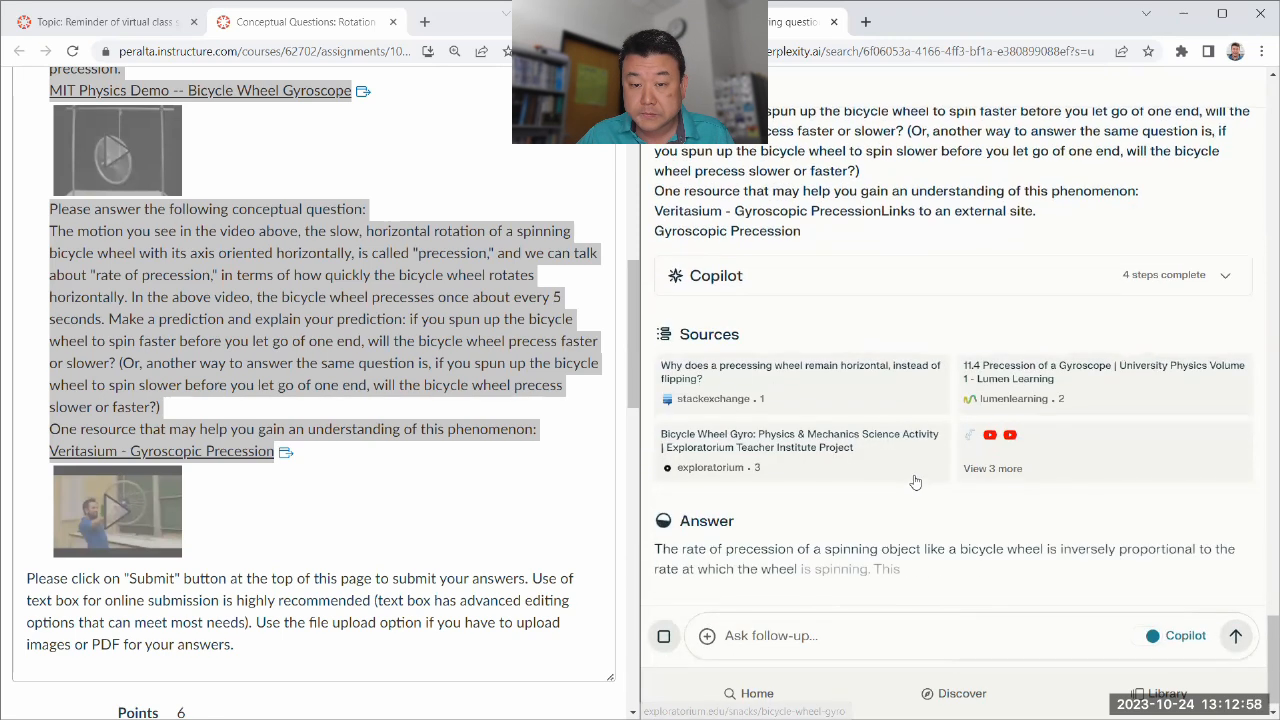
# Read the full answer that a faster-spinning wheel precesses more slowly, down to the Related section.
pyautogui.scroll(-3)
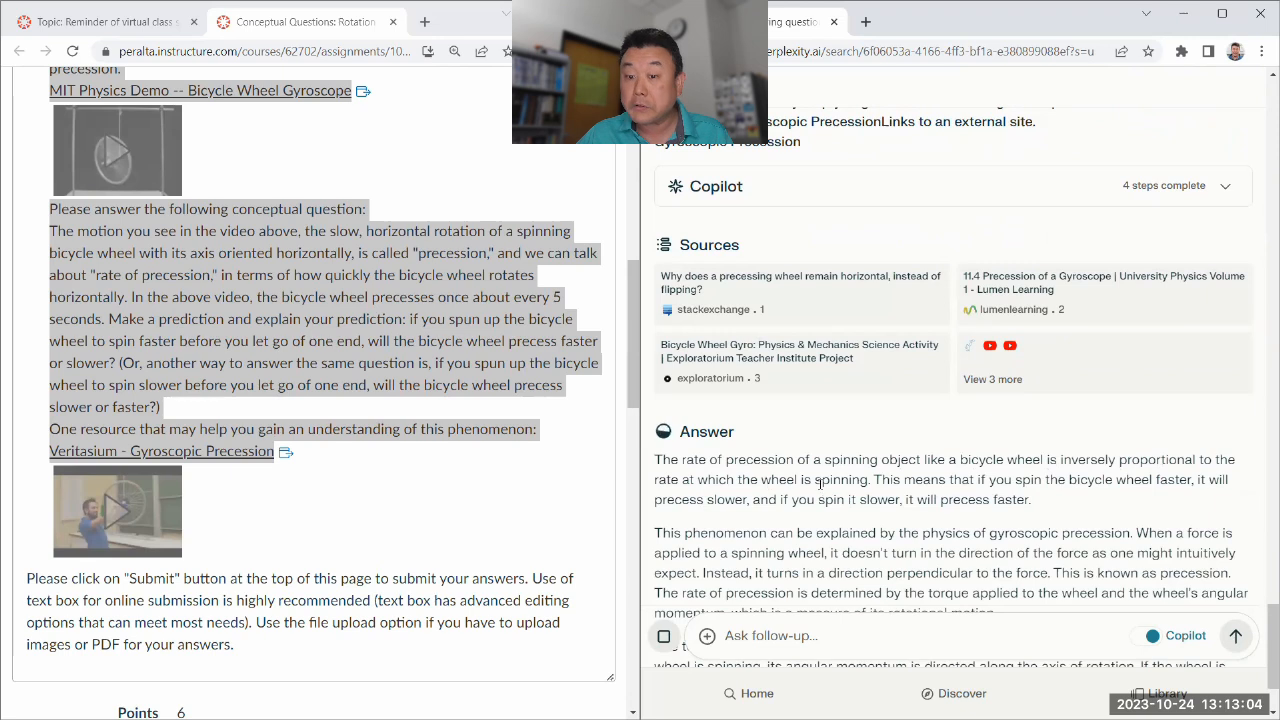
pyautogui.scroll(-3)
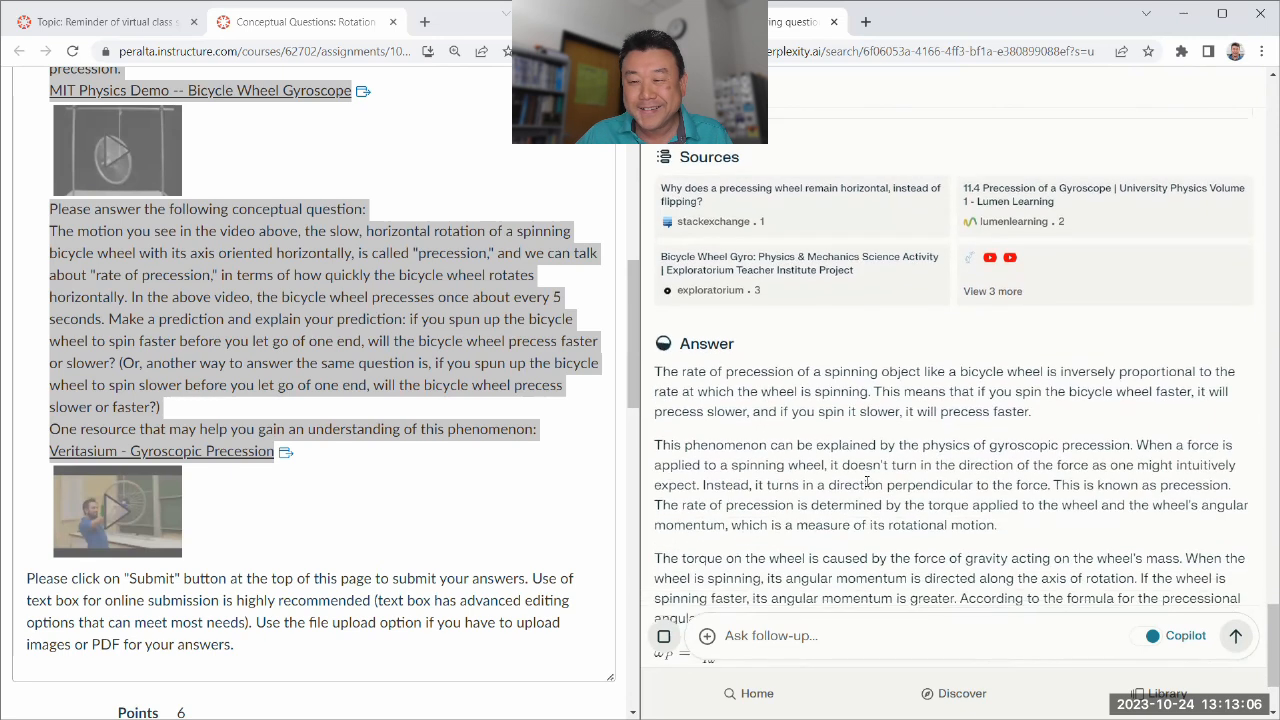
pyautogui.scroll(-3)
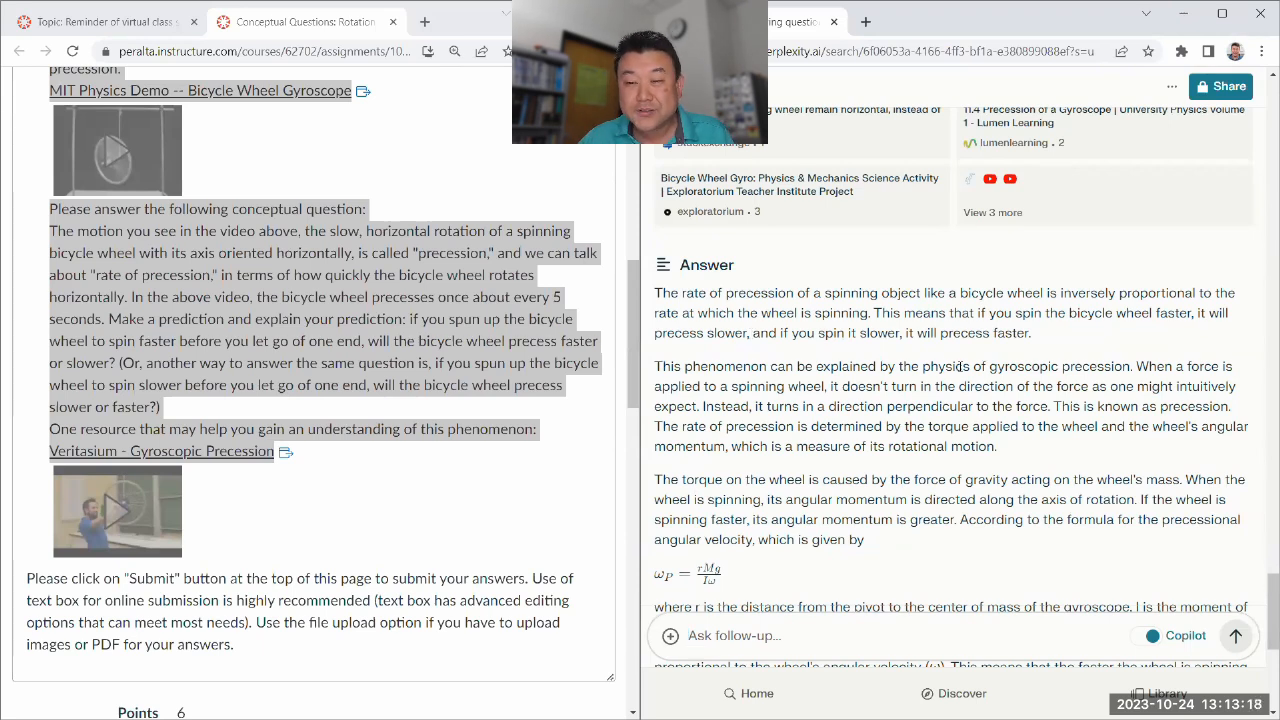
pyautogui.scroll(-3)
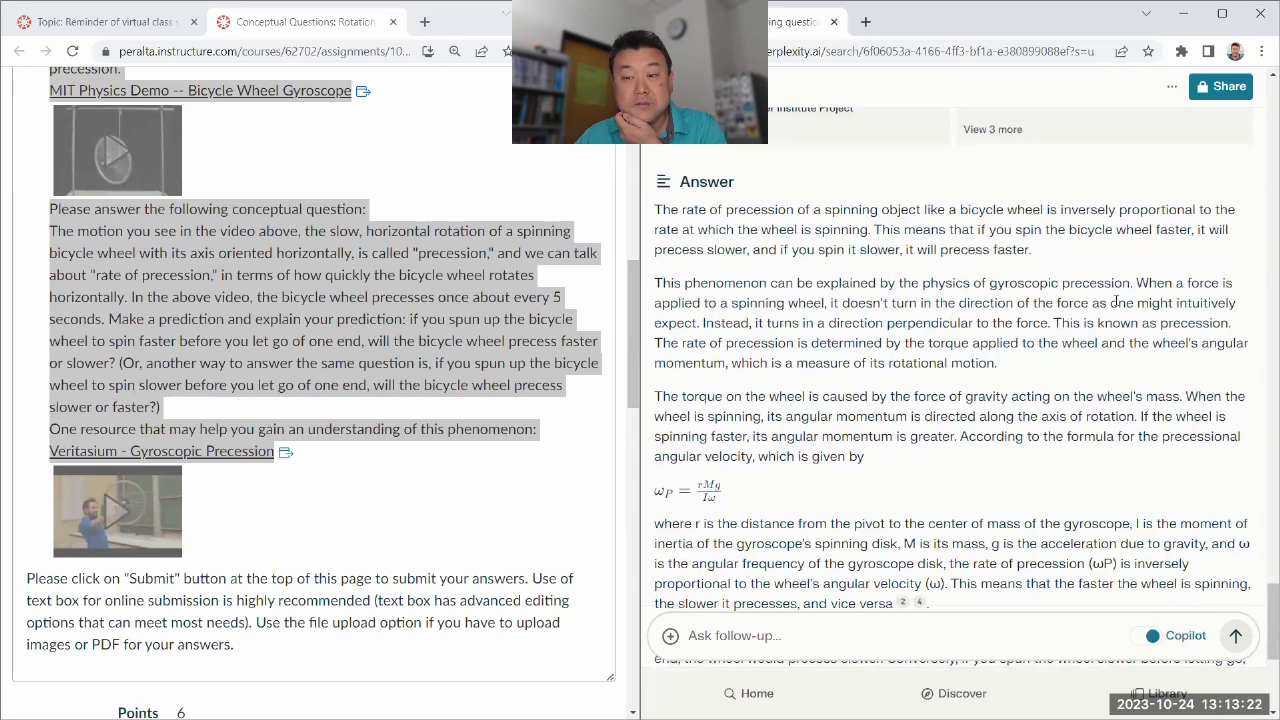
pyautogui.moveTo(912, 324)
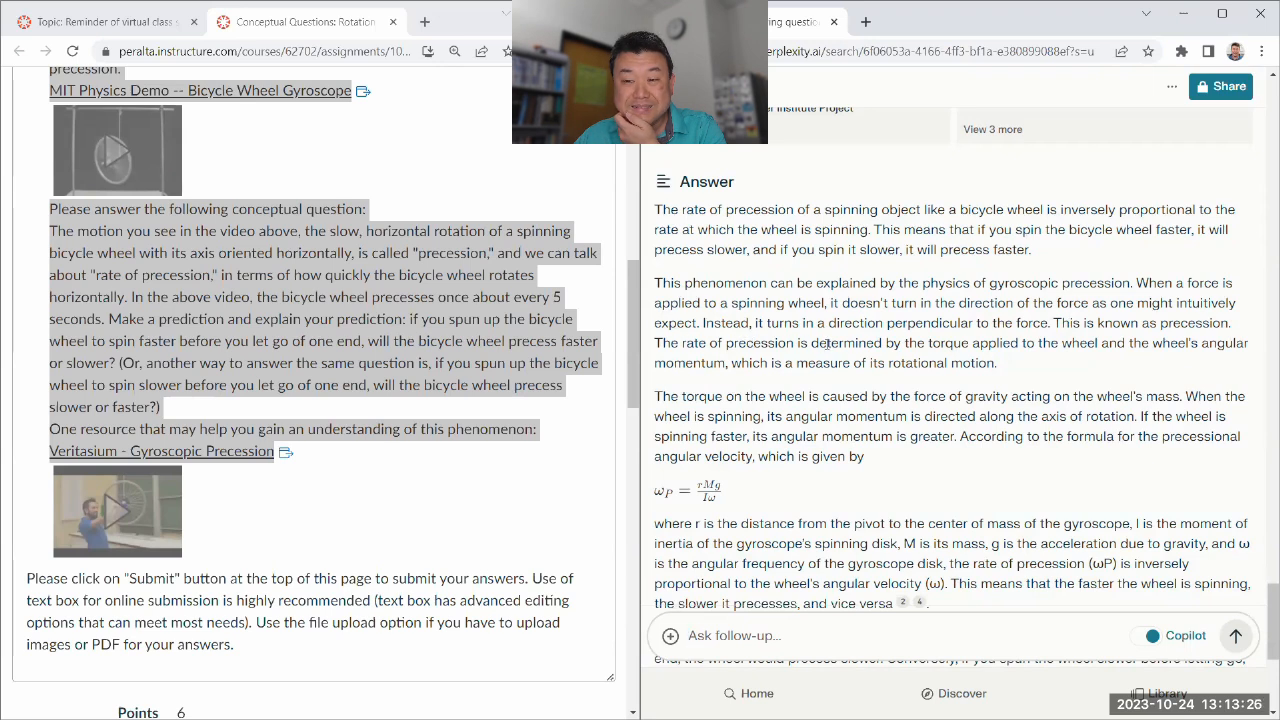
pyautogui.moveTo(1010, 350)
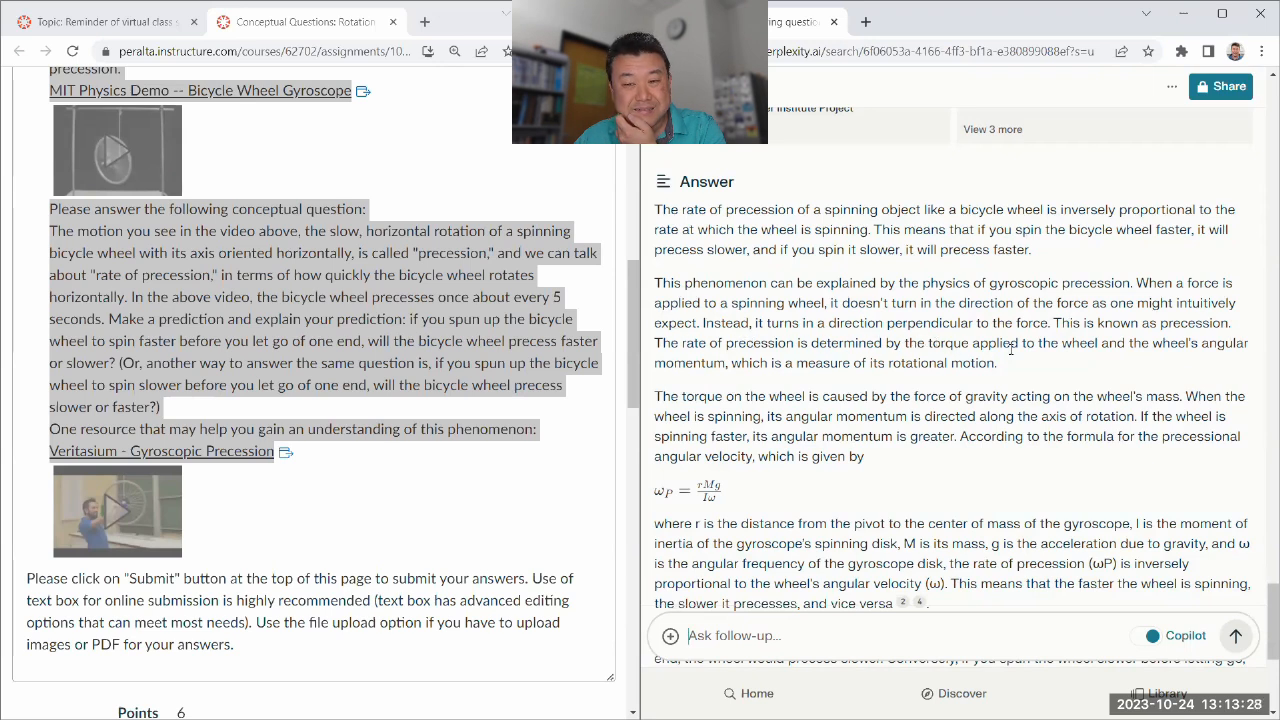
pyautogui.moveTo(904, 344); pyautogui.dragTo(1124, 344)
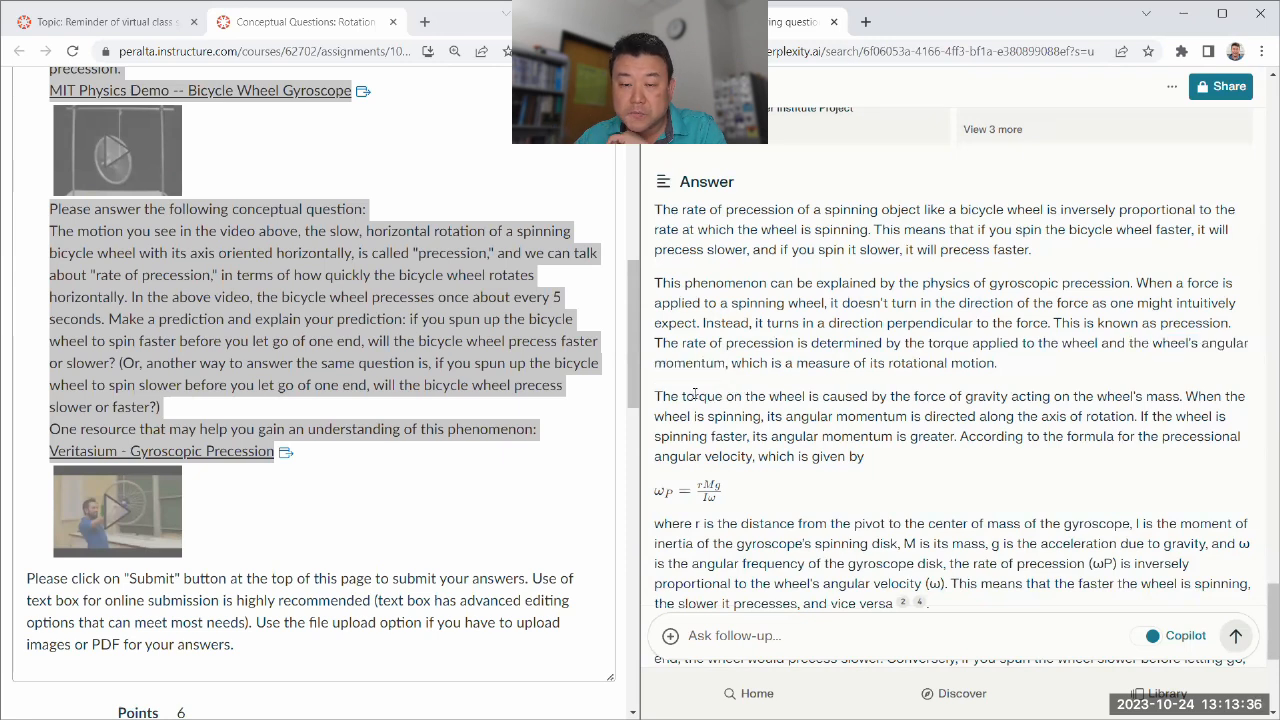
pyautogui.scroll(-3)
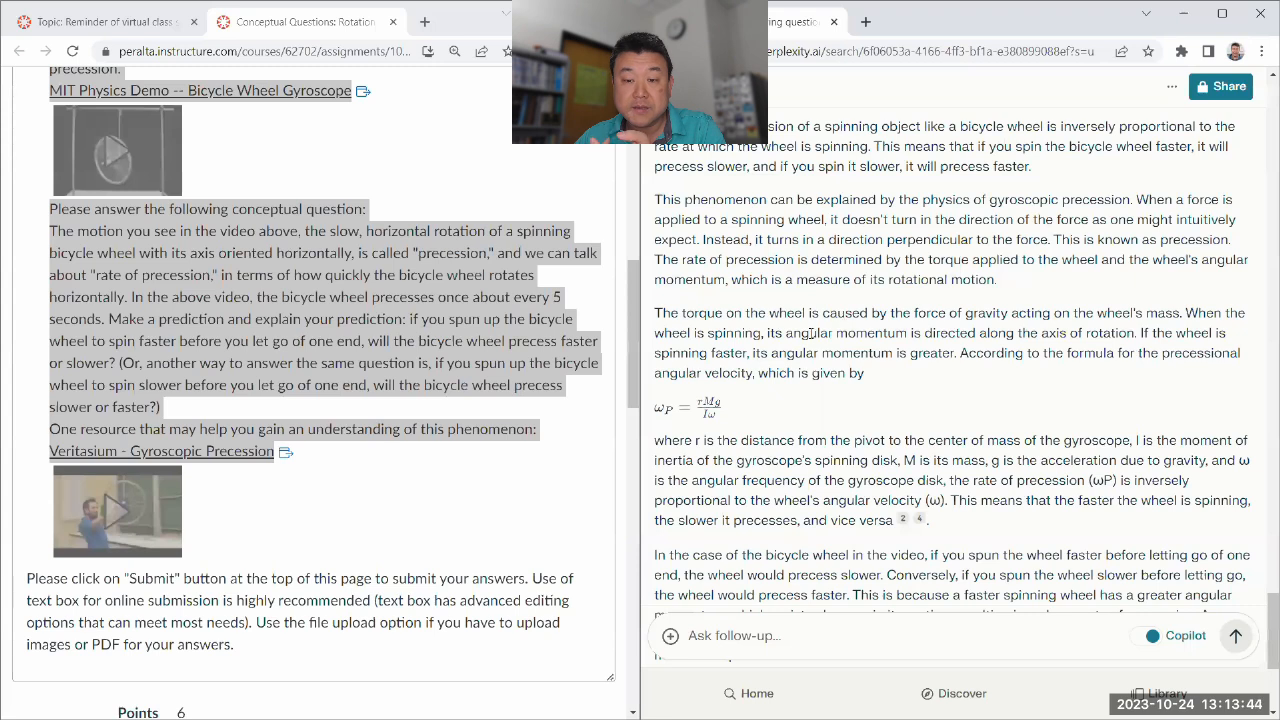
pyautogui.moveTo(920, 368)
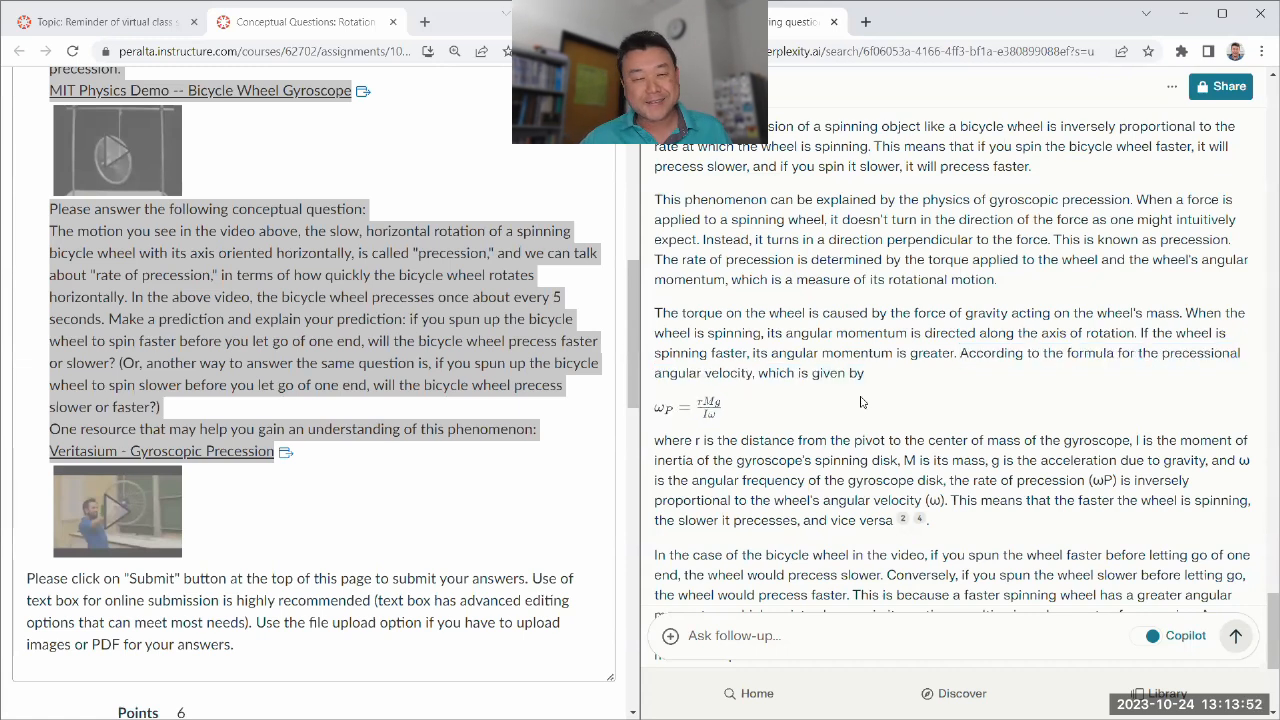
pyautogui.moveTo(784, 392)
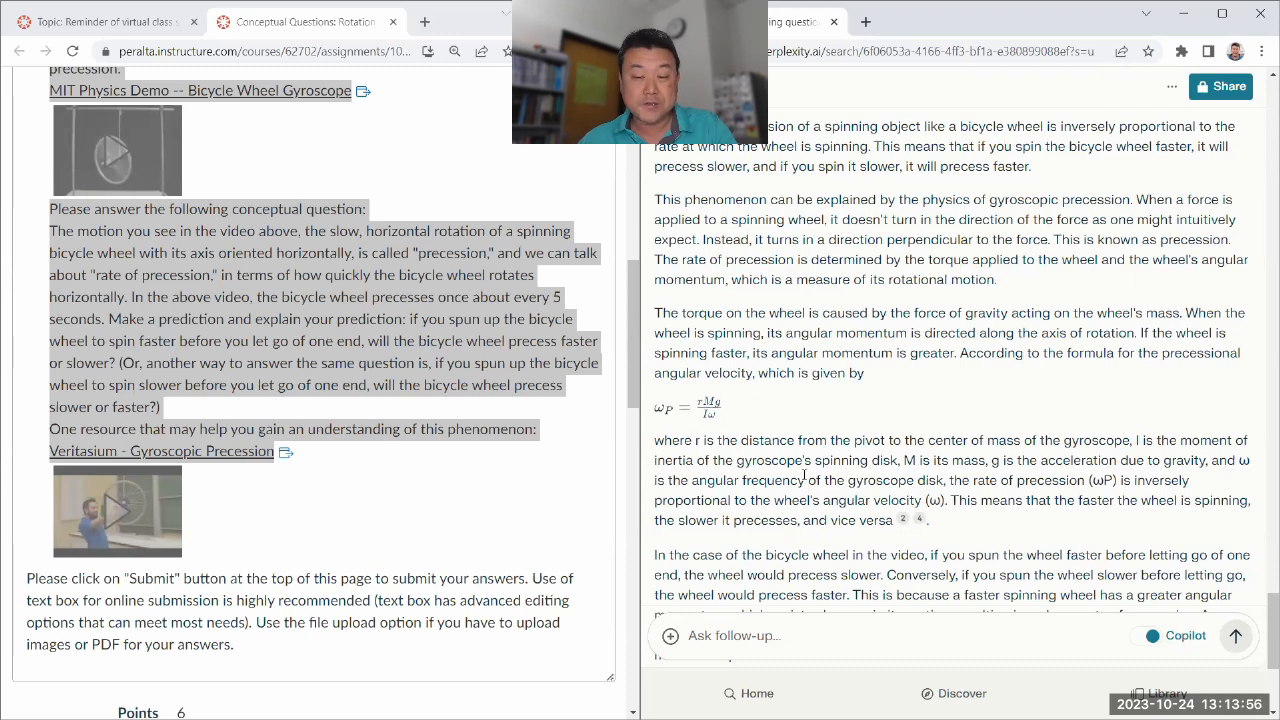
pyautogui.scroll(-3)
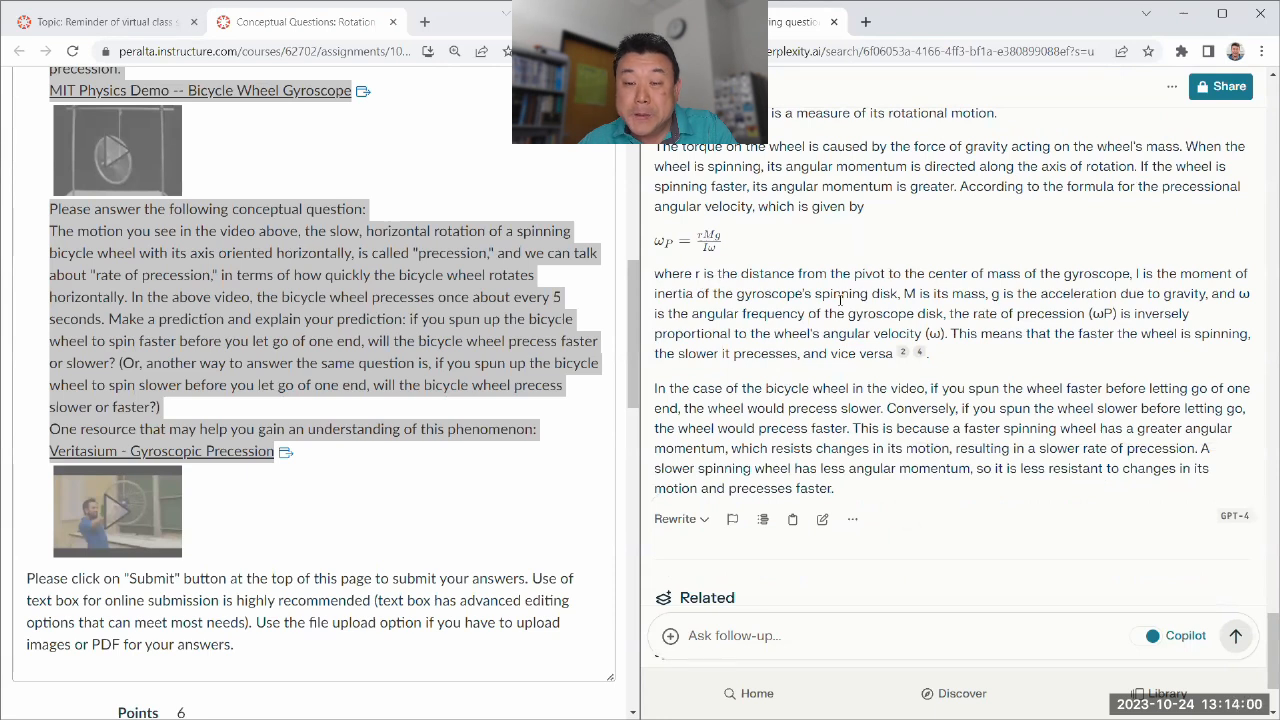
pyautogui.moveTo(932, 400)
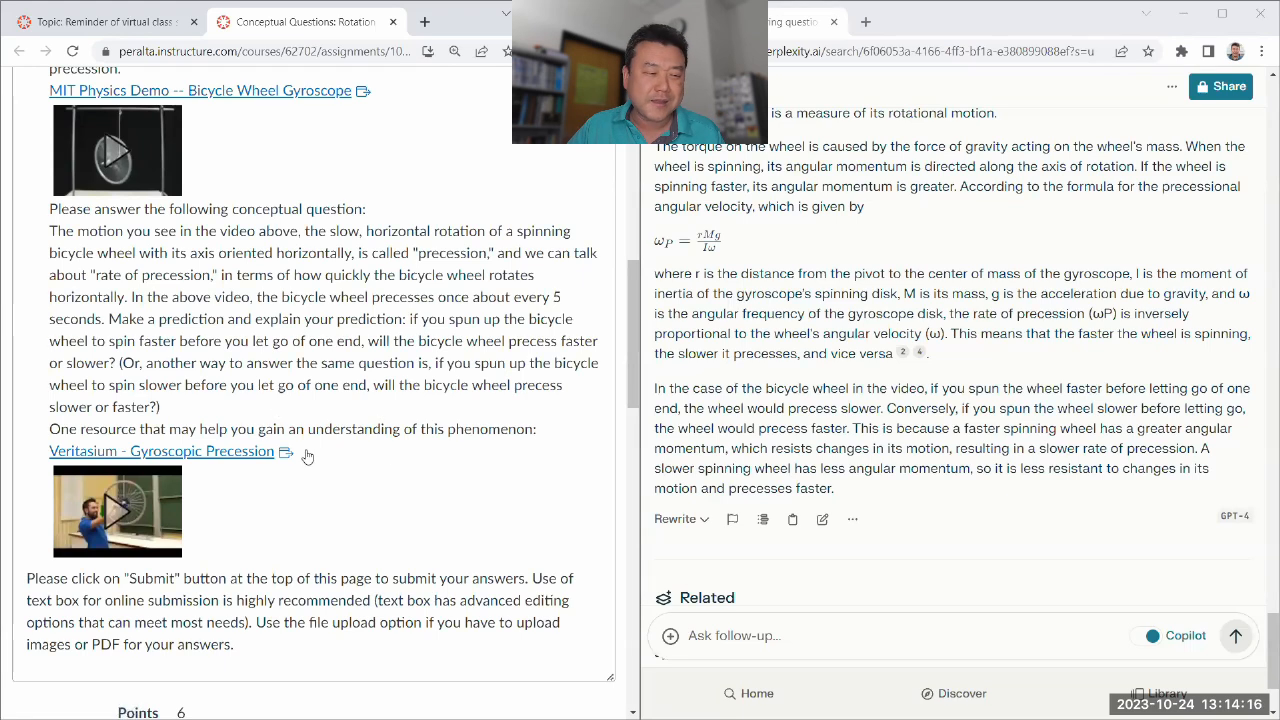
pyautogui.moveTo(544, 432)
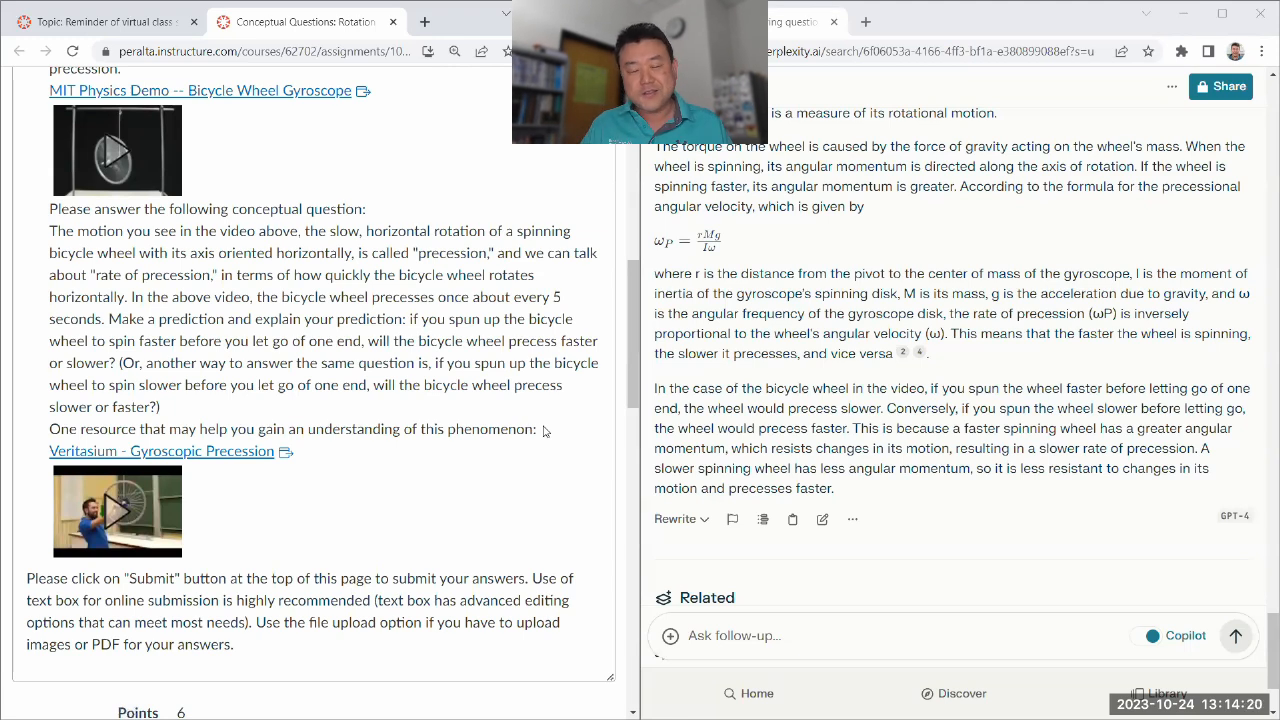
pyautogui.moveTo(260, 452)
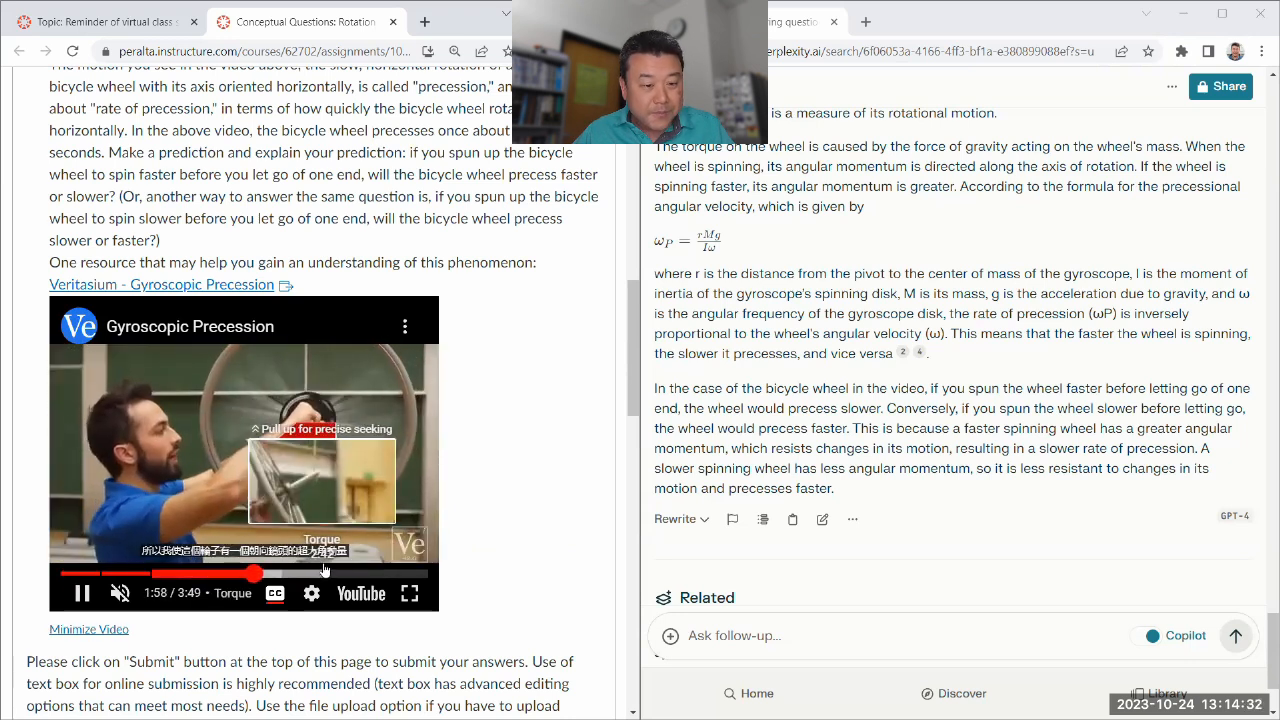
# Skip the Veritasium video to its two-minute wheel demonstration, watch it, then pause.
pyautogui.click(276, 594)
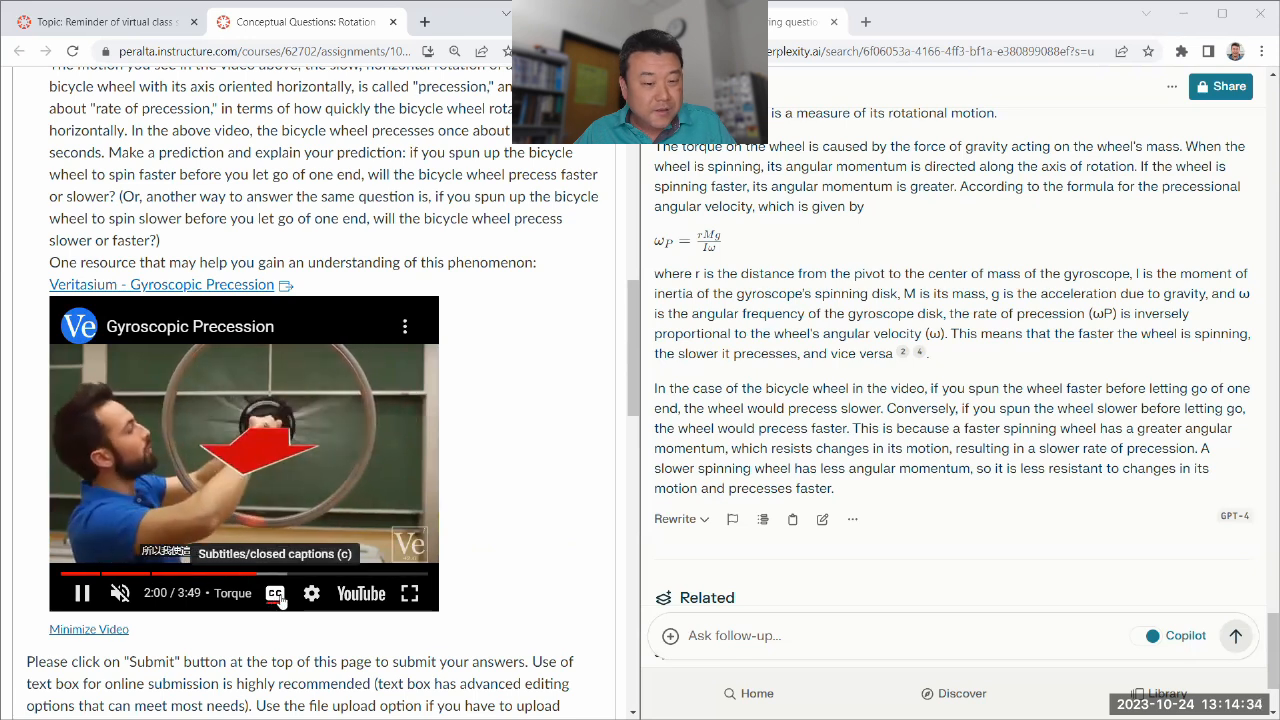
pyautogui.click(312, 592)
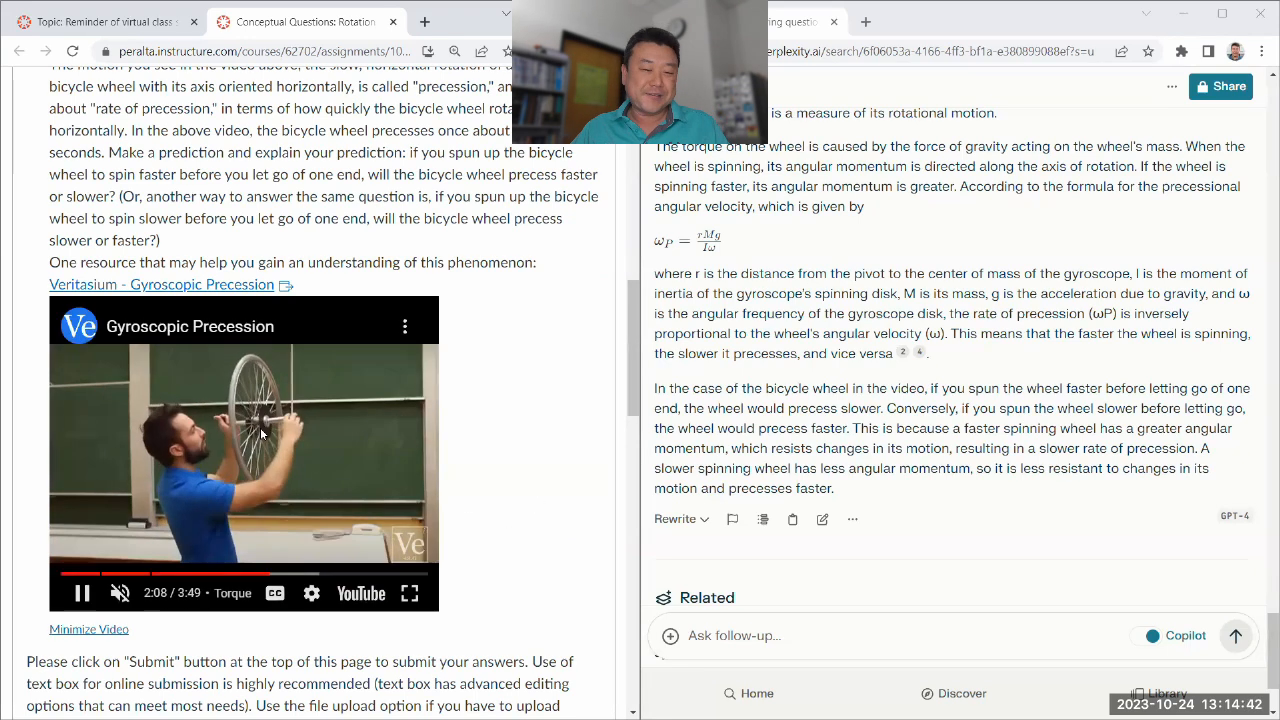
pyautogui.moveTo(250, 544)
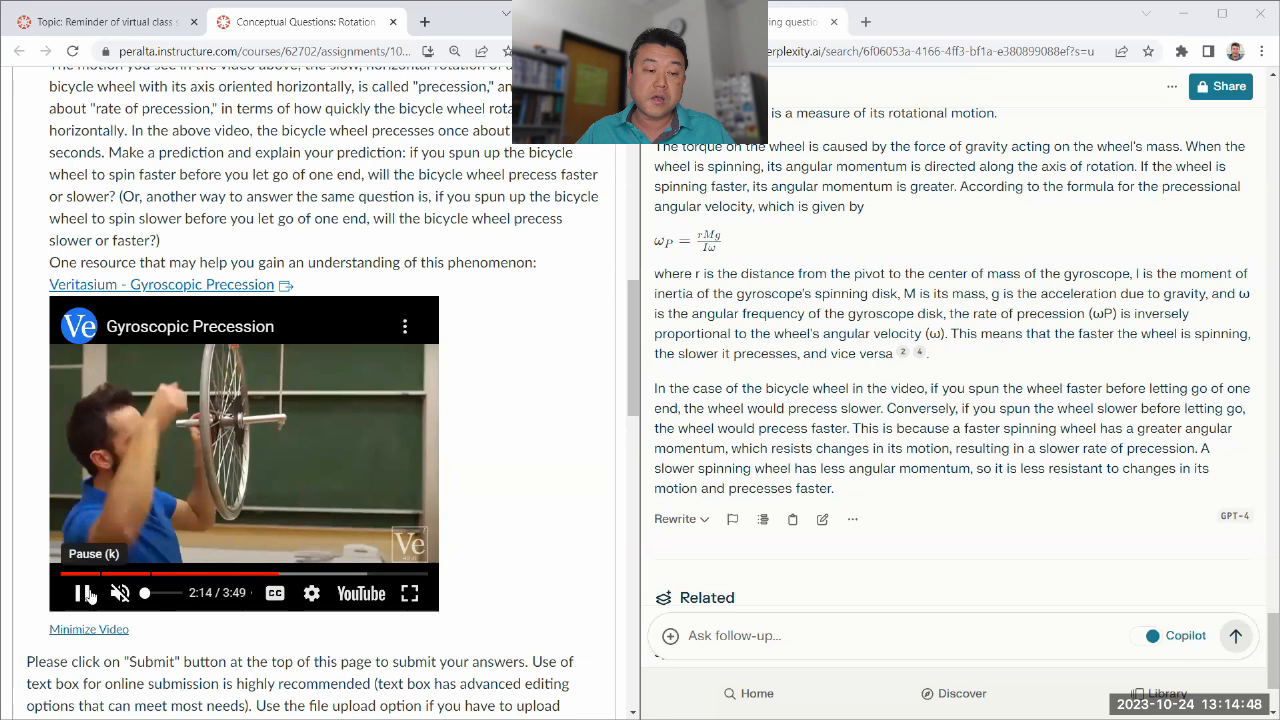
pyautogui.click(80, 592)
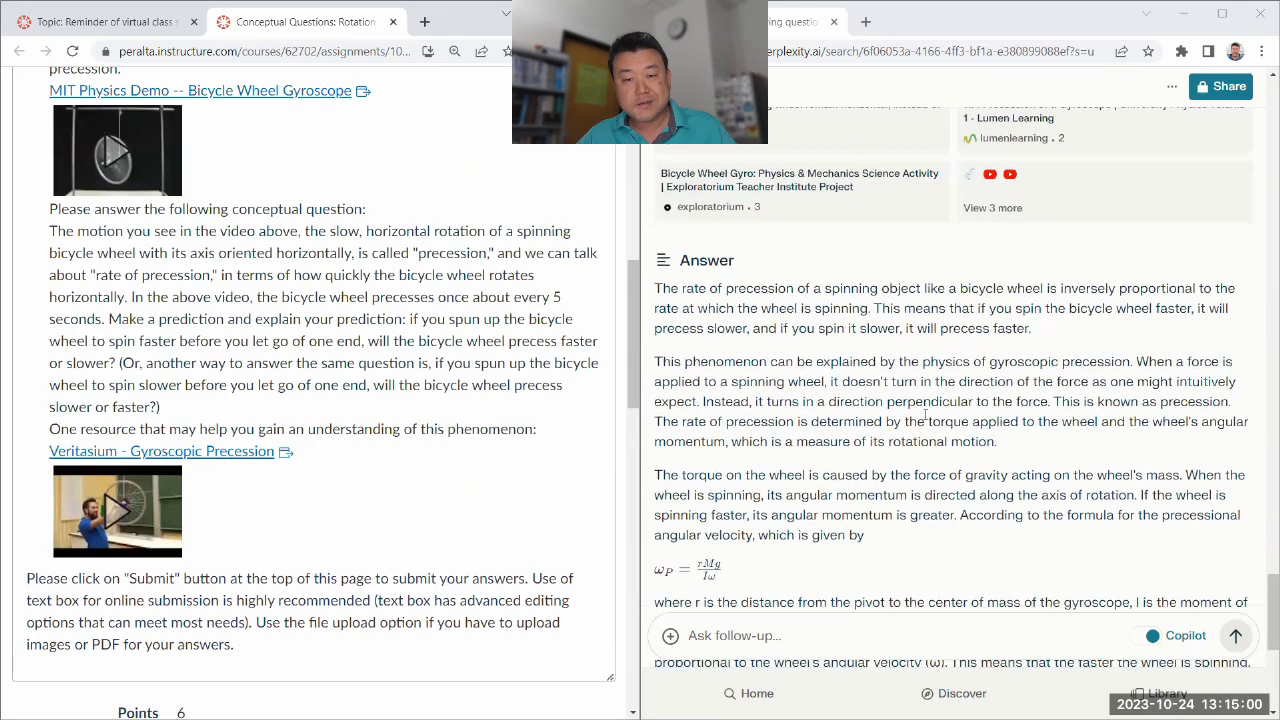
pyautogui.scroll(-3)
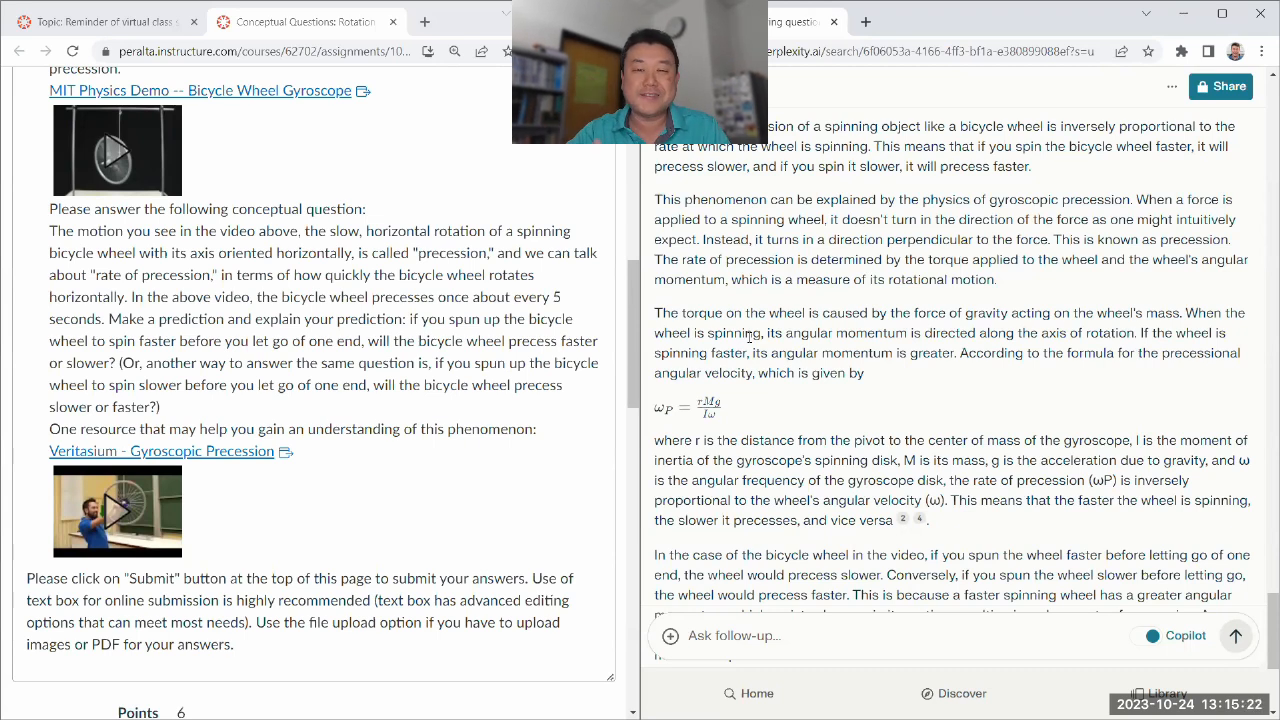
pyautogui.scroll(-3)
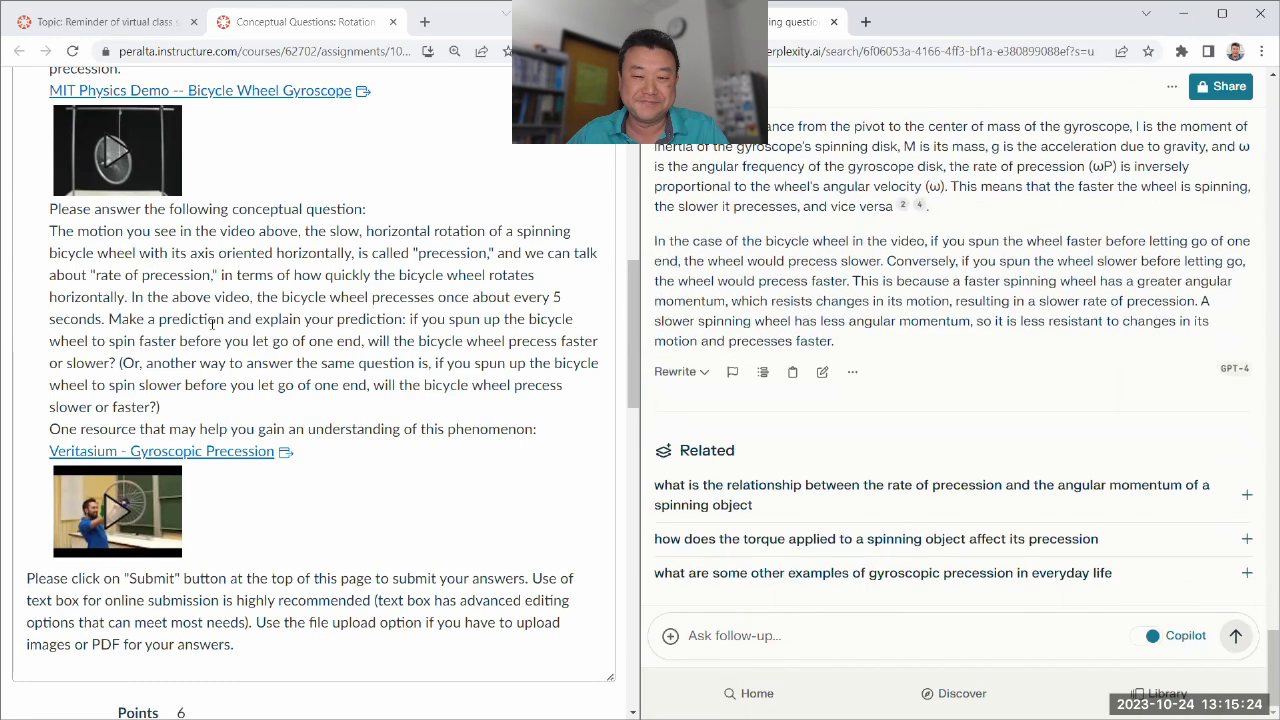